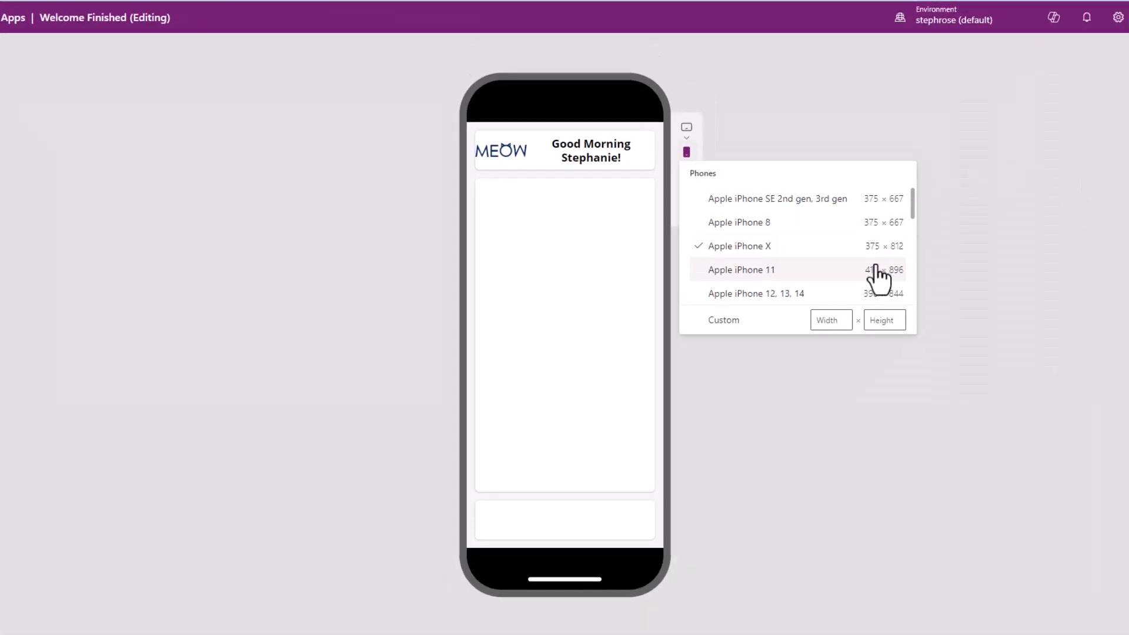
Preview the finished welcome header on a phone screen rotated to landscape
{"action": "left_click", "coordinate": [741, 269]}
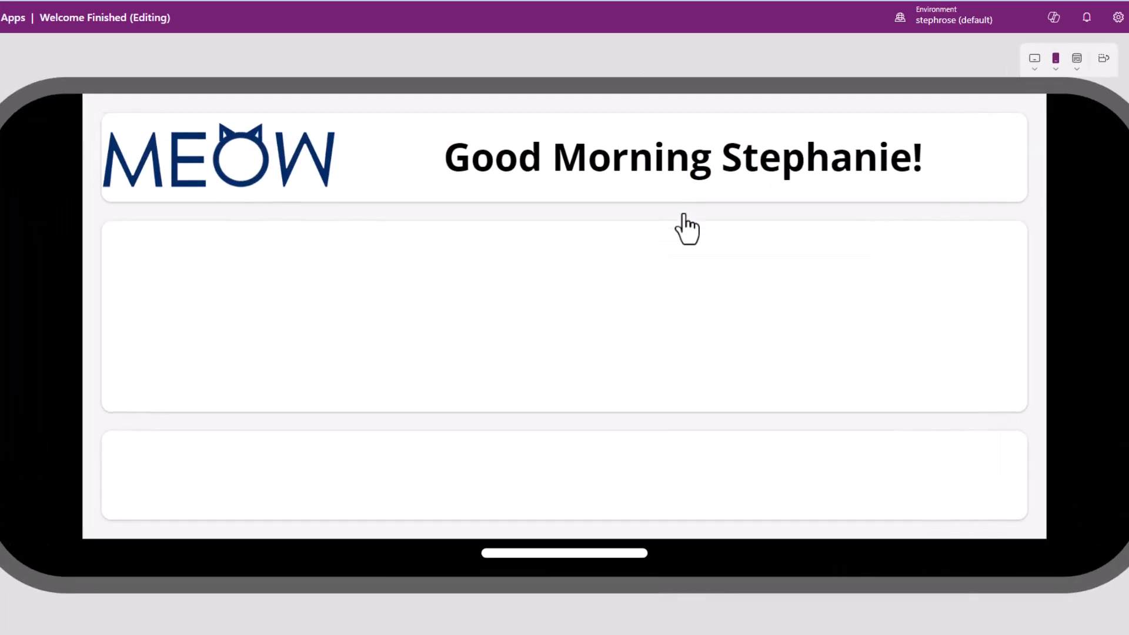
{"action": "left_click", "coordinate": [1033, 59]}
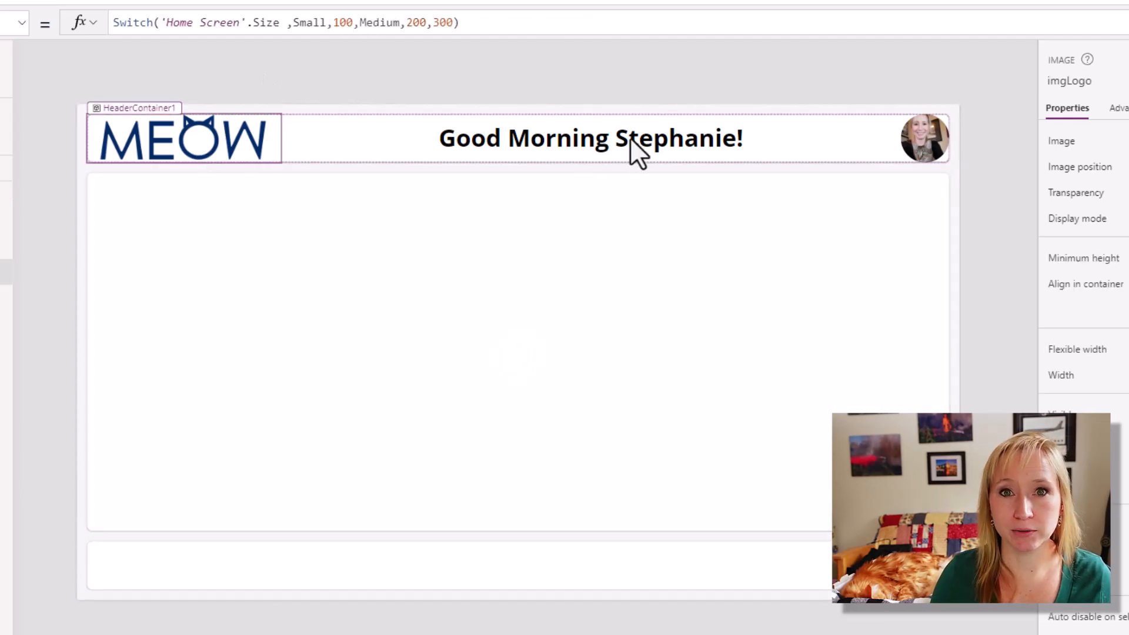
{"action": "left_click", "coordinate": [924, 139]}
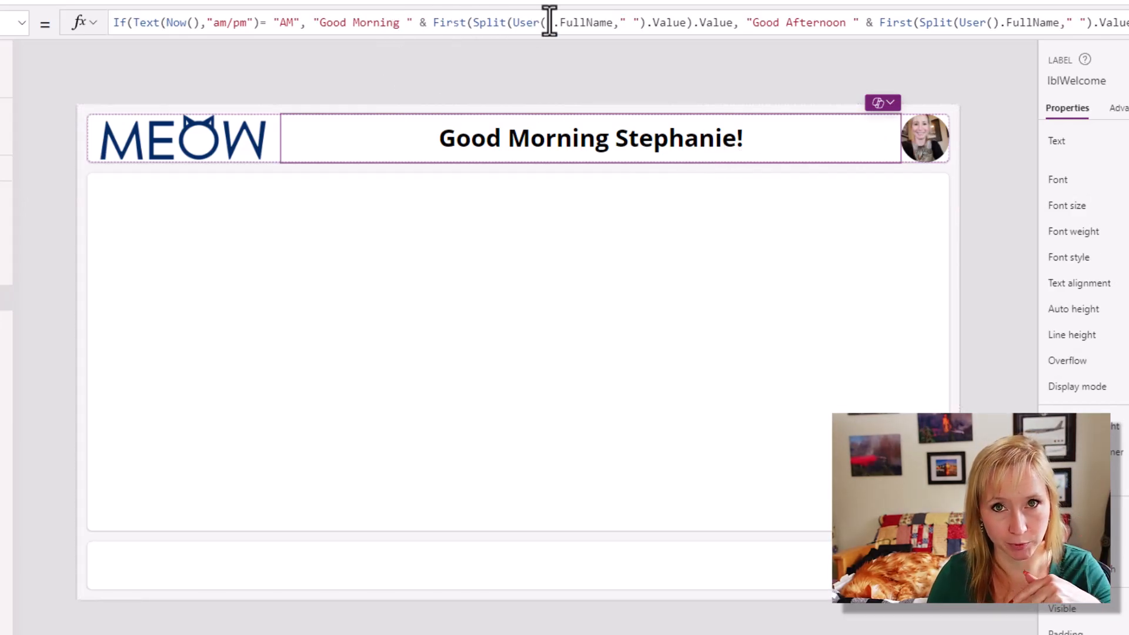
{"action": "mouse_move", "coordinate": [518, 98]}
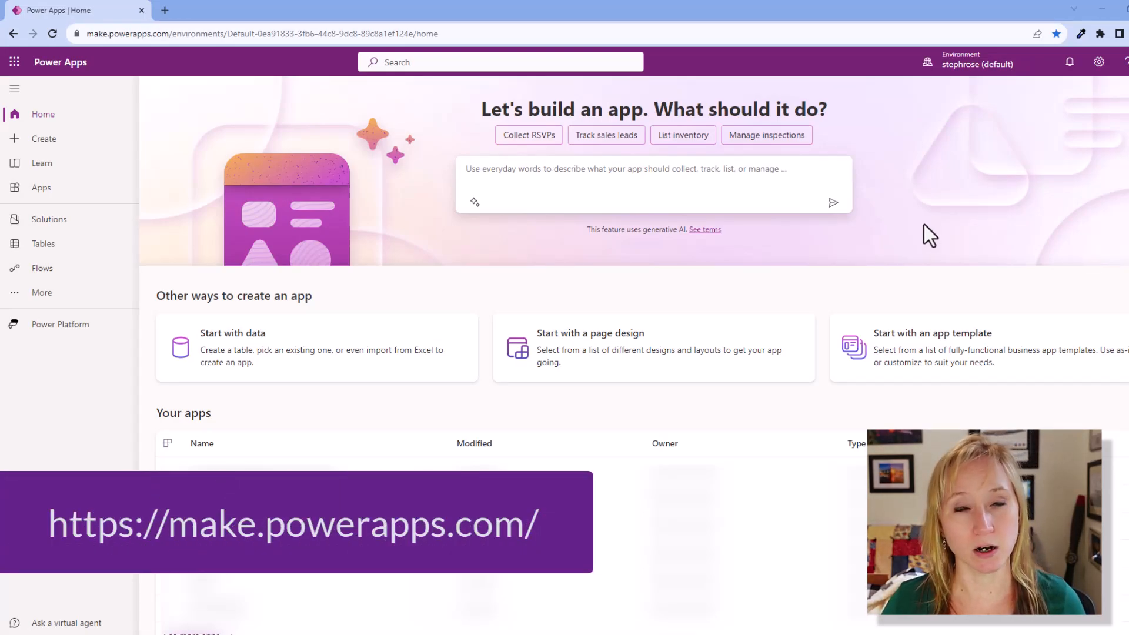
{"action": "mouse_move", "coordinate": [945, 234]}
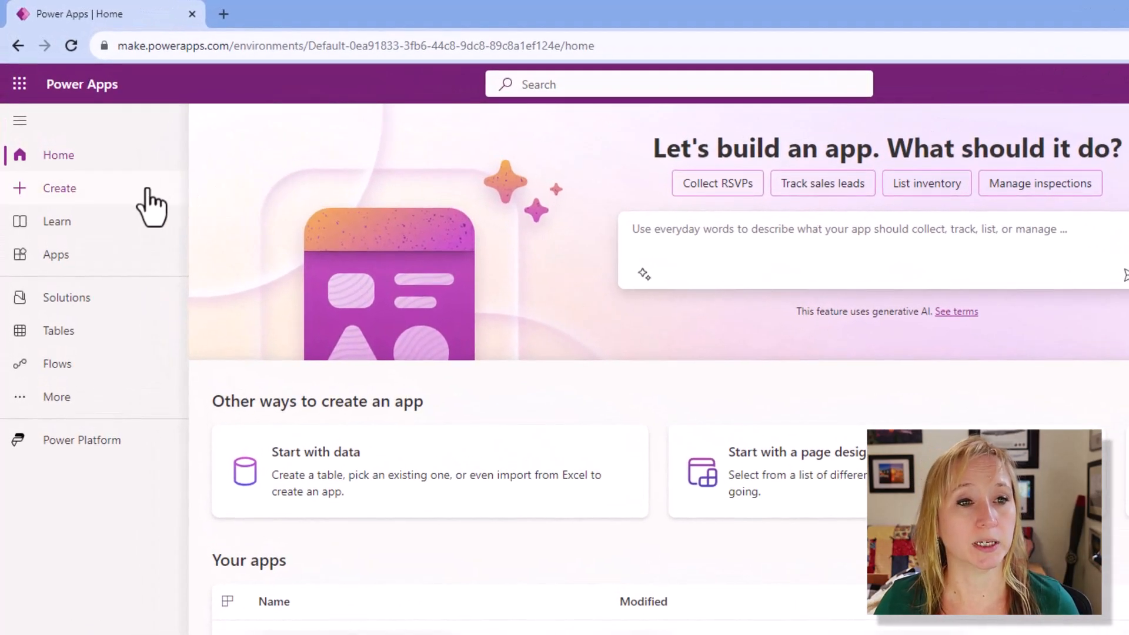
Create a blank tablet-format canvas app named Welcome
{"action": "left_click", "coordinate": [59, 188]}
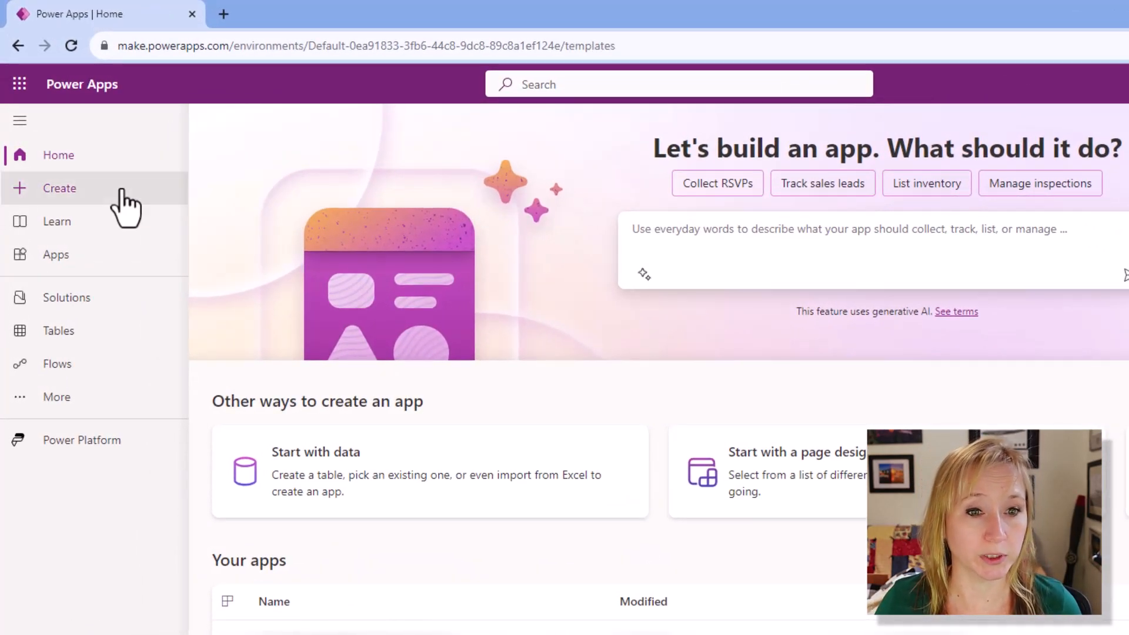
{"action": "left_click", "coordinate": [59, 189]}
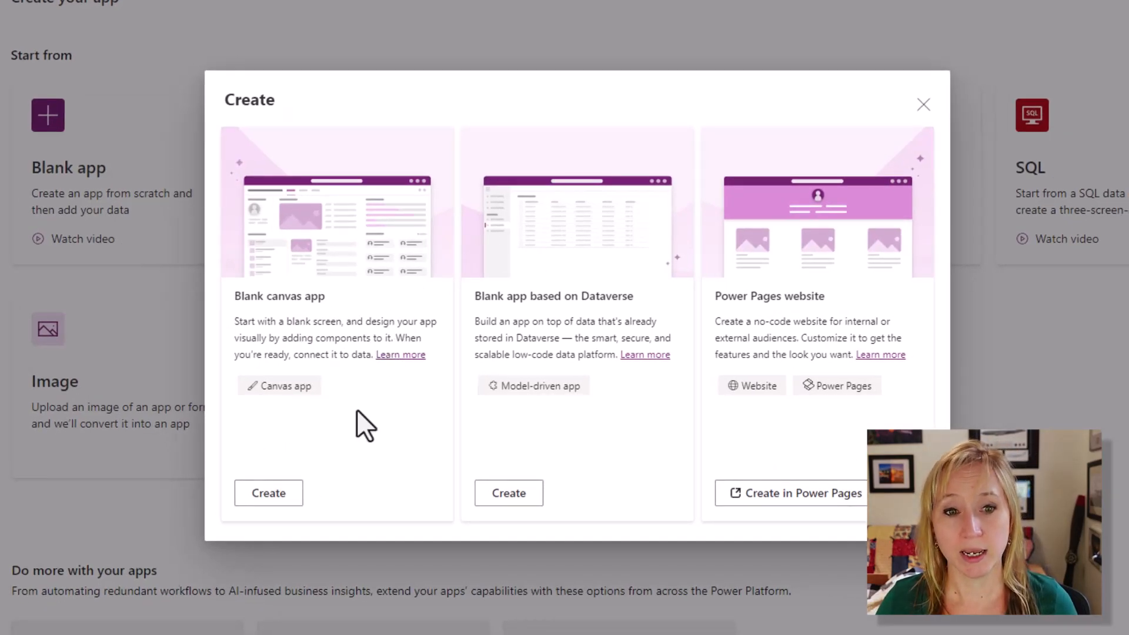
{"action": "left_click", "coordinate": [268, 492]}
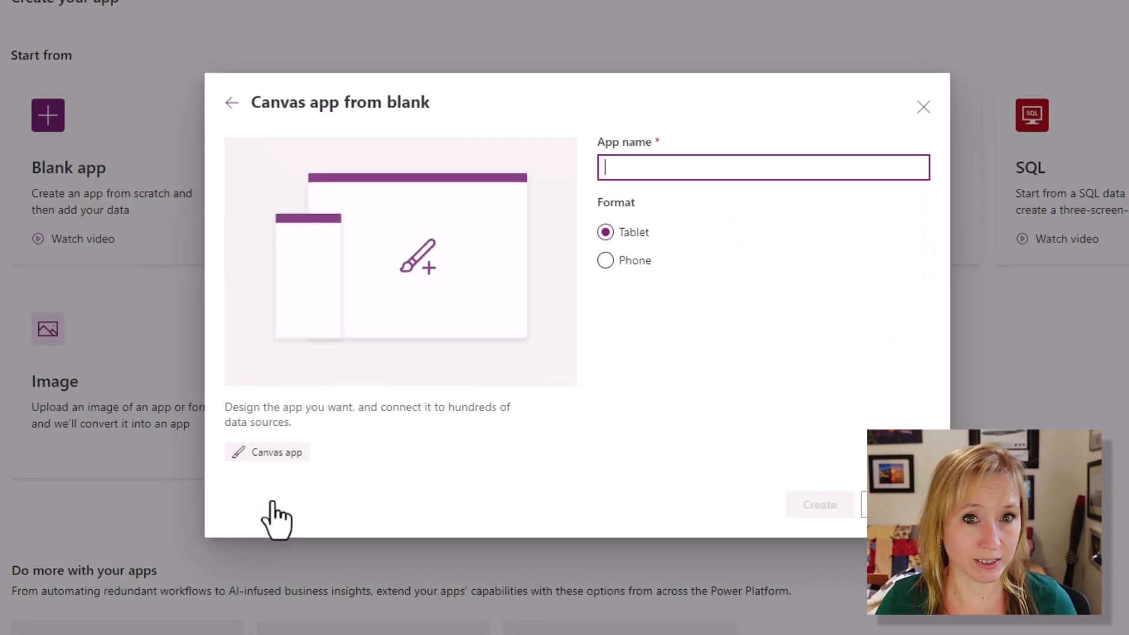
{"action": "type", "text": "Welcome"}
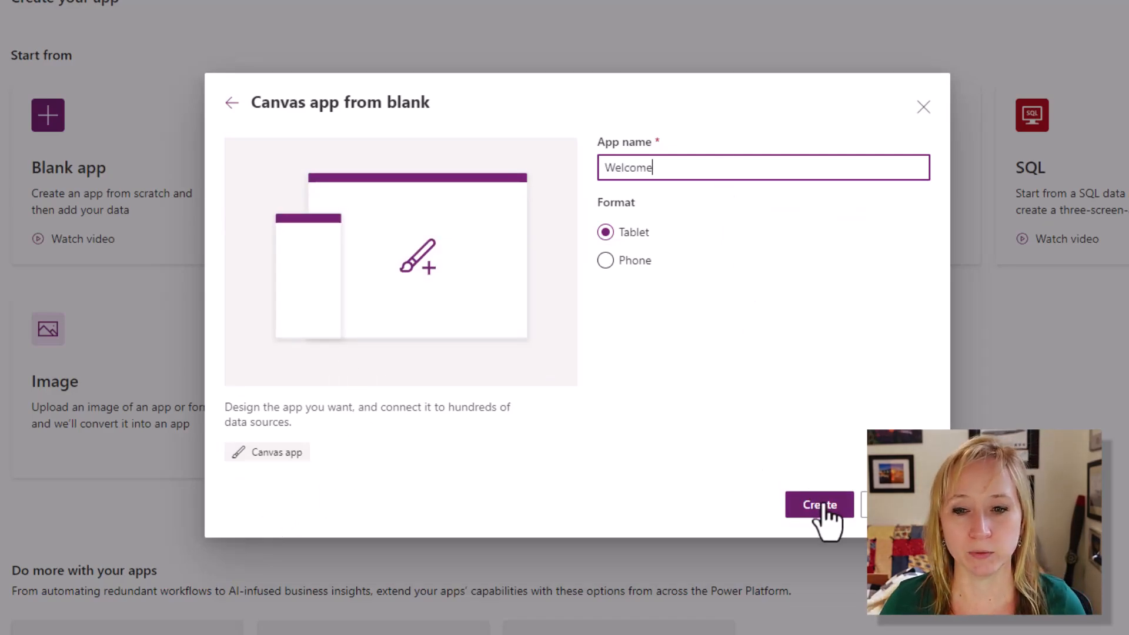
{"action": "left_click", "coordinate": [818, 505]}
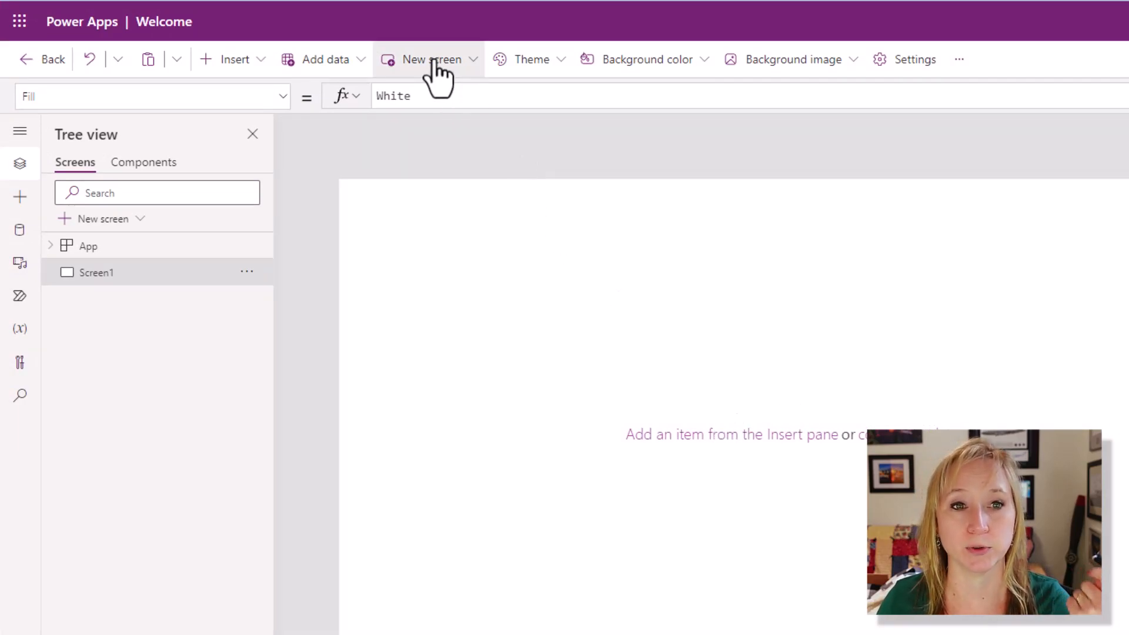
Add a second screen using the Header and footer layout
{"action": "left_click", "coordinate": [428, 58]}
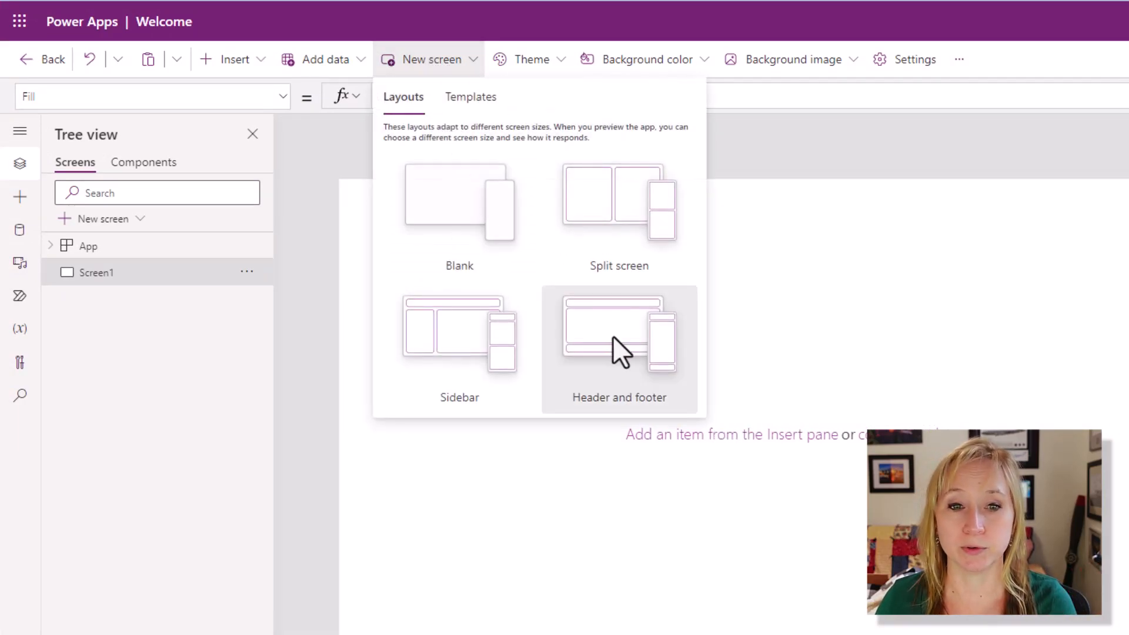
{"action": "left_click", "coordinate": [617, 335]}
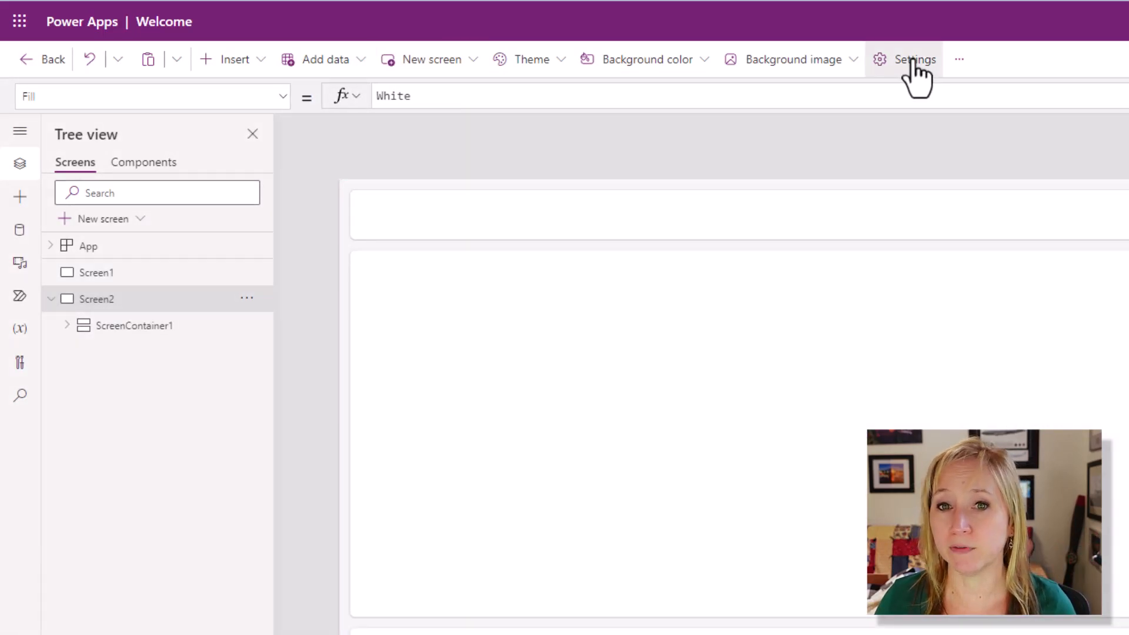
{"action": "left_click", "coordinate": [915, 59]}
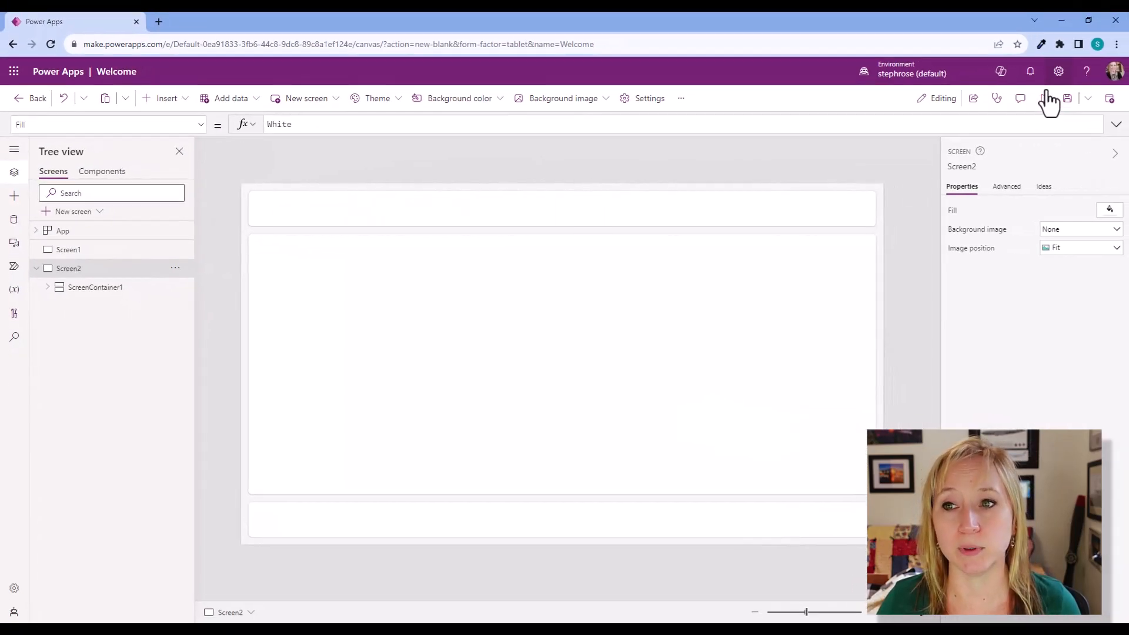
Preview the new screen at Apple iPhone X size and rotate it to landscape
{"action": "left_click", "coordinate": [1047, 97]}
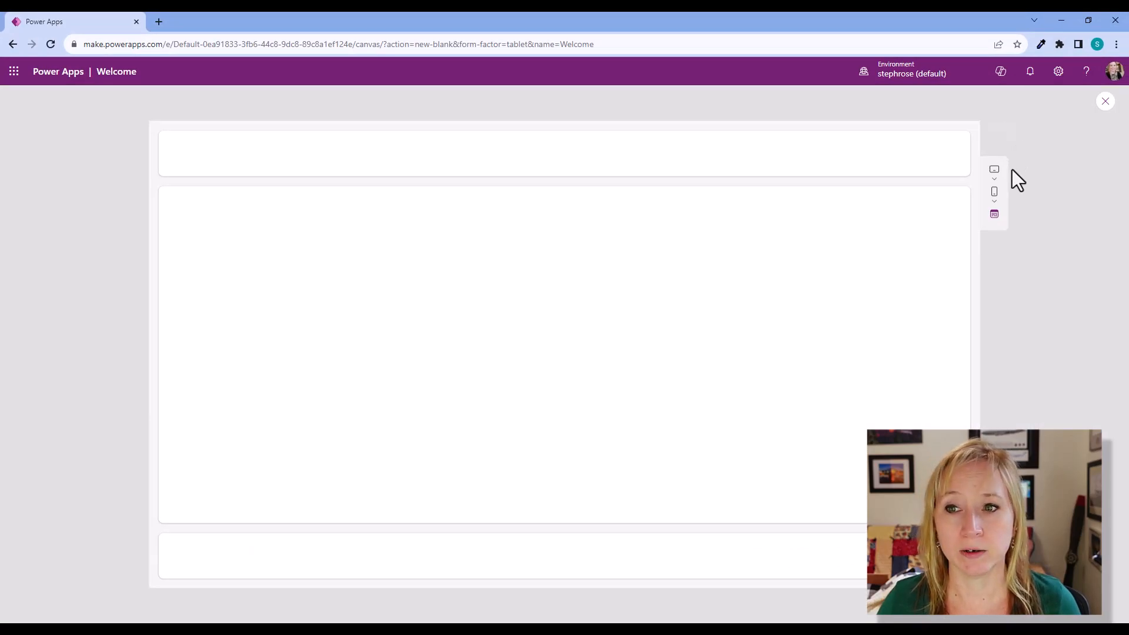
{"action": "left_click", "coordinate": [993, 191]}
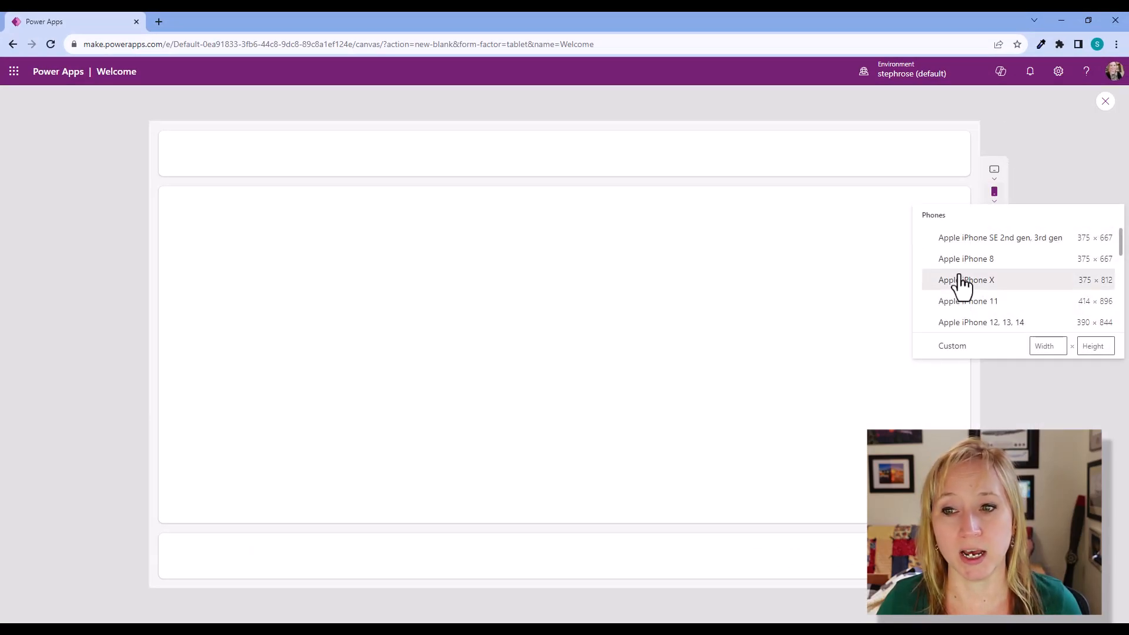
{"action": "left_click", "coordinate": [966, 280]}
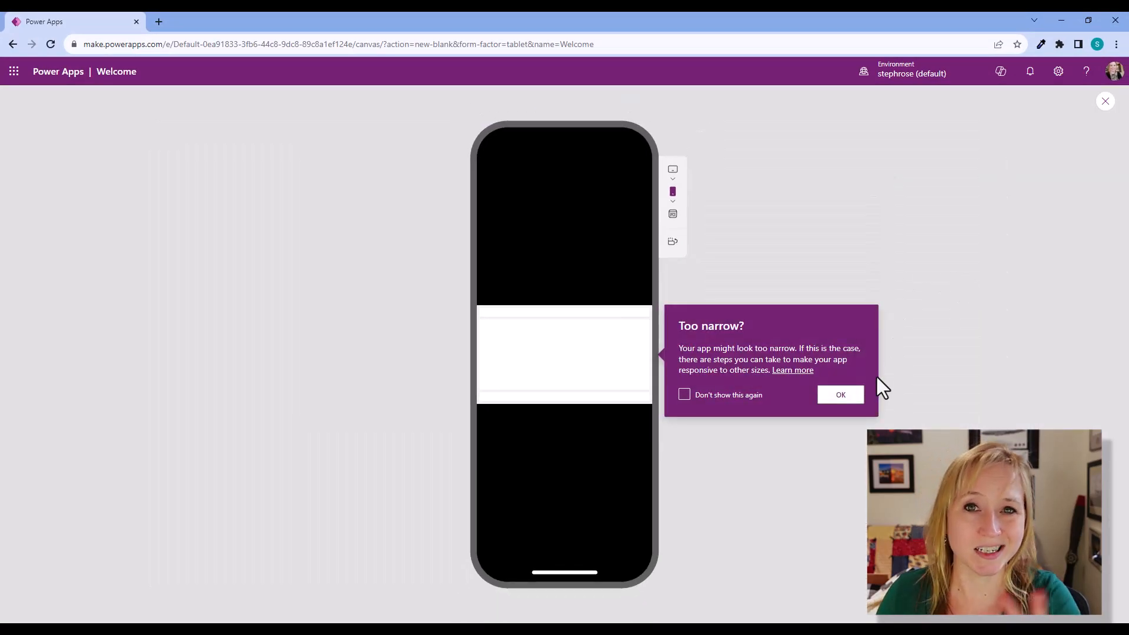
{"action": "mouse_move", "coordinate": [671, 241]}
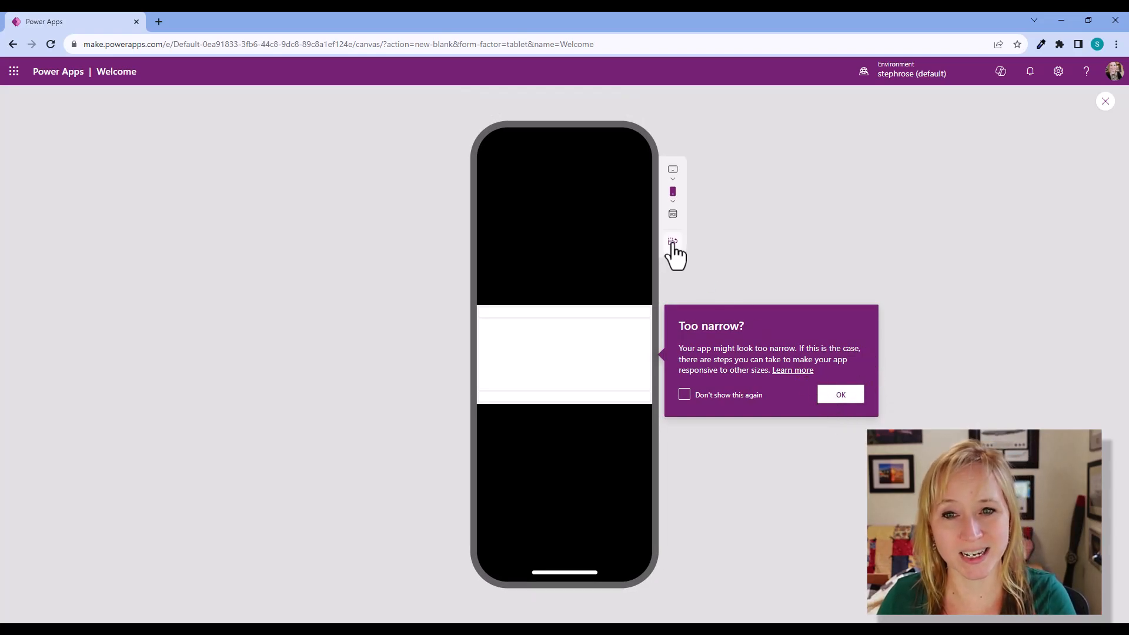
{"action": "left_click", "coordinate": [840, 395]}
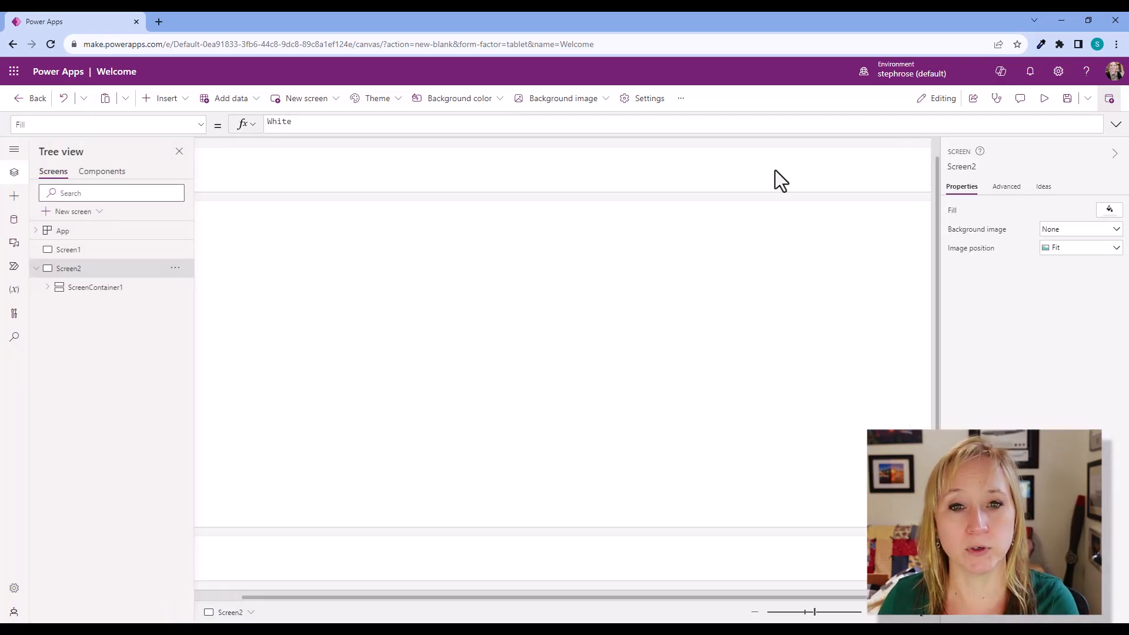
Turn off Scale to fit in the app's Display settings
{"action": "left_click", "coordinate": [646, 98]}
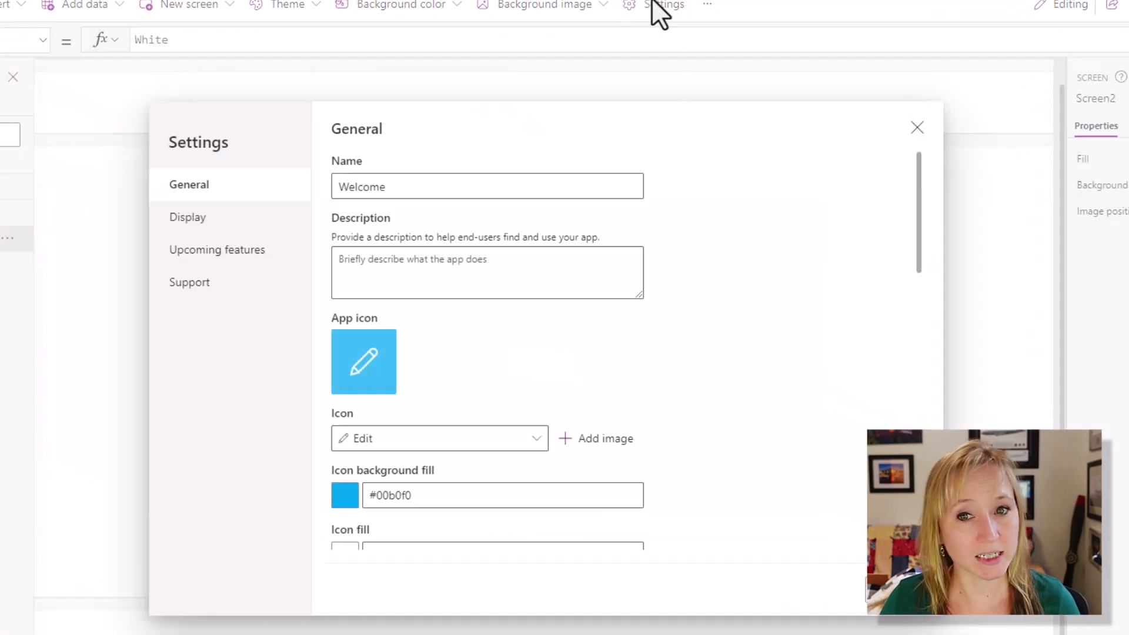
{"action": "left_click", "coordinate": [187, 216]}
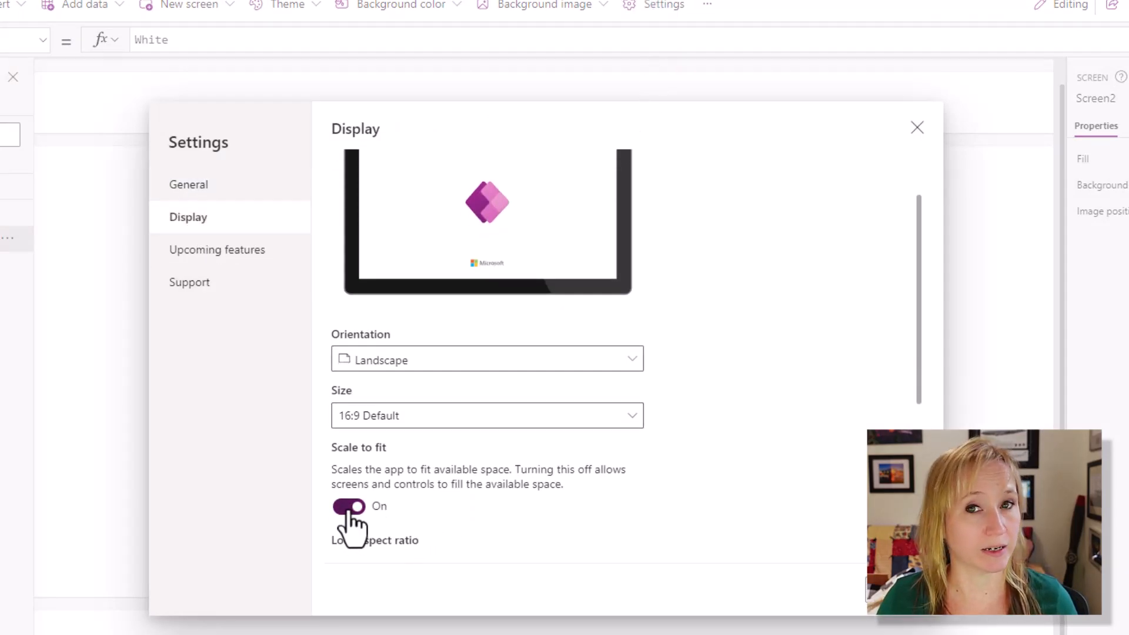
{"action": "left_click", "coordinate": [349, 508]}
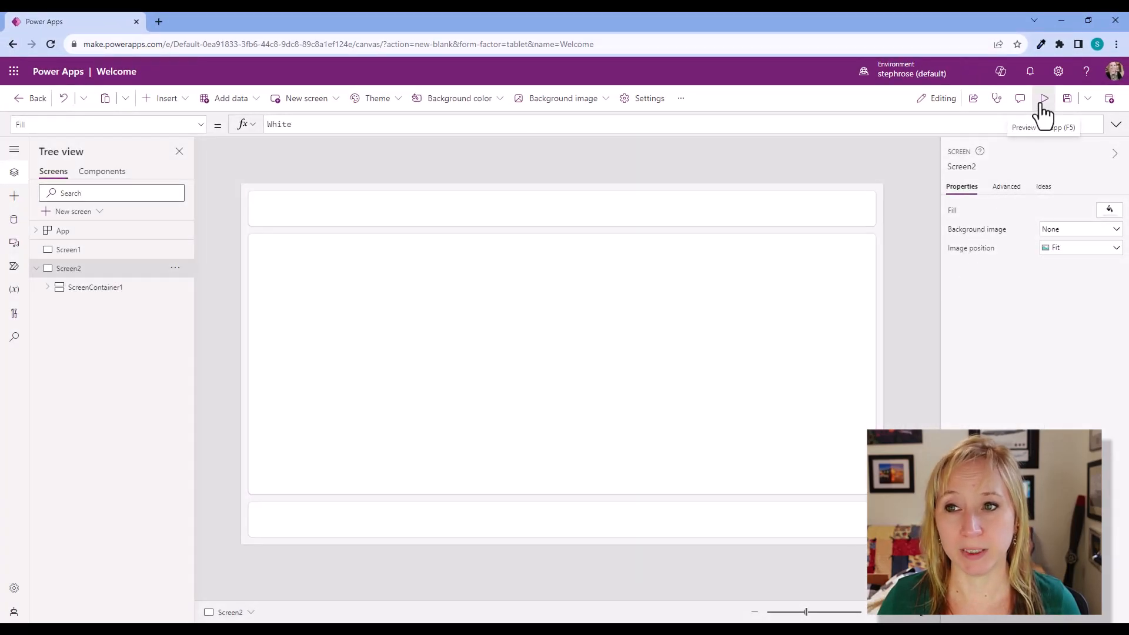
Preview the app filling the phone screen in portrait orientation
{"action": "left_click", "coordinate": [1042, 97]}
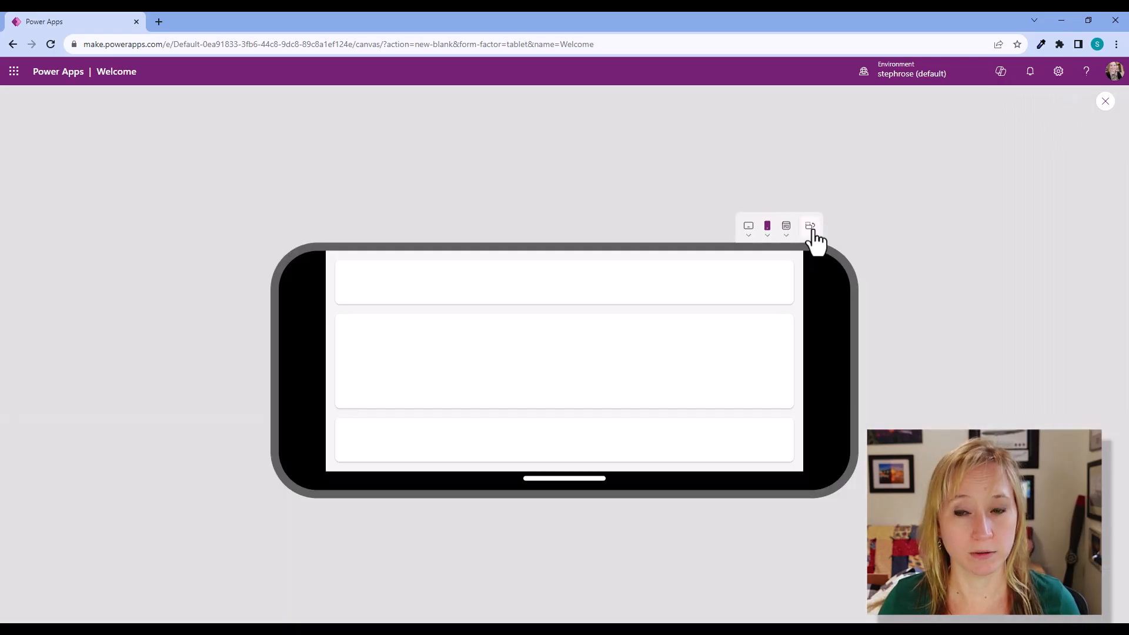
{"action": "left_click", "coordinate": [809, 226]}
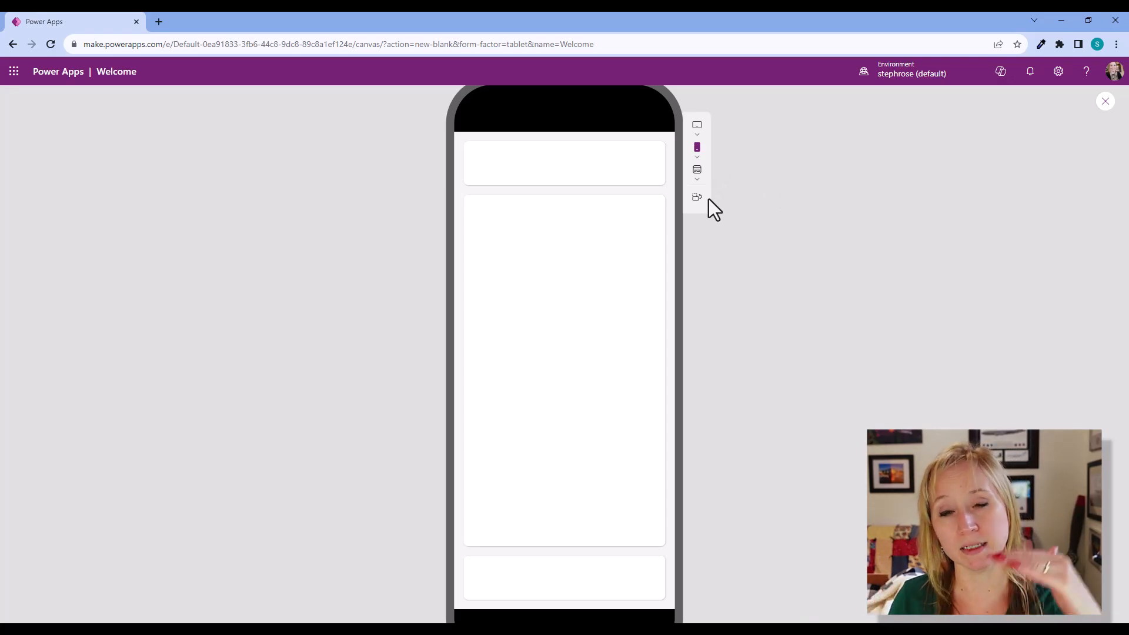
{"action": "mouse_move", "coordinate": [1003, 105]}
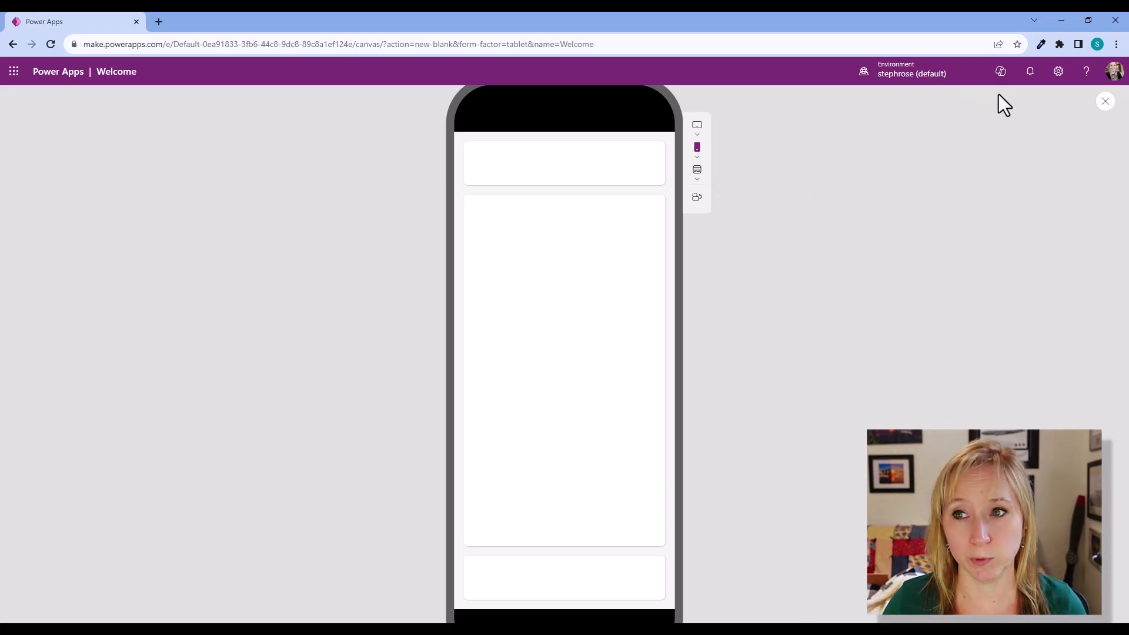
Close the preview, select Screen2 in the Tree view and leave the app editor
{"action": "left_click", "coordinate": [1104, 101]}
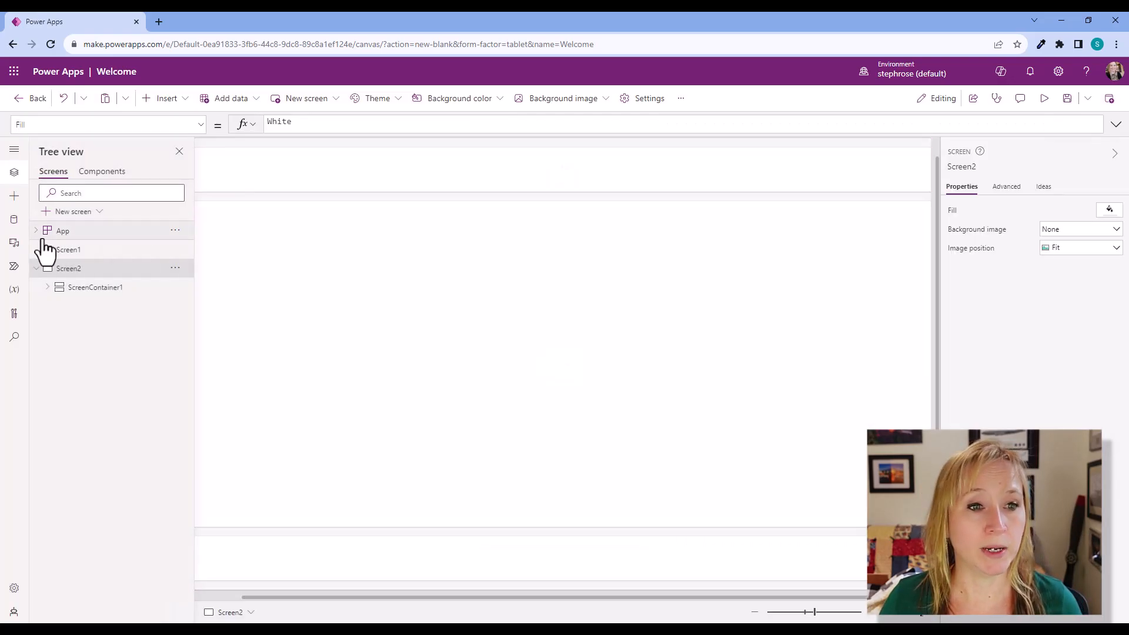
{"action": "left_click", "coordinate": [69, 250]}
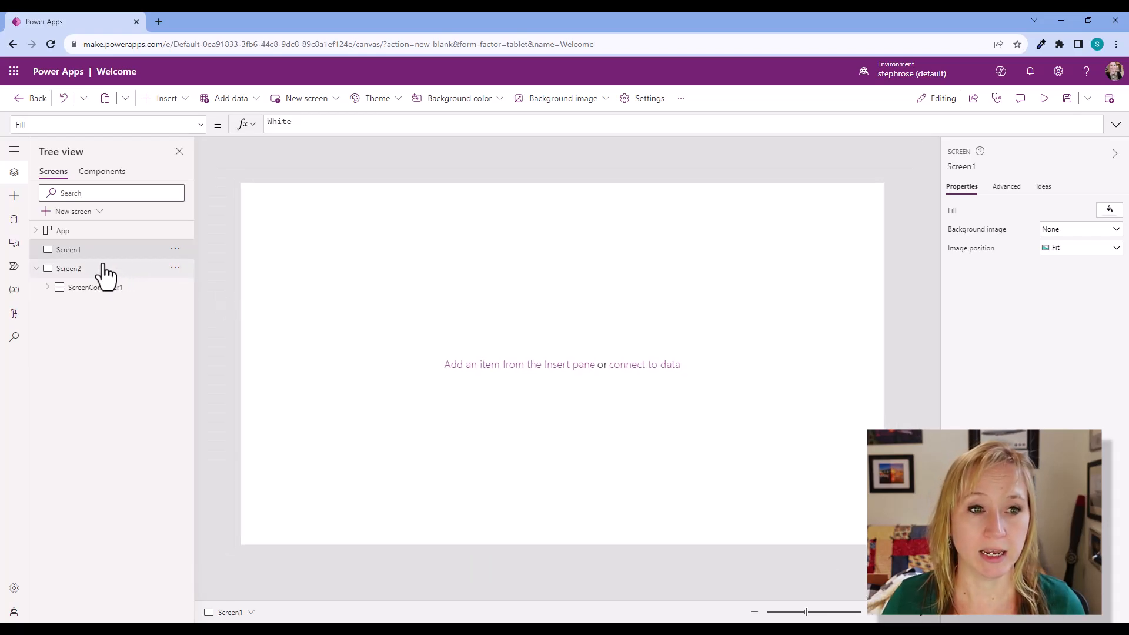
{"action": "left_click", "coordinate": [68, 268]}
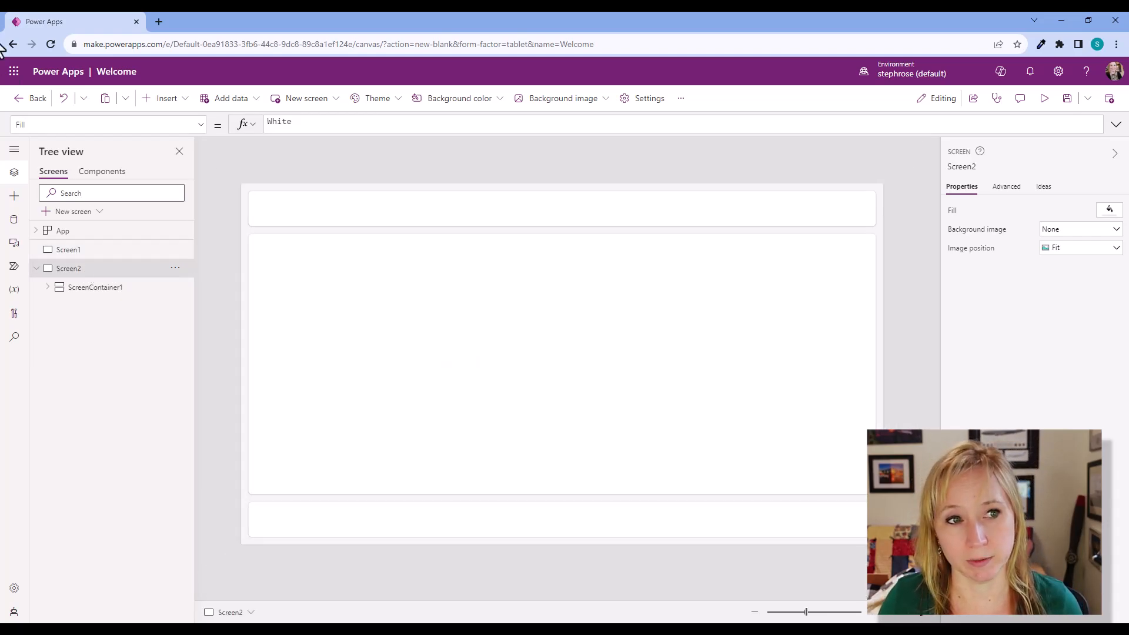
{"action": "left_click", "coordinate": [28, 97]}
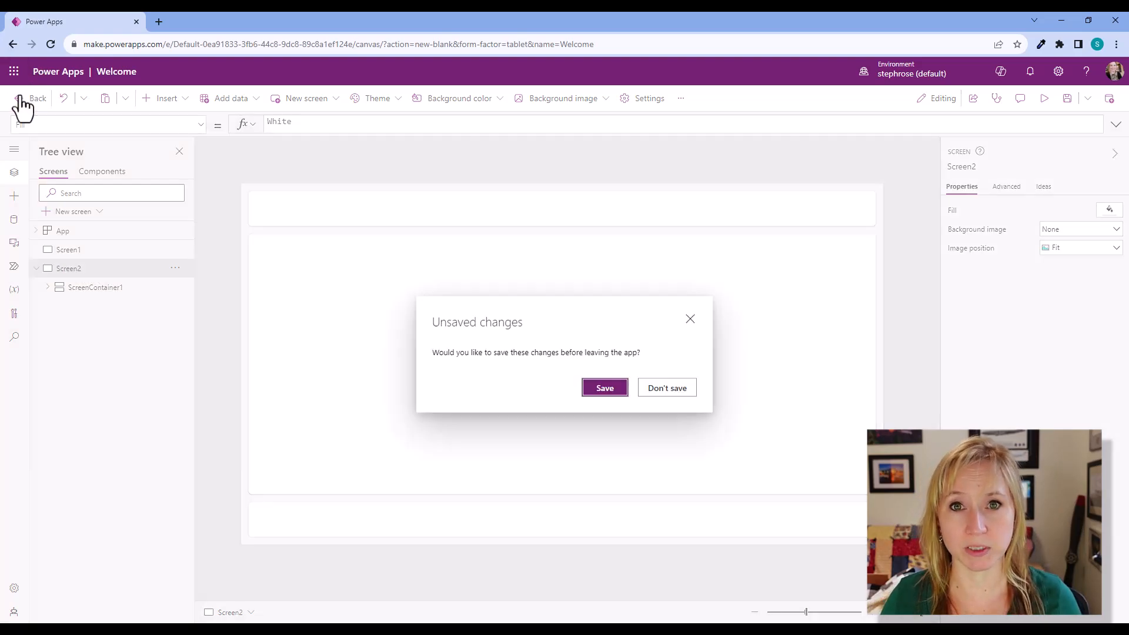
{"action": "mouse_move", "coordinate": [565, 329]}
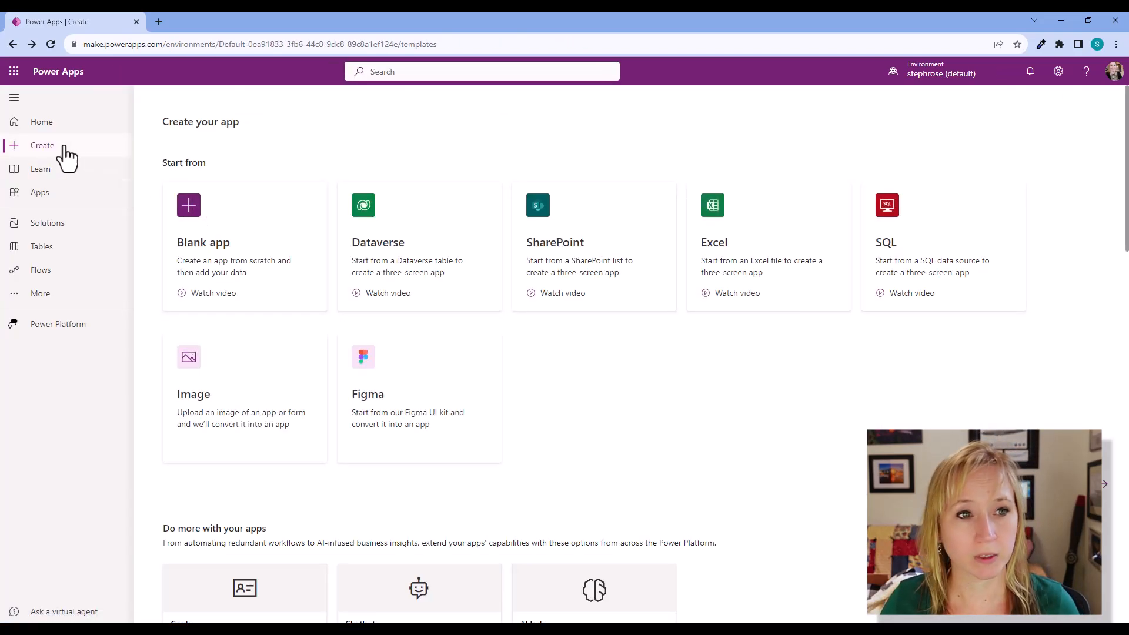
From the Power Apps home page, start an app from a page design
{"action": "left_click", "coordinate": [41, 121]}
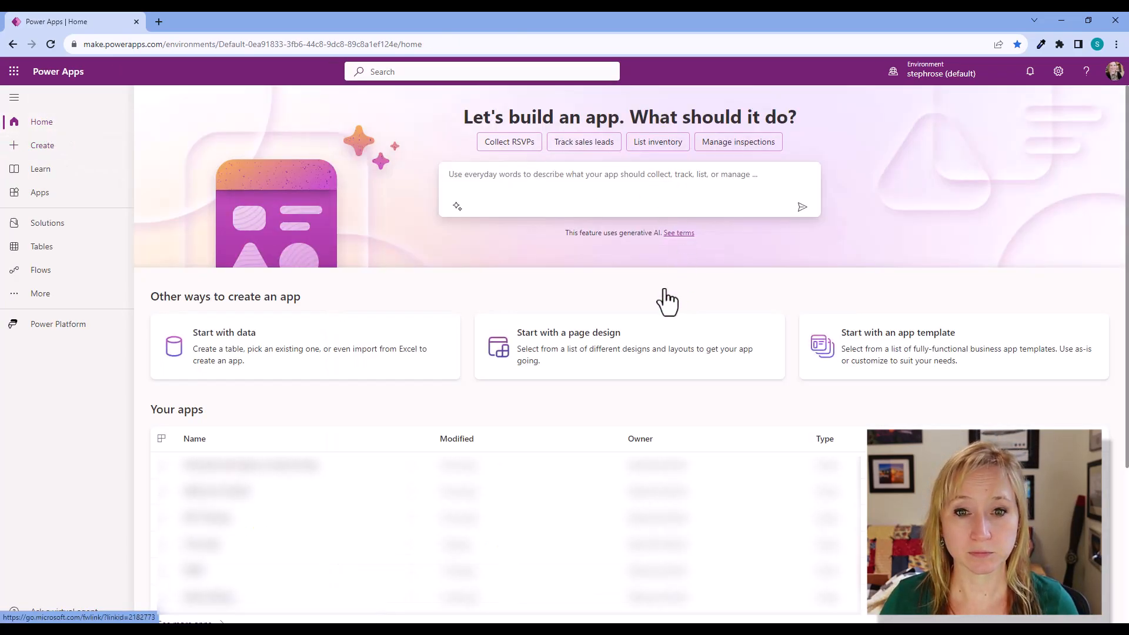
{"action": "mouse_move", "coordinate": [596, 358]}
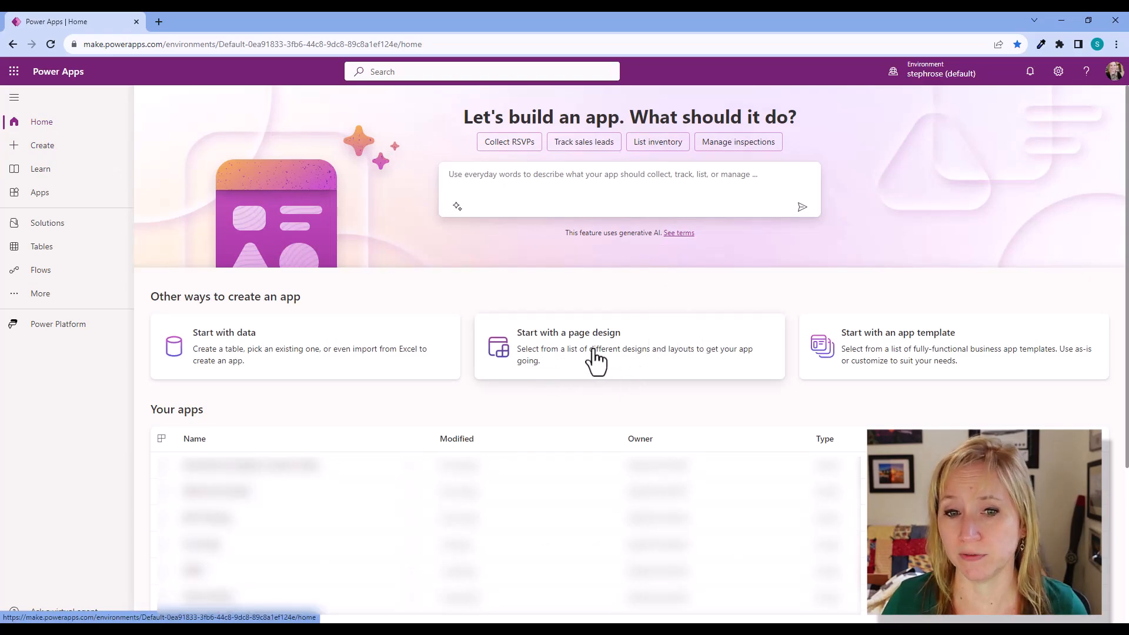
{"action": "mouse_move", "coordinate": [550, 371]}
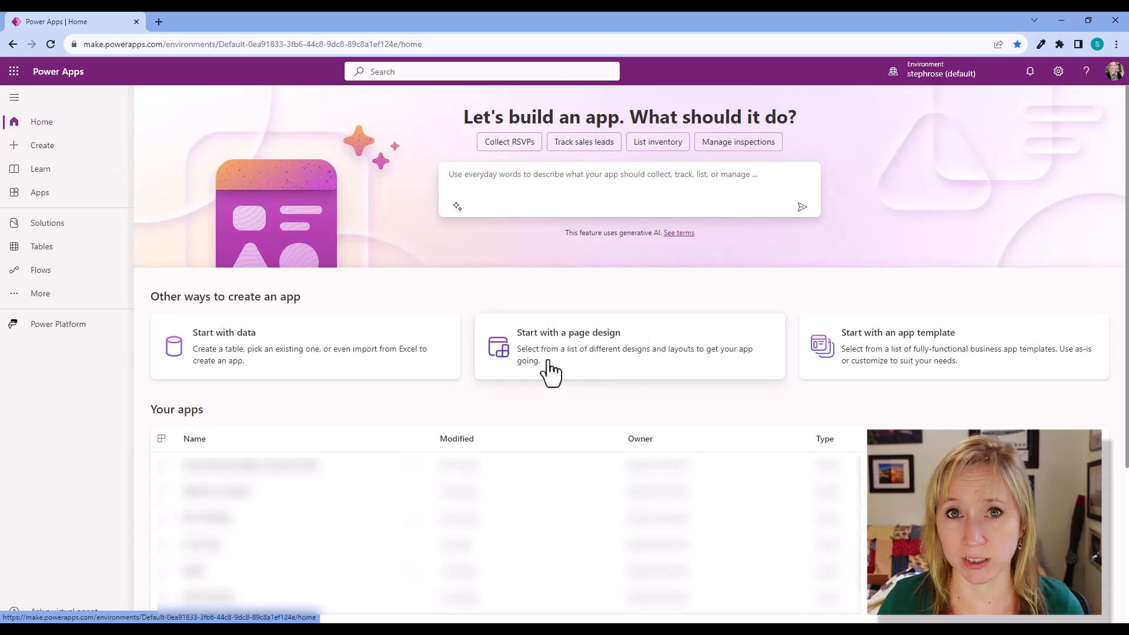
{"action": "left_click", "coordinate": [568, 331]}
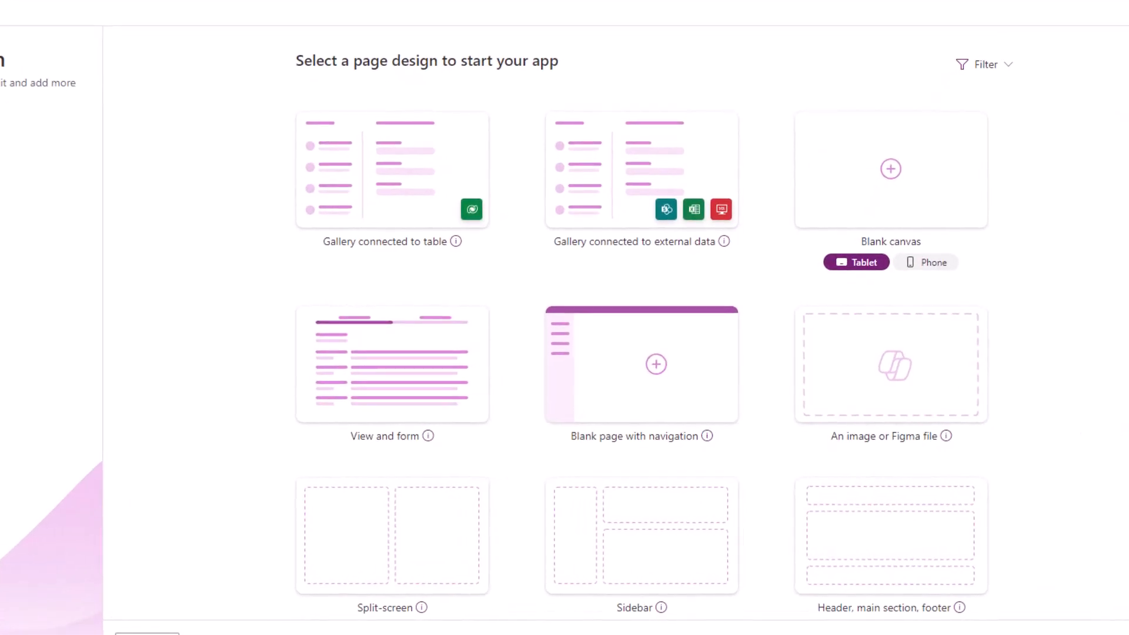
{"action": "mouse_move", "coordinate": [552, 221]}
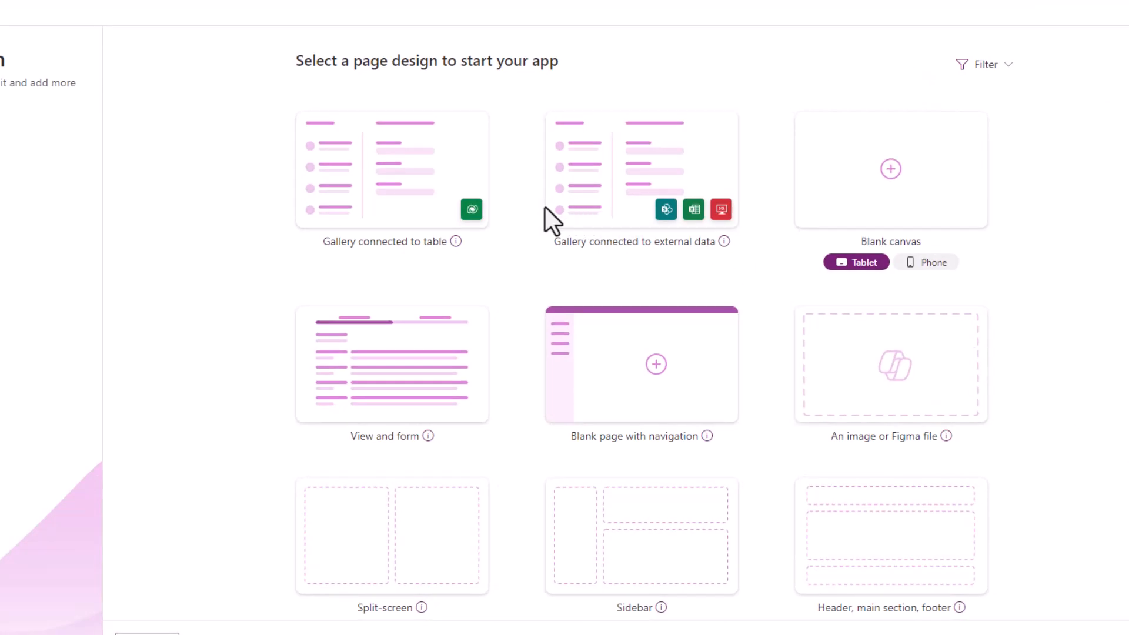
{"action": "mouse_move", "coordinate": [666, 210]}
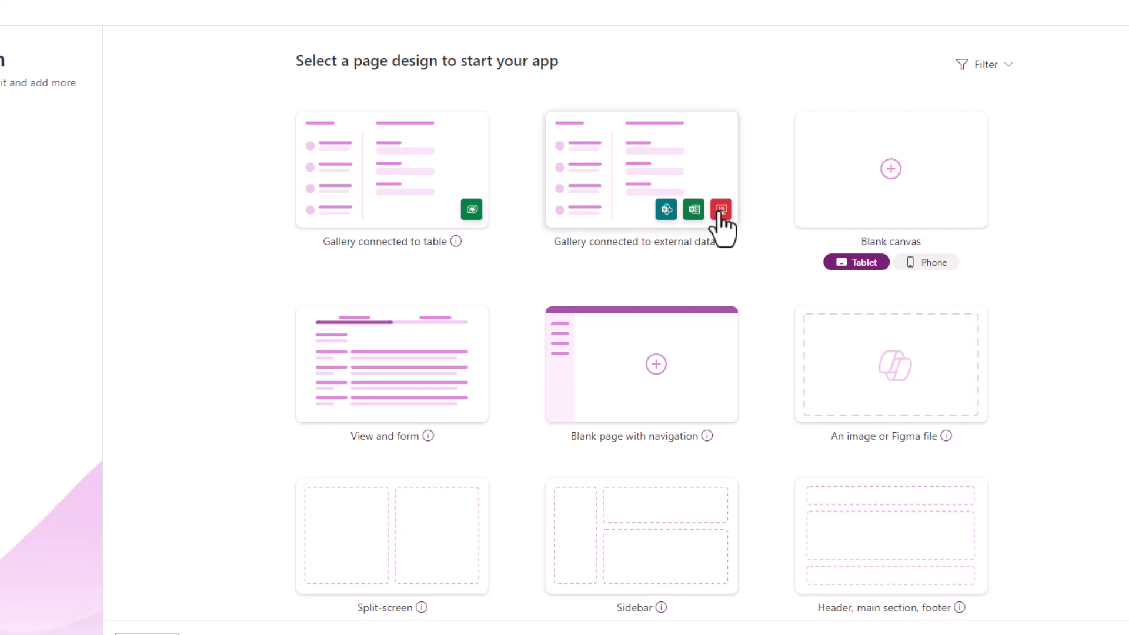
{"action": "mouse_move", "coordinate": [401, 244]}
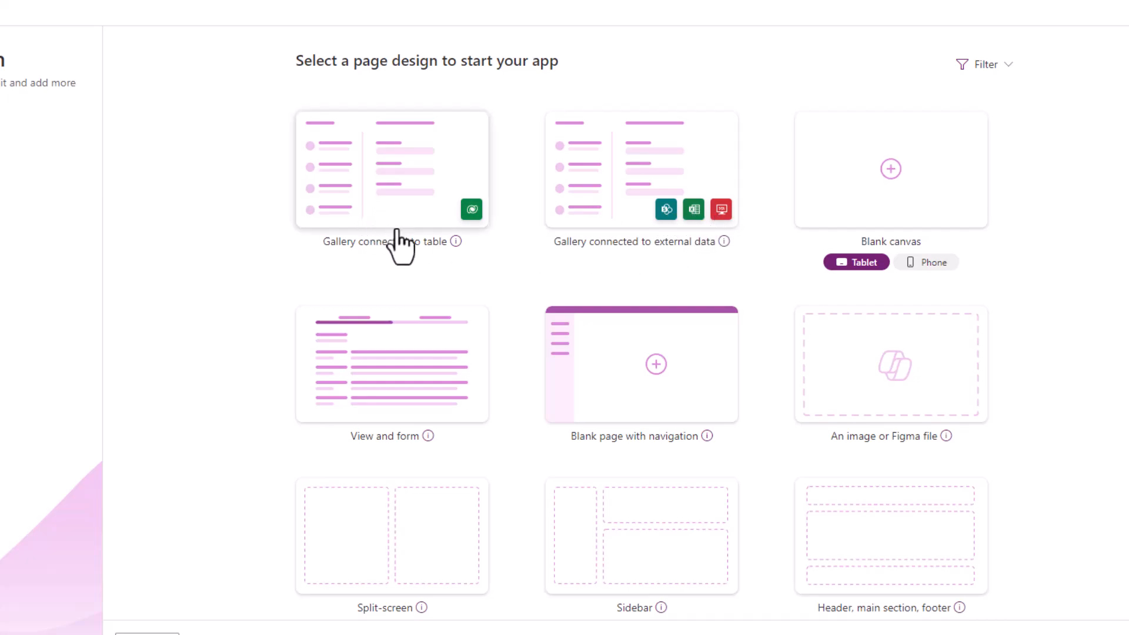
{"action": "mouse_move", "coordinate": [471, 209]}
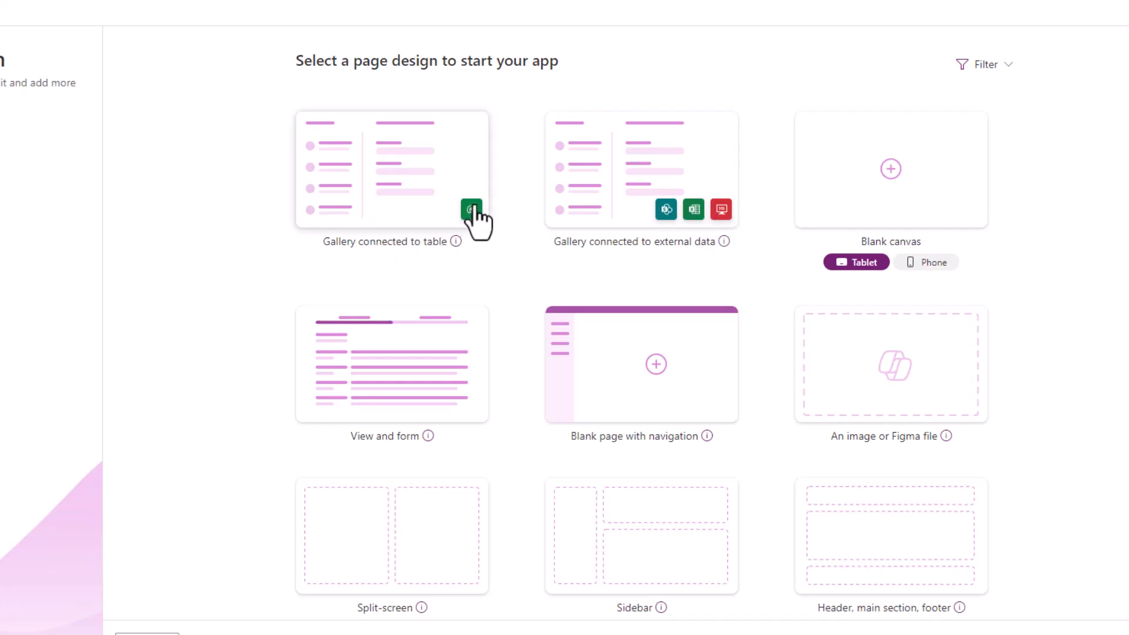
{"action": "mouse_move", "coordinate": [910, 557]}
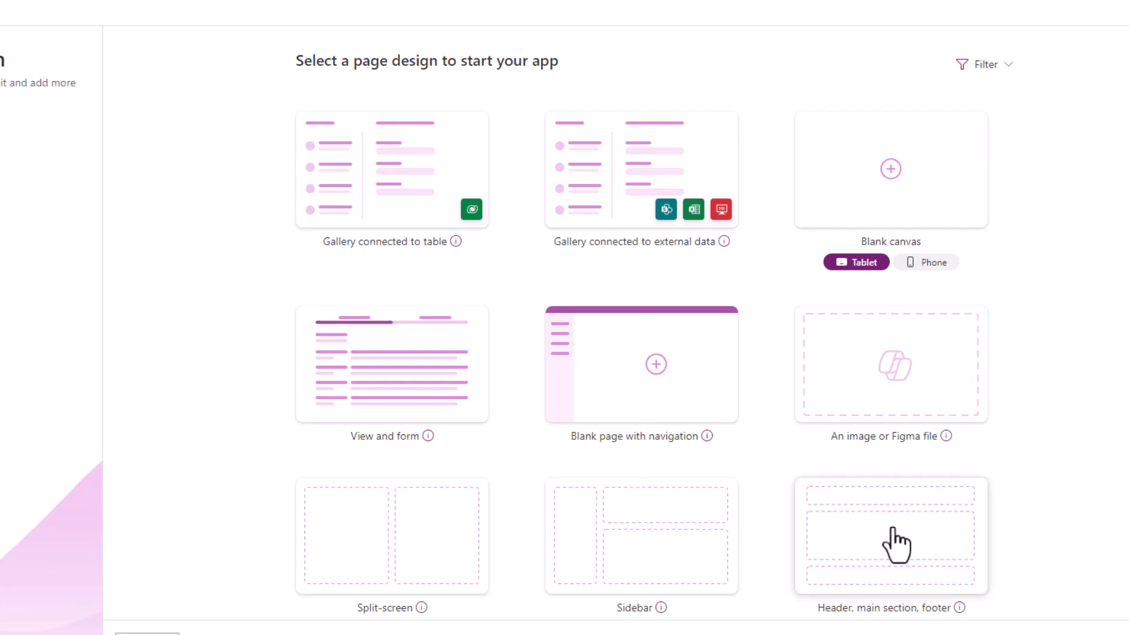
{"action": "mouse_move", "coordinate": [949, 618]}
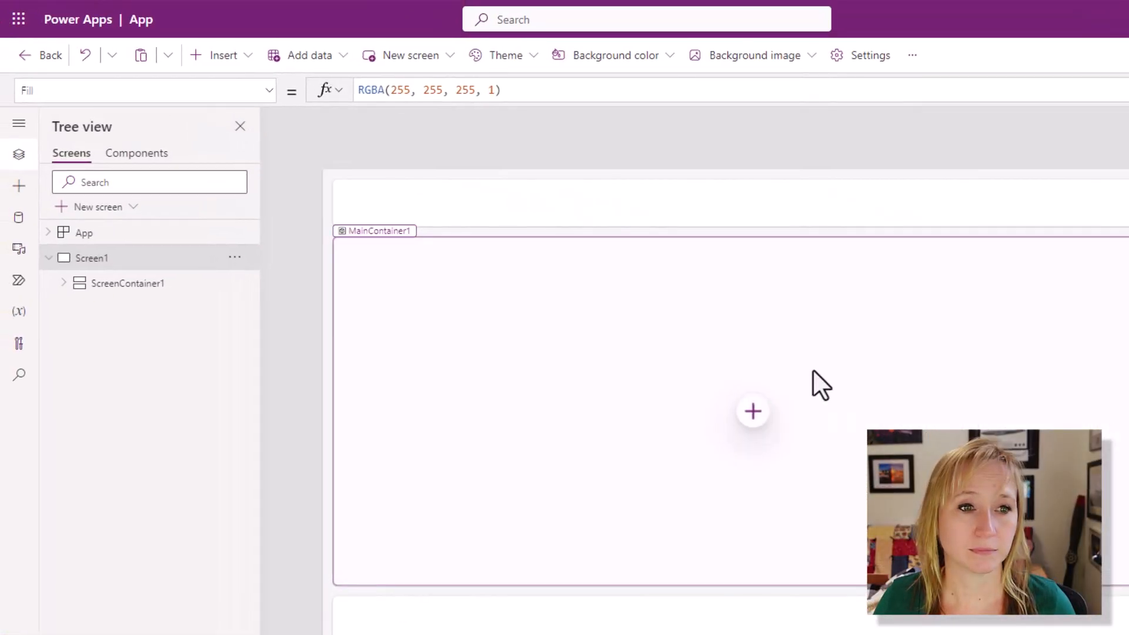
{"action": "mouse_move", "coordinate": [719, 380]}
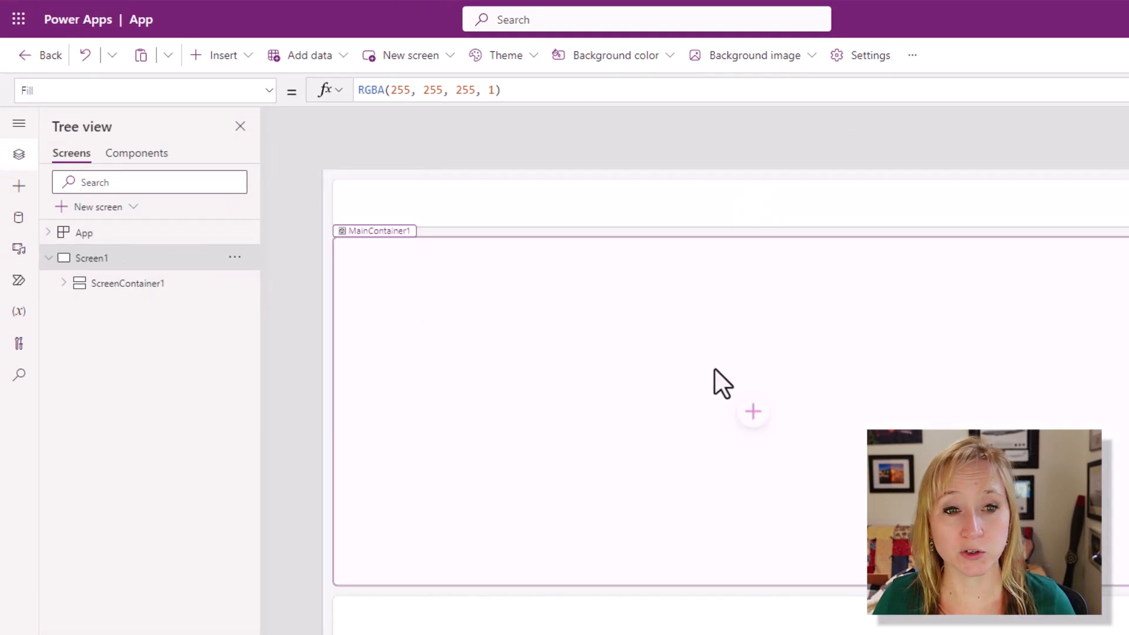
{"action": "left_click", "coordinate": [870, 55]}
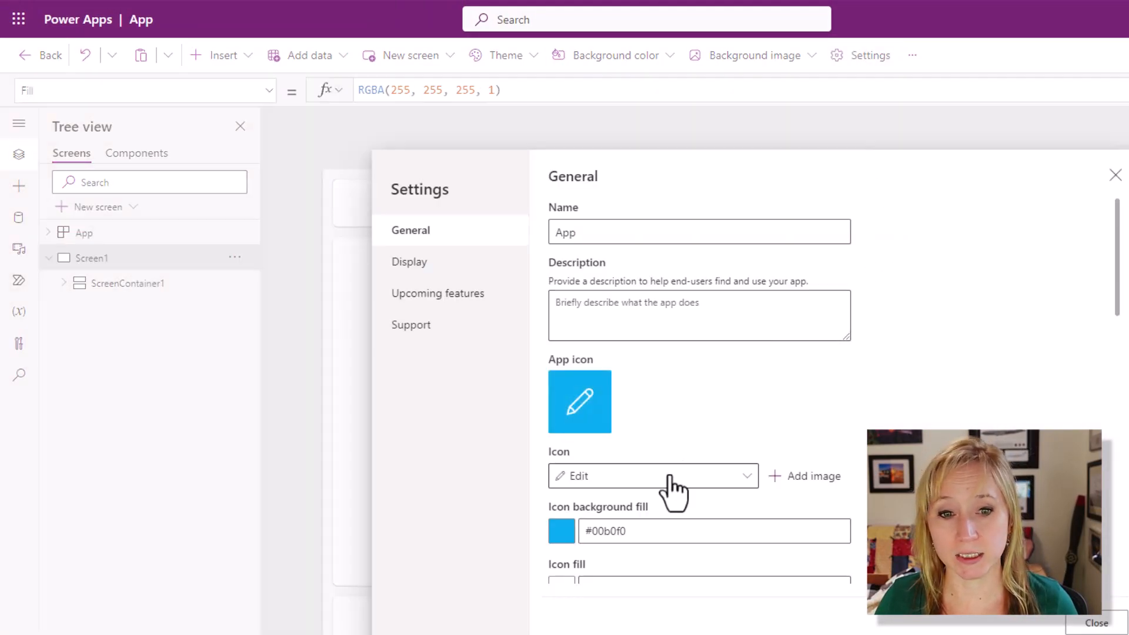
{"action": "left_click", "coordinate": [409, 261]}
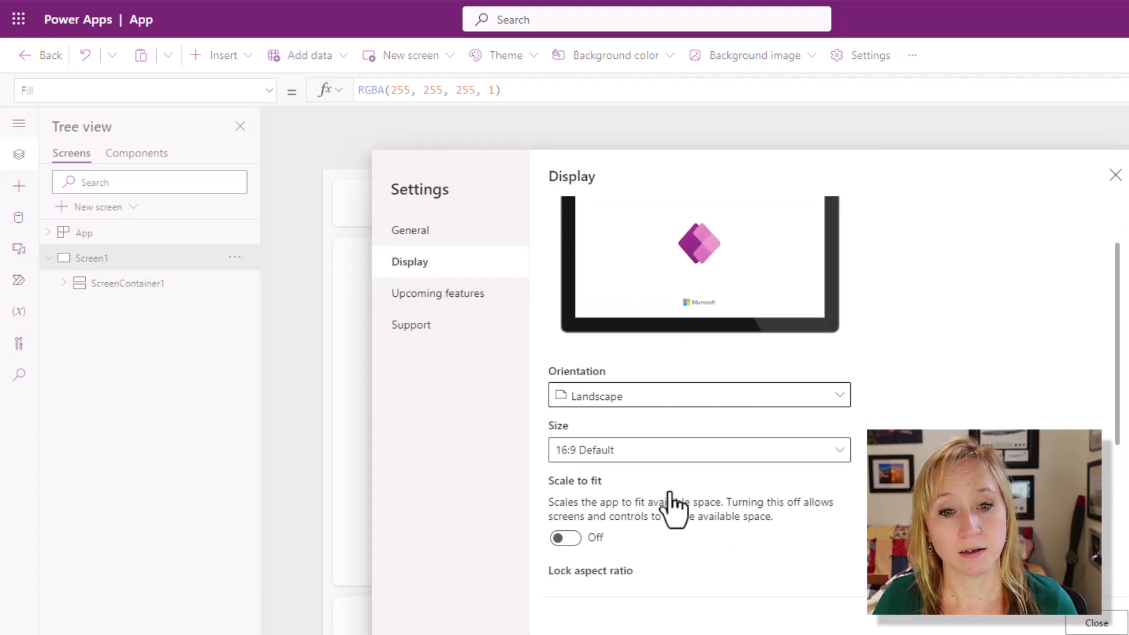
{"action": "left_click", "coordinate": [1114, 174]}
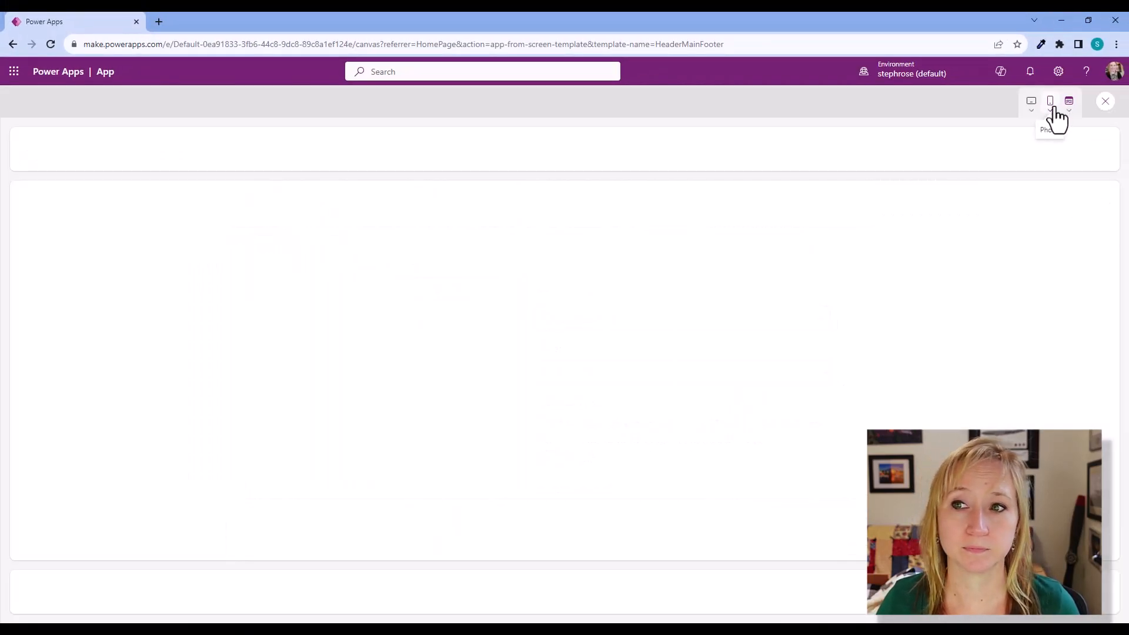
Preview the header-main-footer layout at phone size, then return to editing
{"action": "left_click", "coordinate": [1048, 101]}
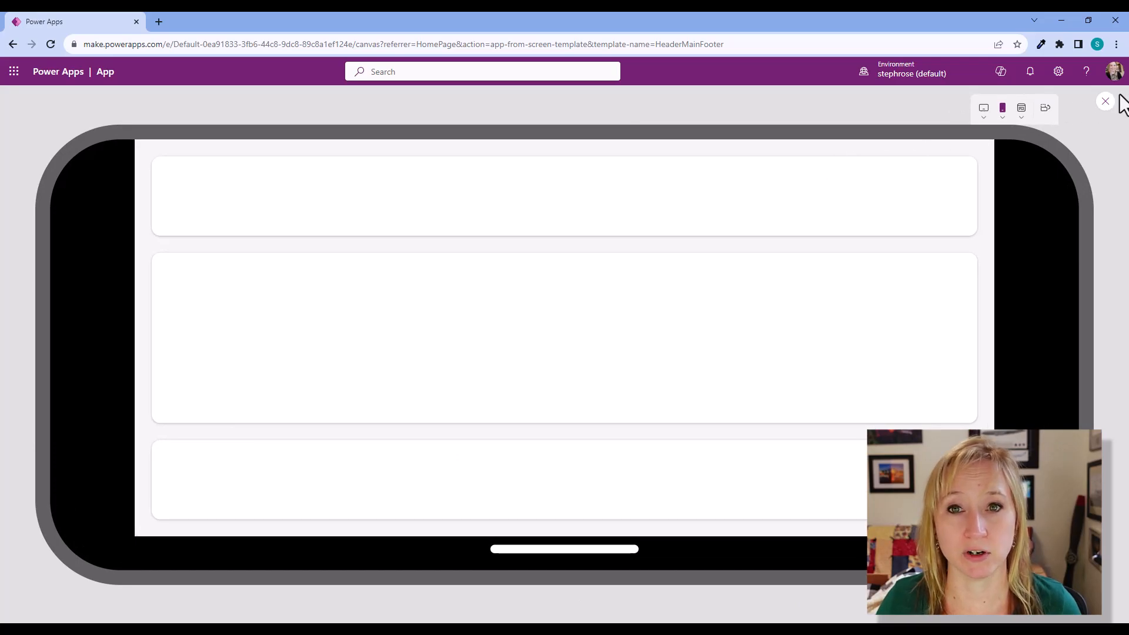
{"action": "left_click", "coordinate": [1105, 101]}
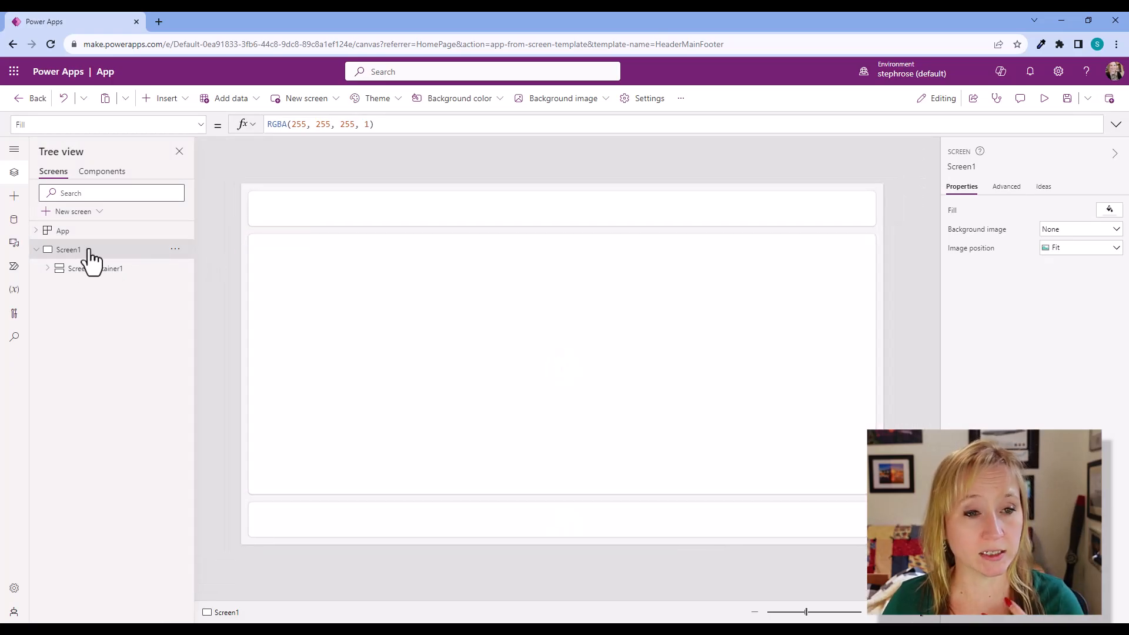
Rename Screen1 to Home Screen and expand ScreenContainer1 to show its header, main and footer containers
{"action": "double_click", "coordinate": [69, 249]}
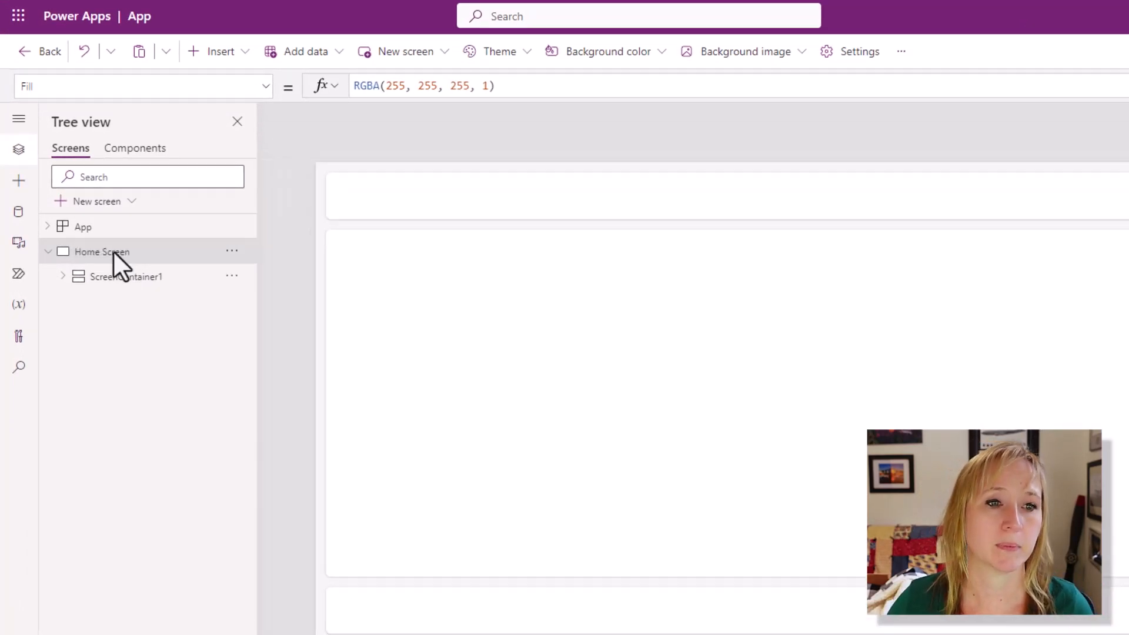
{"action": "left_click", "coordinate": [127, 276]}
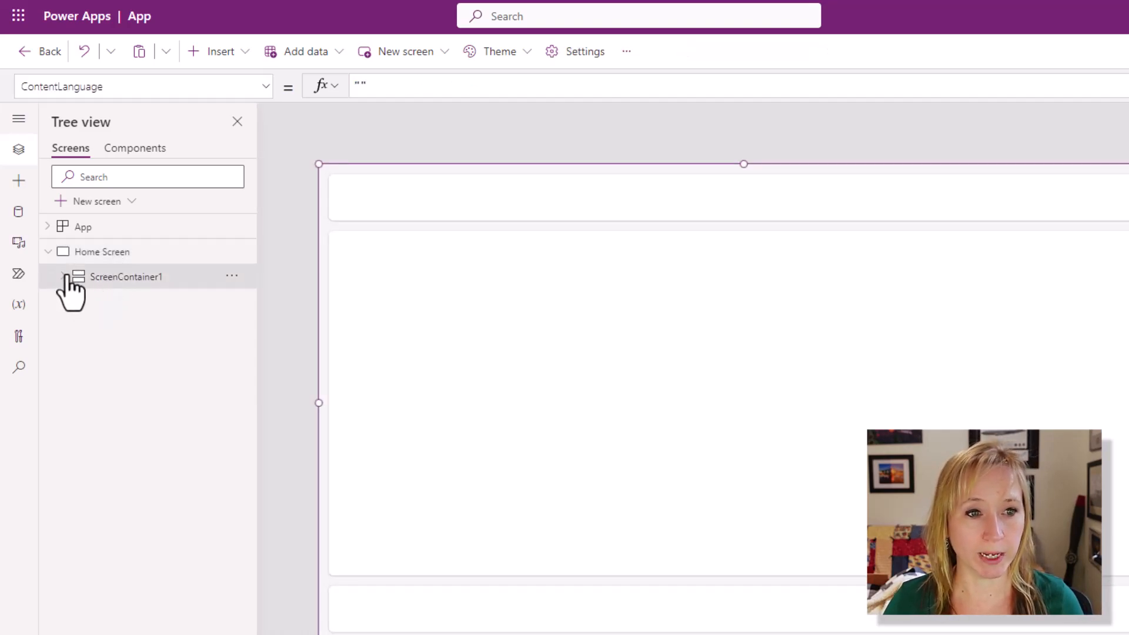
{"action": "left_click", "coordinate": [62, 276]}
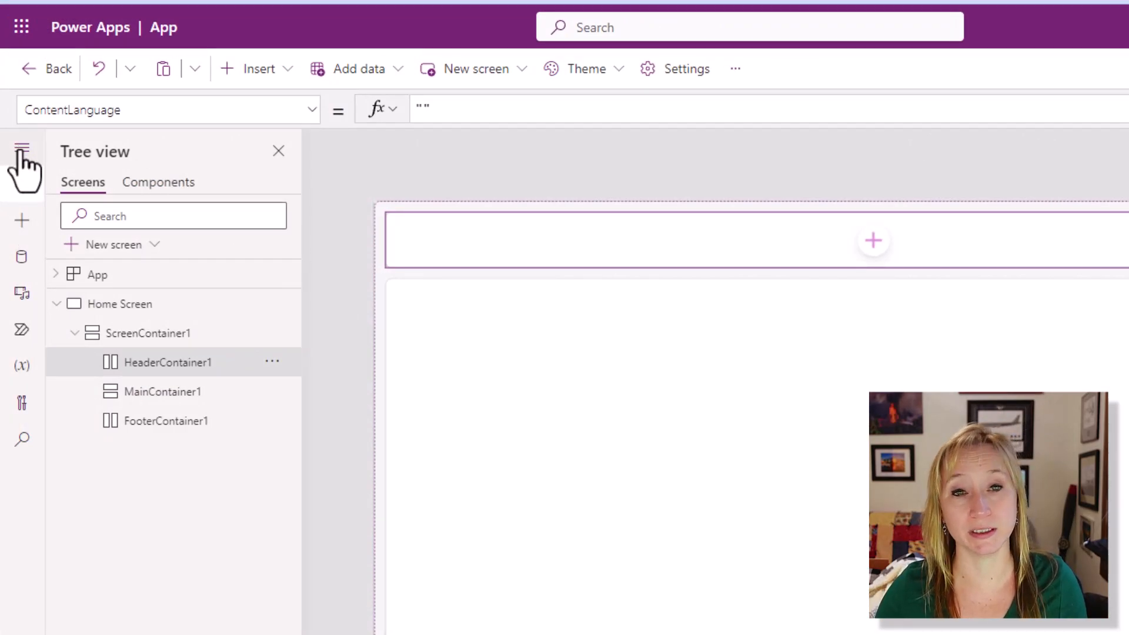
Toggle the authoring pane labels and view the app's uploaded images in Media
{"action": "left_click", "coordinate": [21, 148]}
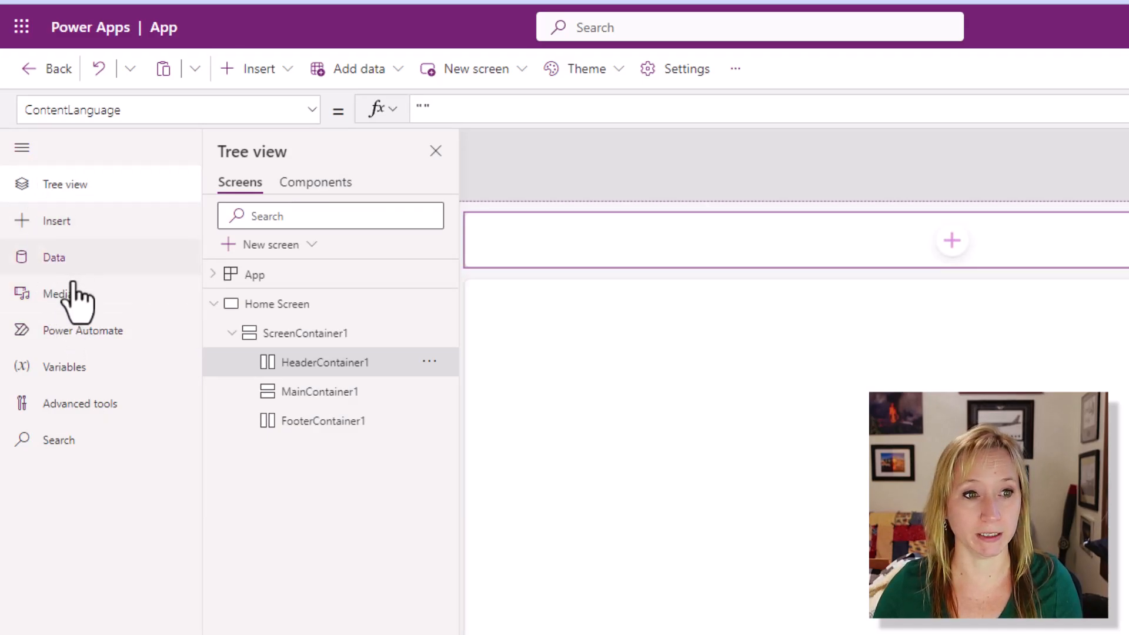
{"action": "left_click", "coordinate": [22, 148]}
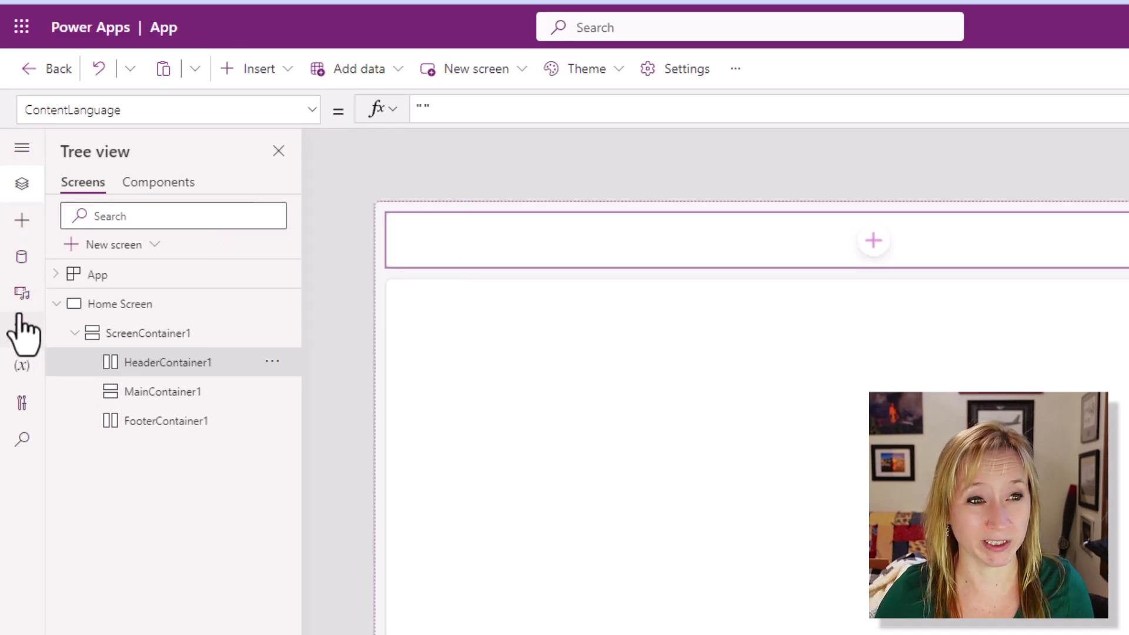
{"action": "left_click", "coordinate": [21, 293]}
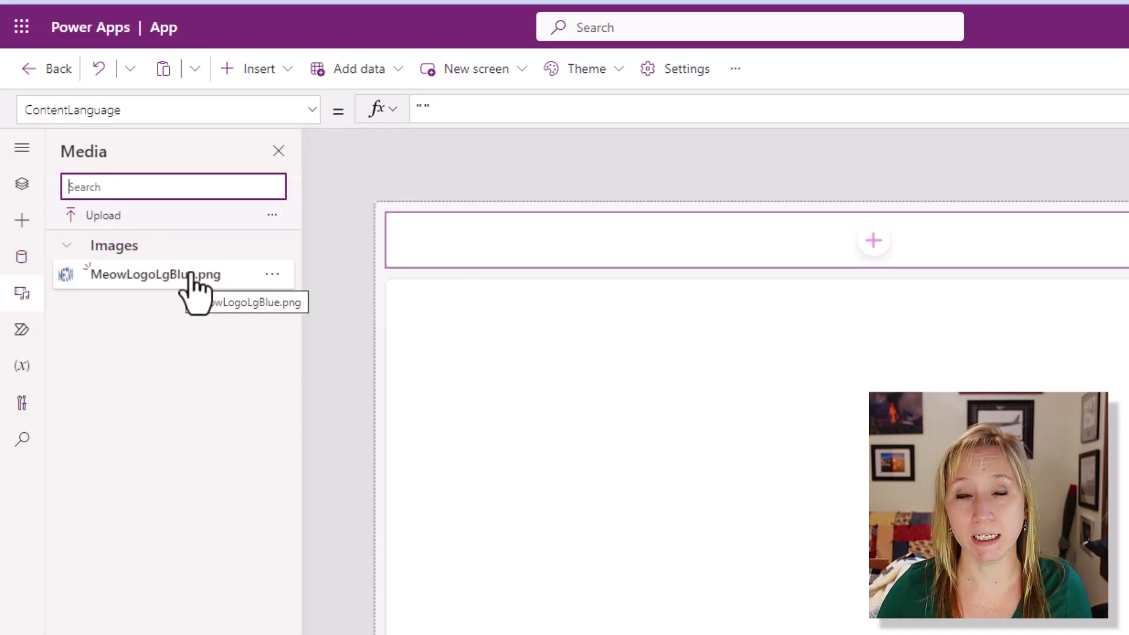
{"action": "mouse_move", "coordinate": [339, 200]}
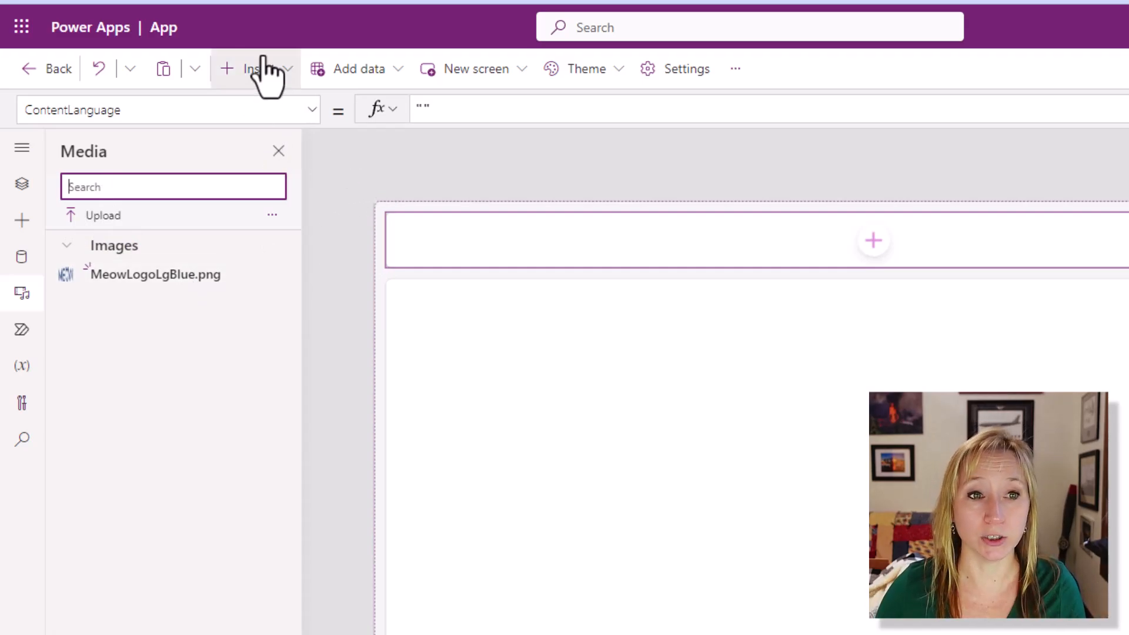
Insert an Image control into HeaderContainer1, then delete it from the Tree view
{"action": "left_click", "coordinate": [252, 69]}
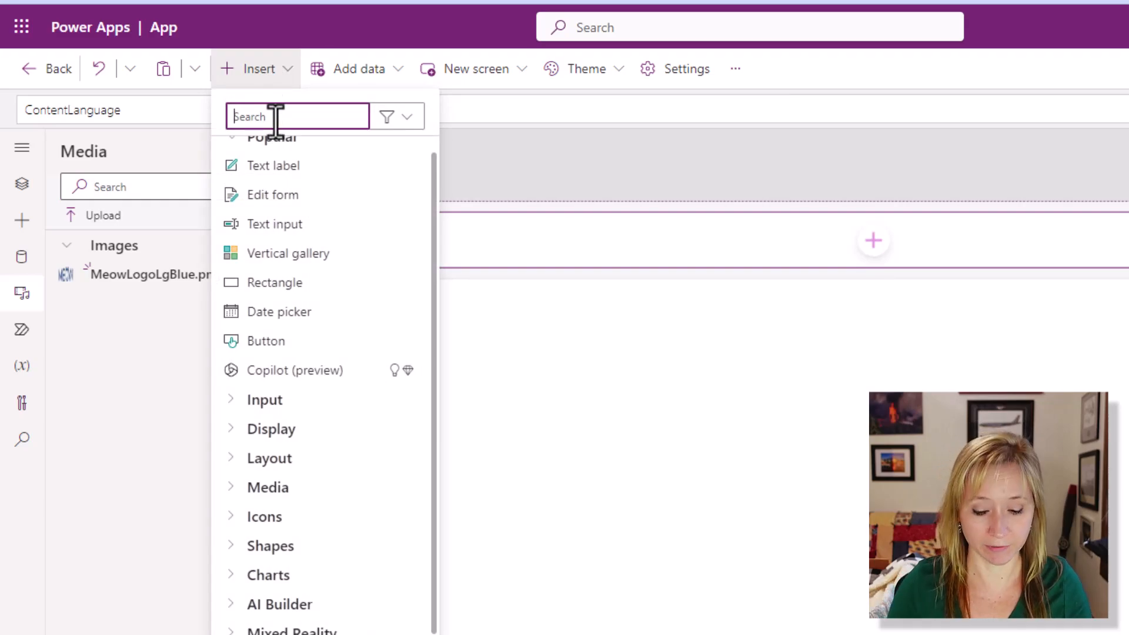
{"action": "type", "text": "image"}
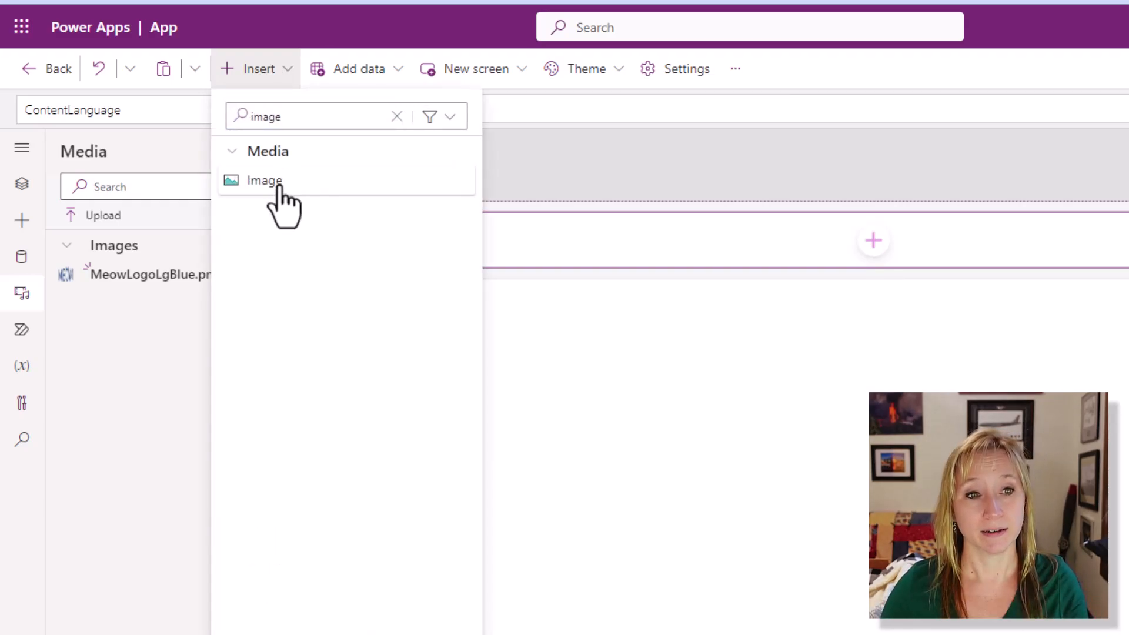
{"action": "left_click", "coordinate": [265, 180]}
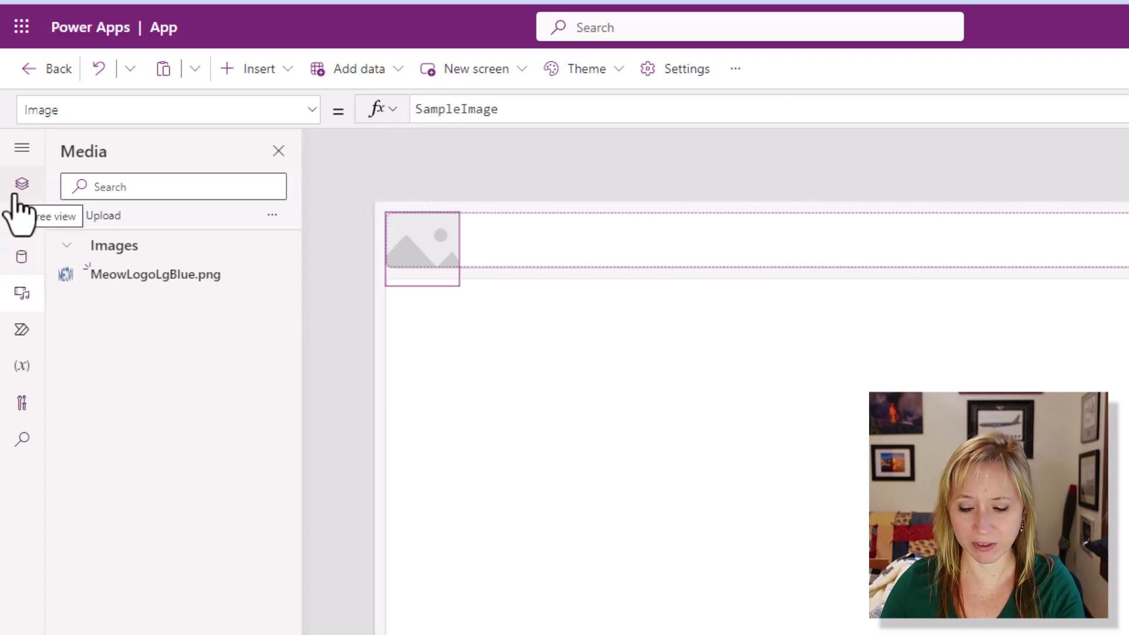
{"action": "left_click", "coordinate": [21, 184]}
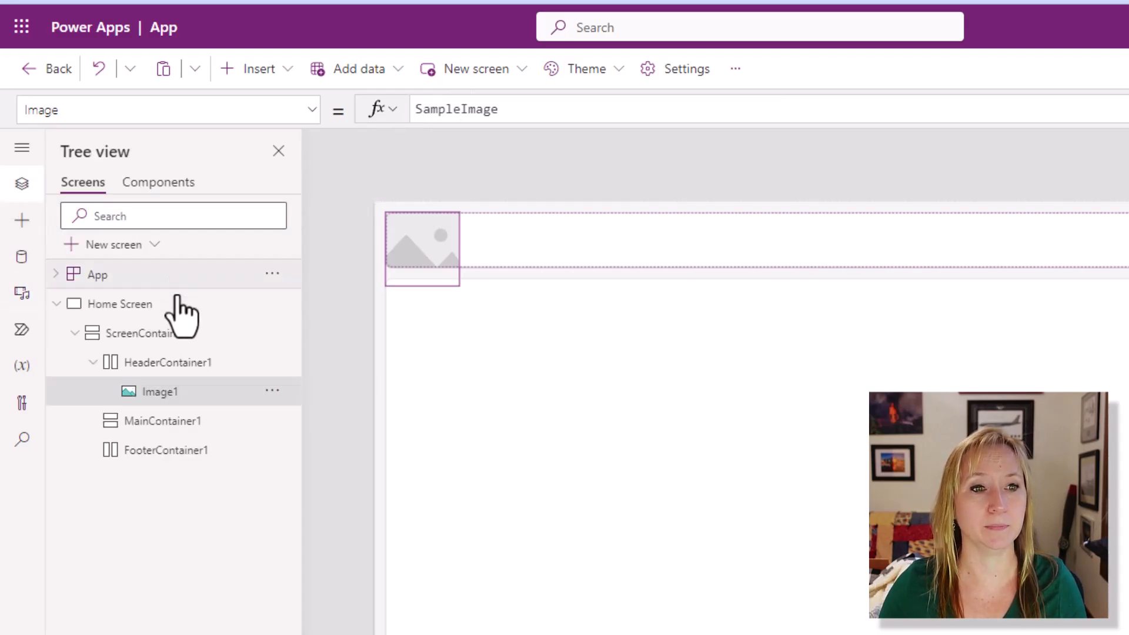
{"action": "left_click", "coordinate": [271, 390]}
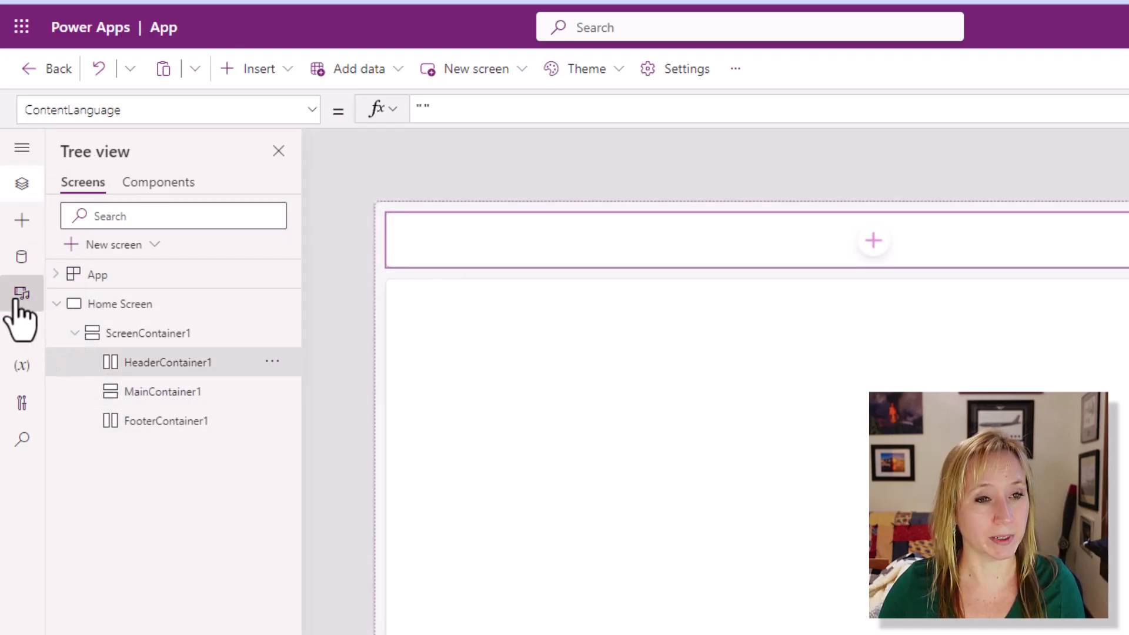
Insert the MeowLogoLgBlue.png logo into the header and set its Height to 75
{"action": "left_click", "coordinate": [21, 294]}
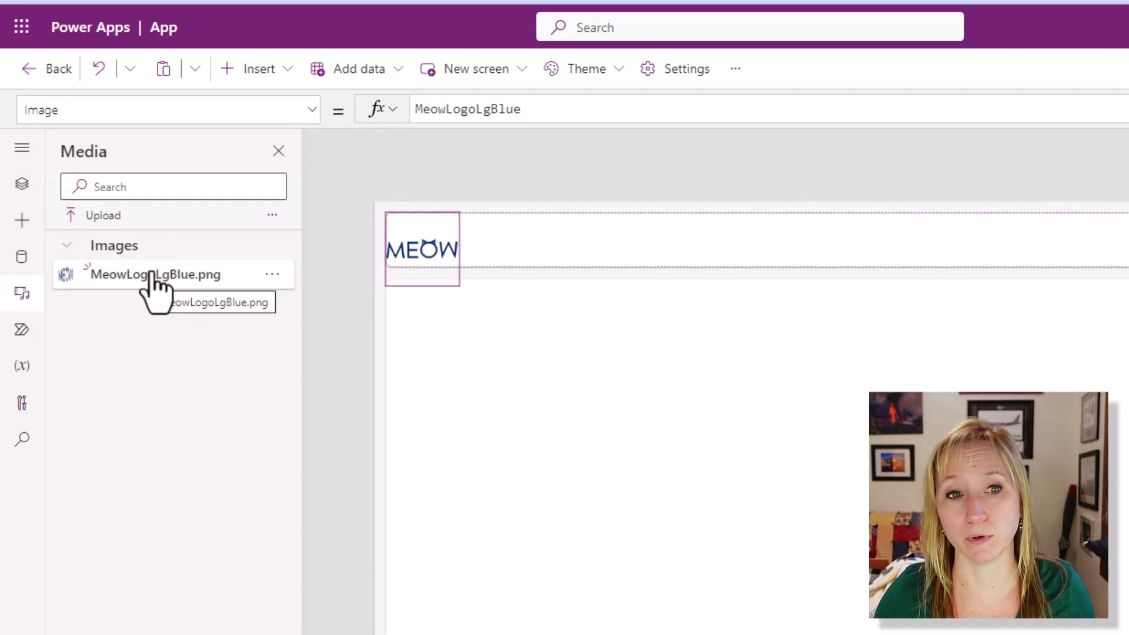
{"action": "left_click", "coordinate": [21, 183]}
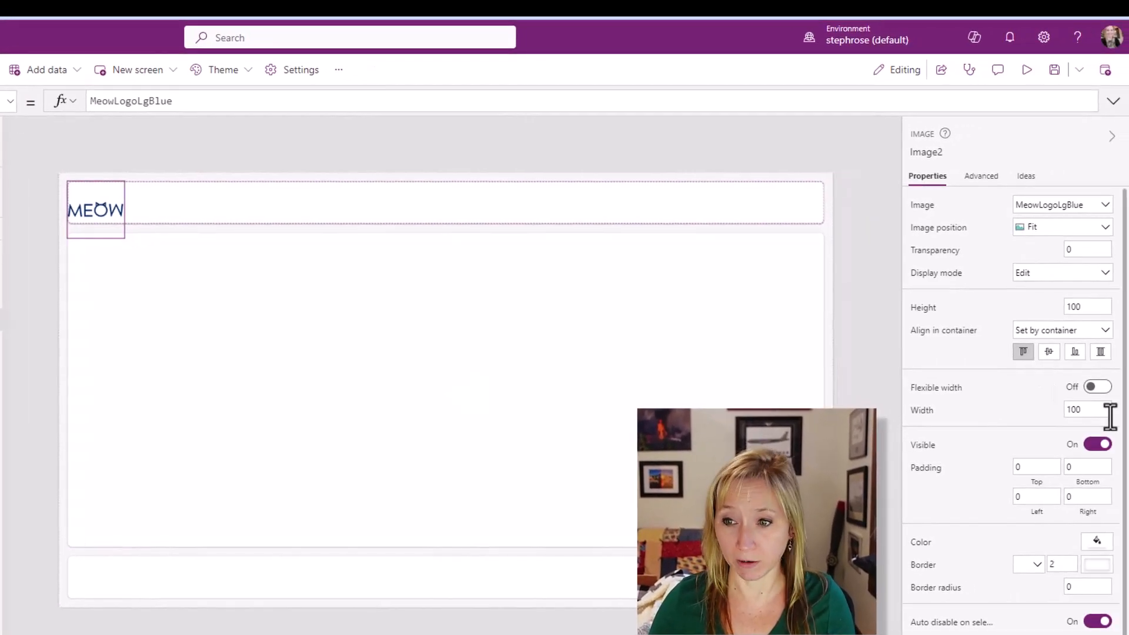
{"action": "left_click", "coordinate": [1082, 307]}
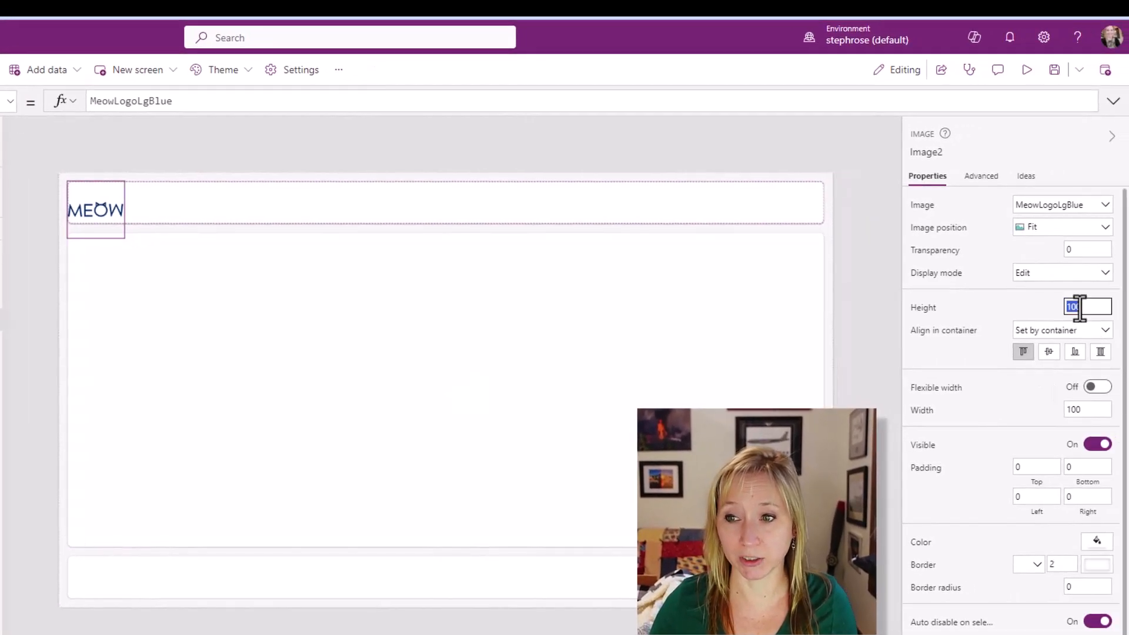
{"action": "type", "text": "75"}
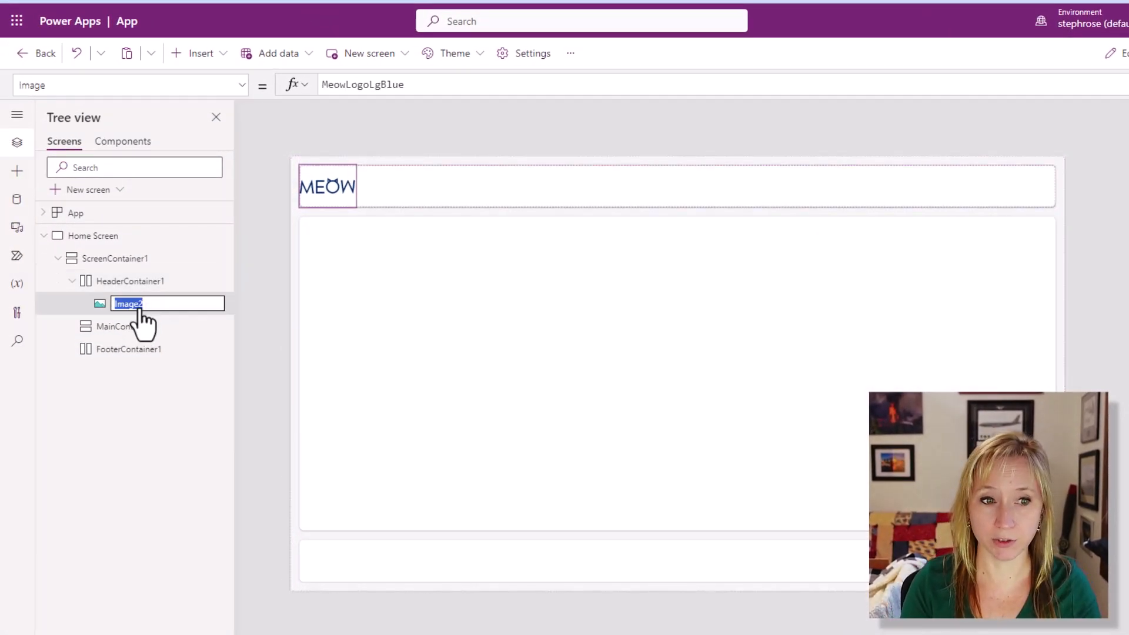
Rename the header logo image from Image2 to imgLogo in Tree view
{"action": "type", "text": "imgLogo"}
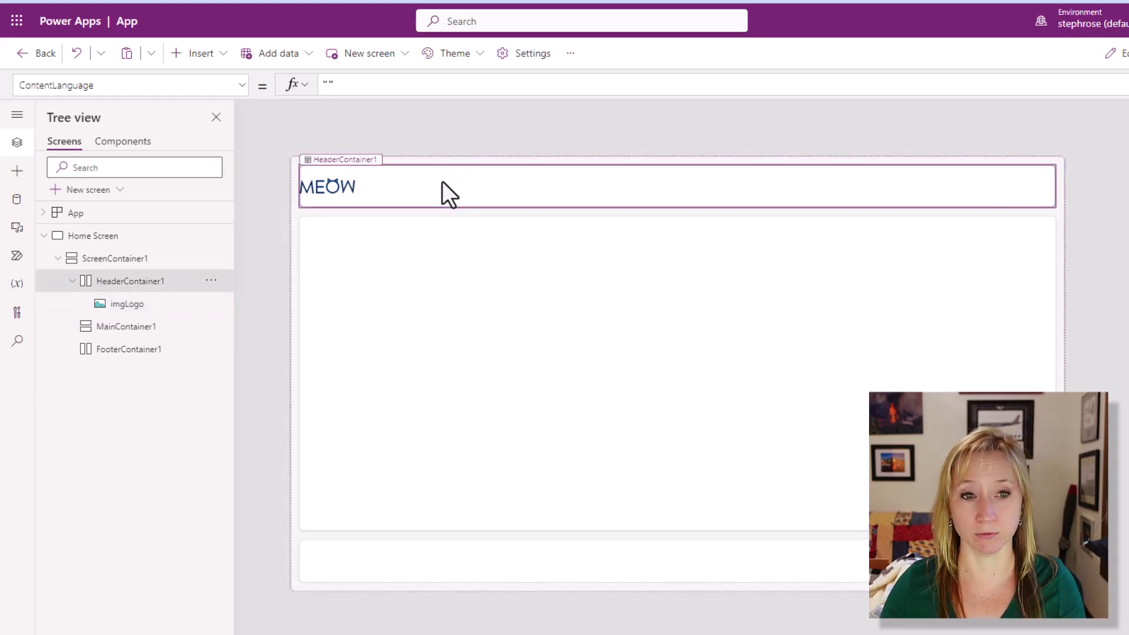
{"action": "mouse_move", "coordinate": [537, 198]}
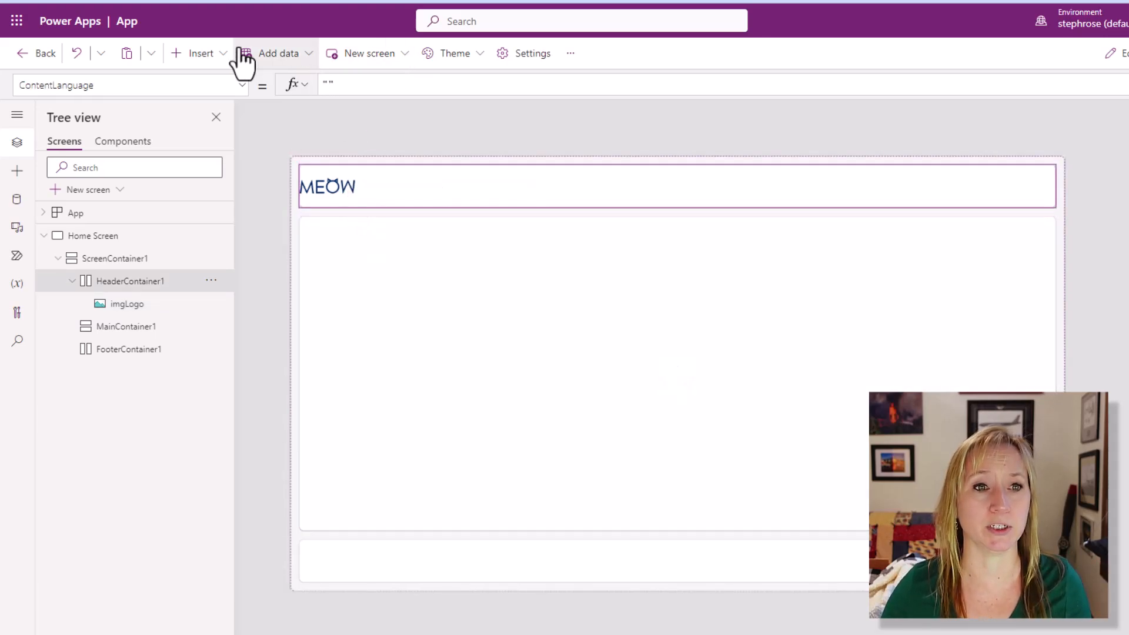
Insert a text label in the header with a morning/afternoon greeting formula using User().FullName
{"action": "left_click", "coordinate": [199, 53]}
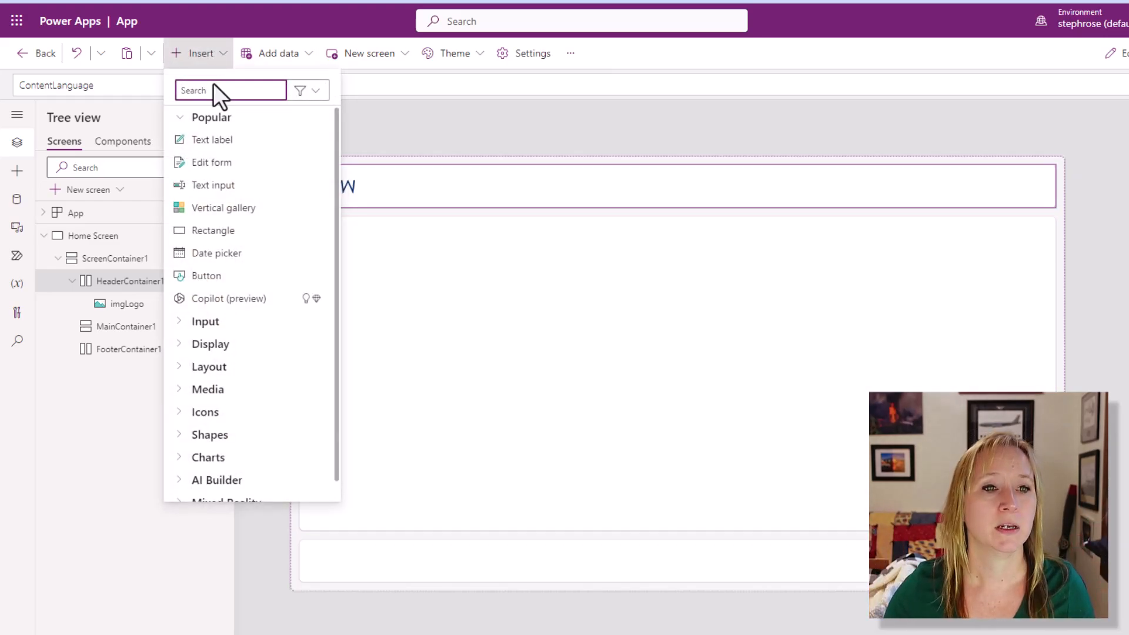
{"action": "left_click", "coordinate": [213, 140]}
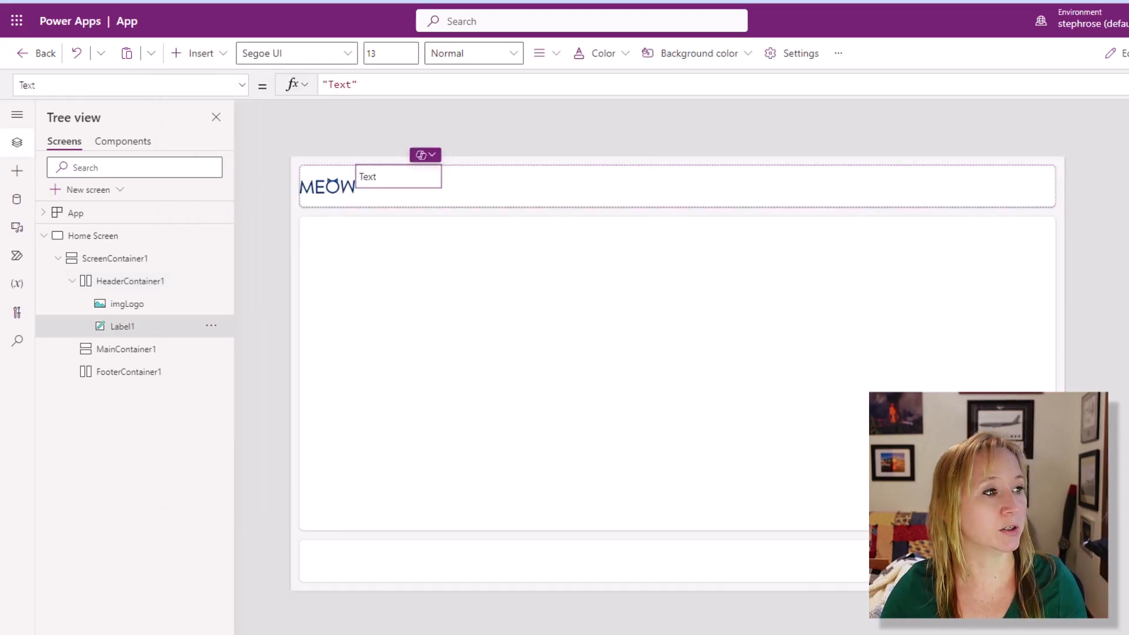
{"action": "left_click", "coordinate": [339, 85]}
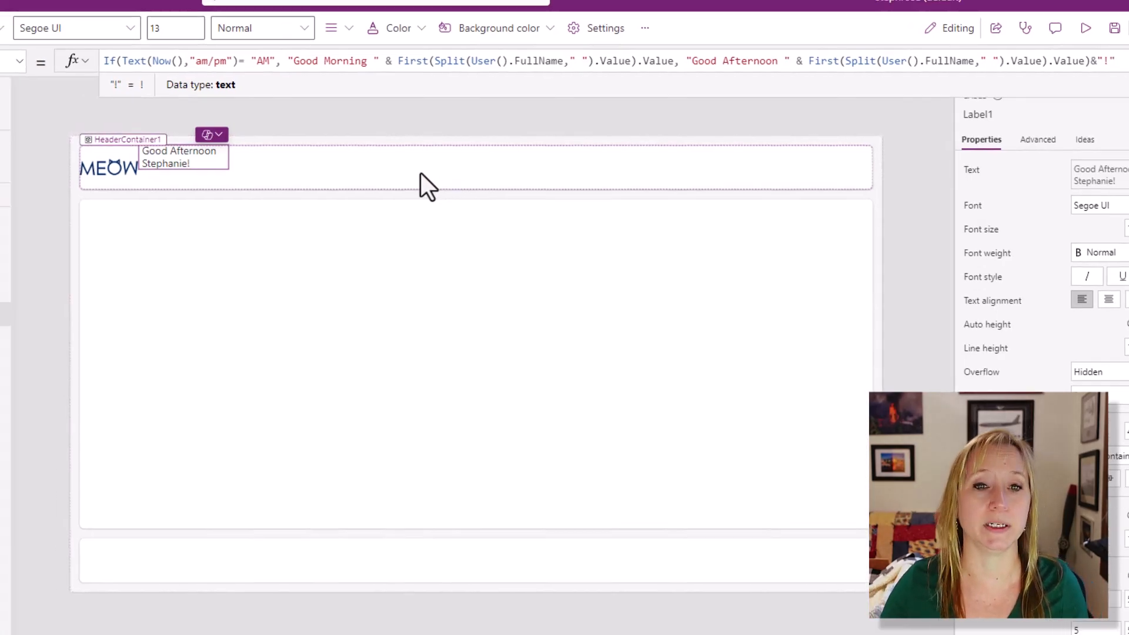
Insert an Image control (Image3) into HeaderContainer1 after the greeting label
{"action": "left_click", "coordinate": [208, 55]}
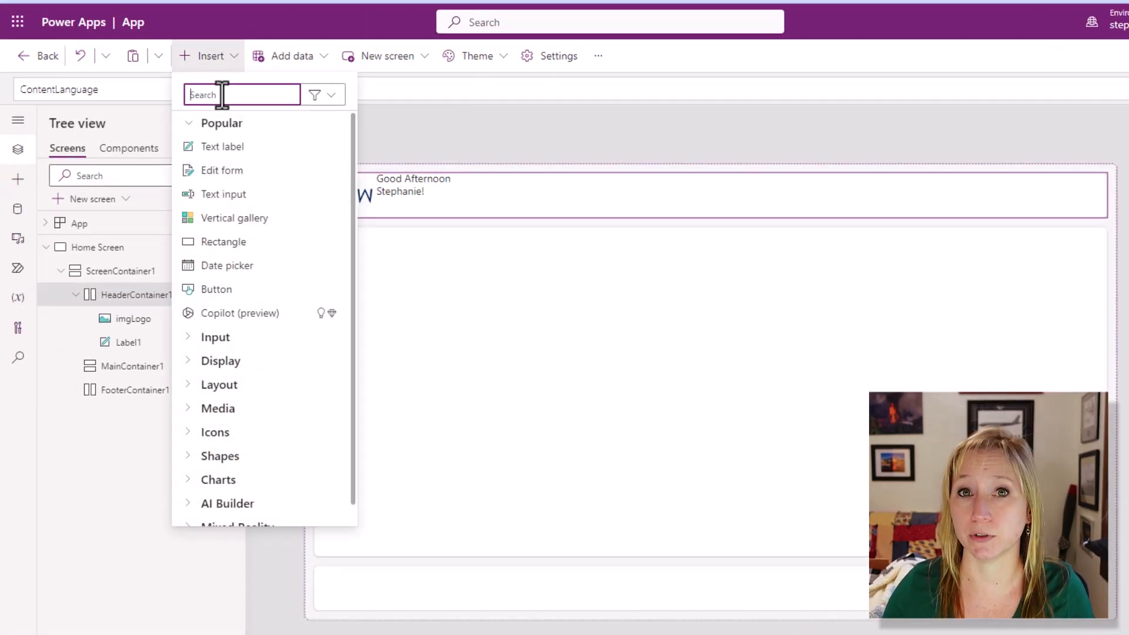
{"action": "type", "text": "i"}
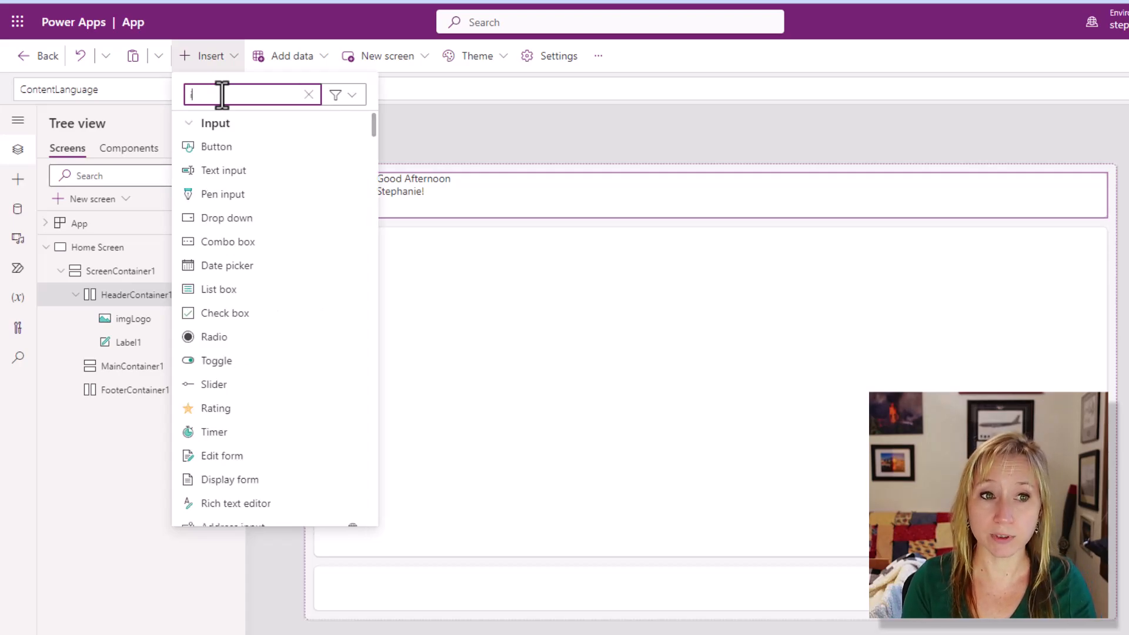
{"action": "type", "text": "im"}
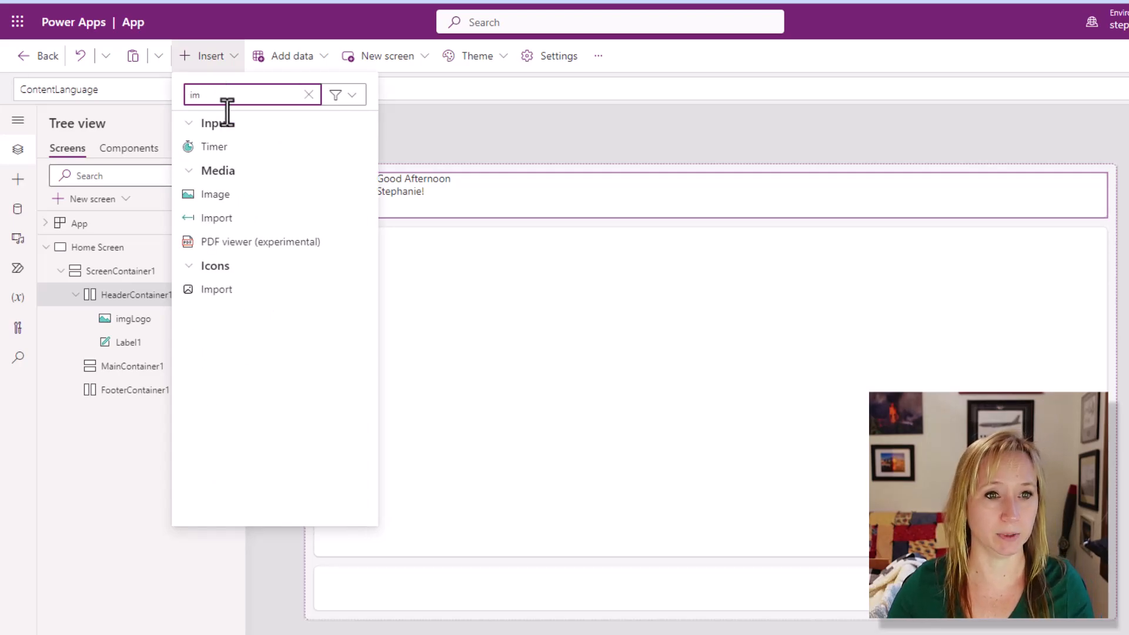
{"action": "left_click", "coordinate": [214, 194]}
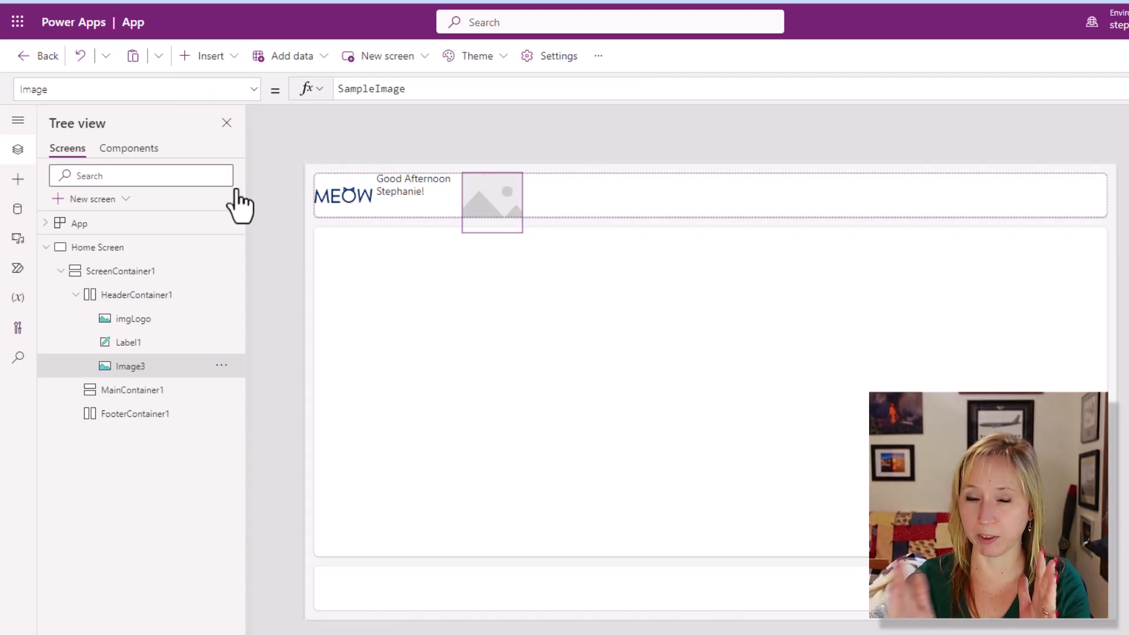
{"action": "mouse_move", "coordinate": [328, 165]}
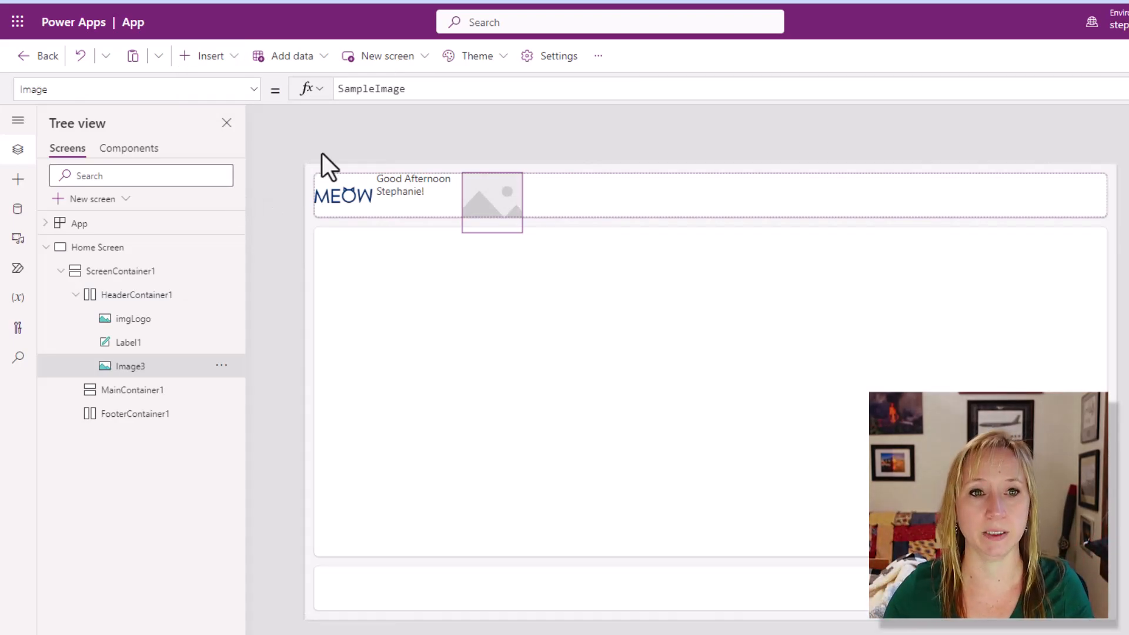
Set Image3's Image property to User().Image to show the signed-in user's photo
{"action": "type", "text": "U"}
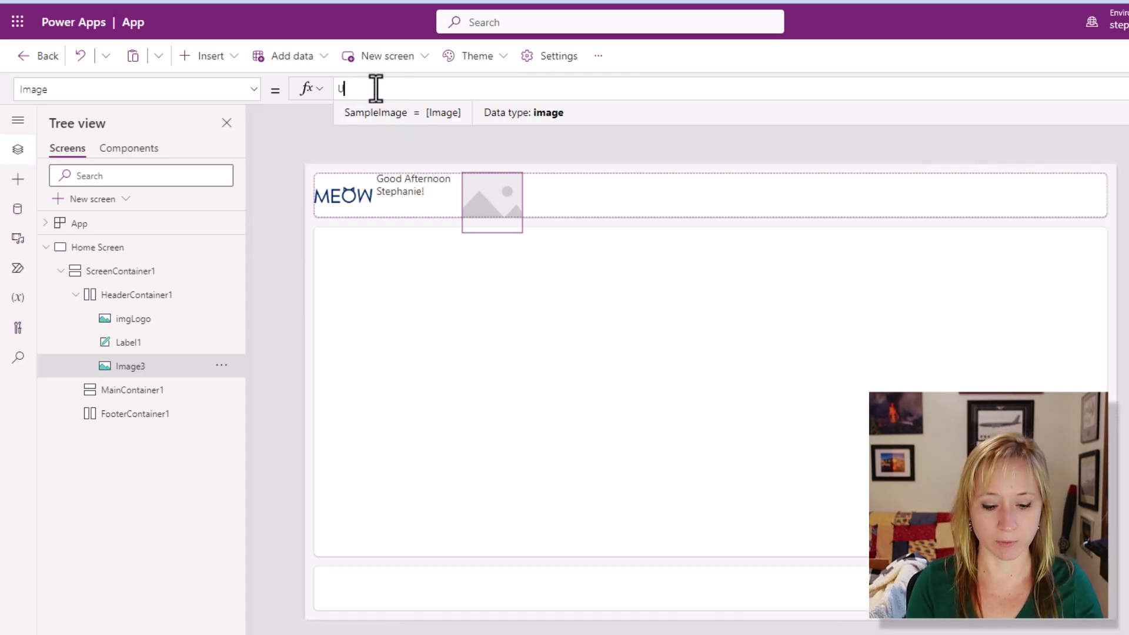
{"action": "type", "text": "User()."}
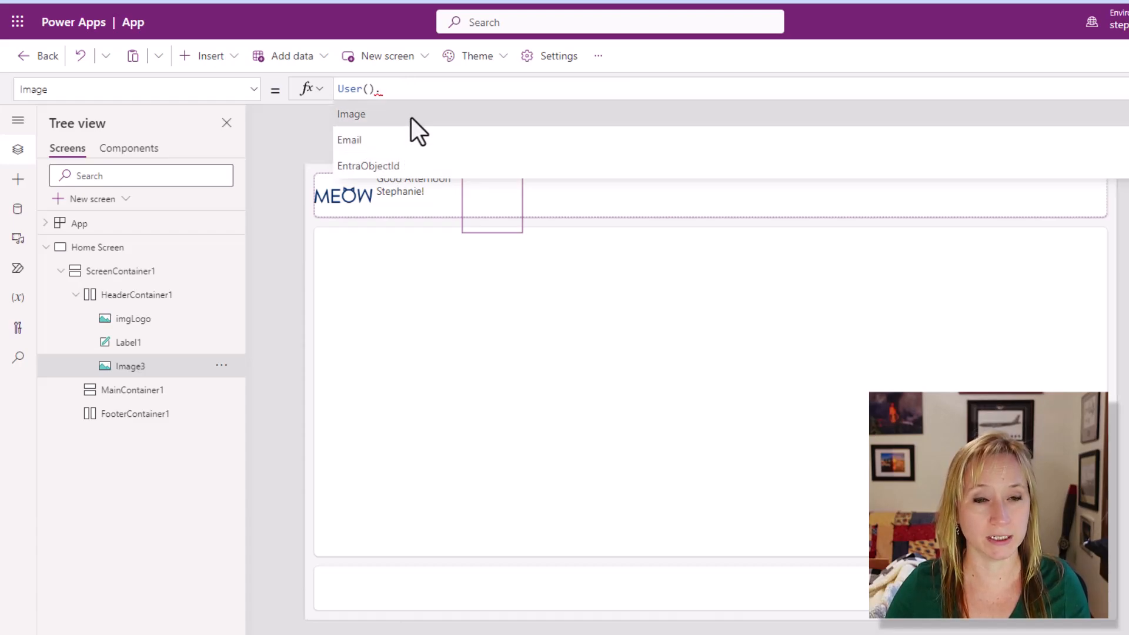
{"action": "mouse_move", "coordinate": [471, 129]}
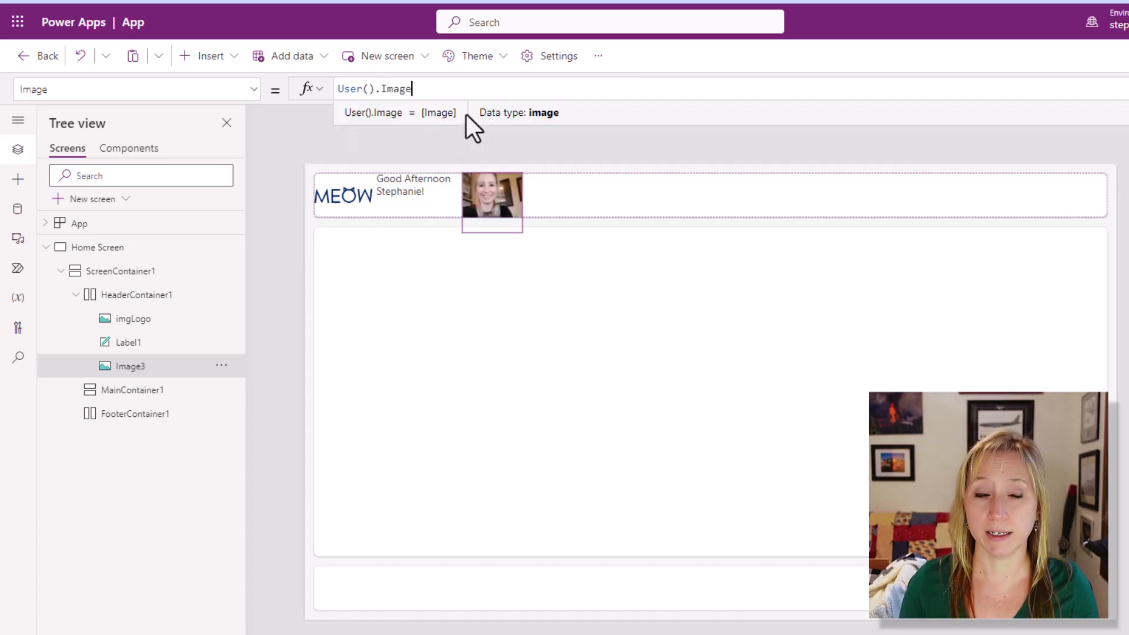
{"action": "mouse_move", "coordinate": [481, 129]}
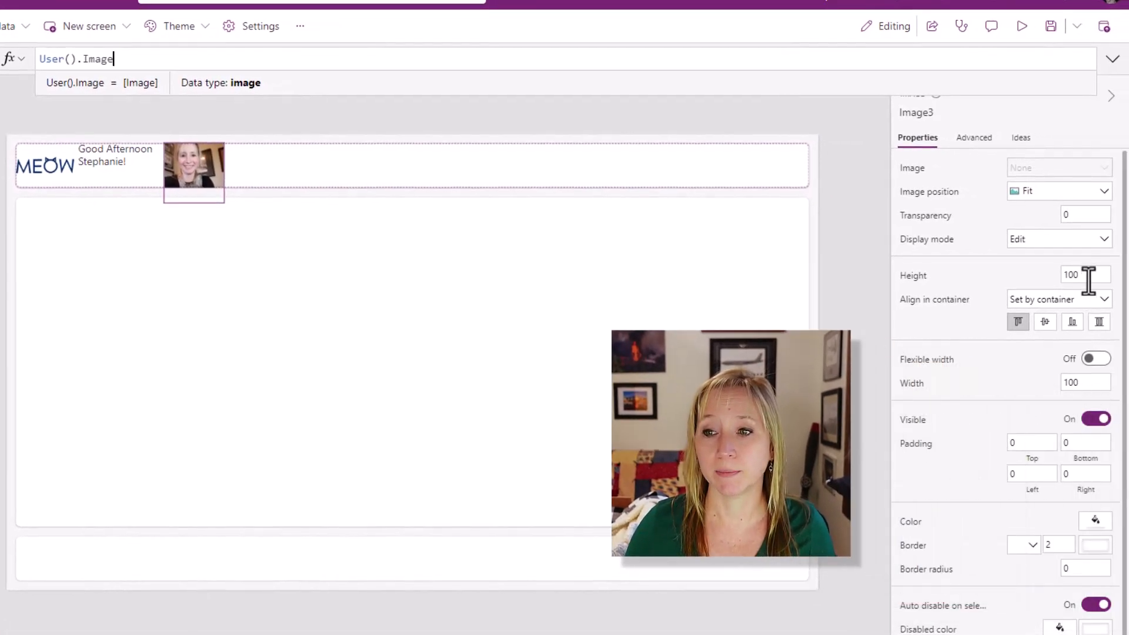
Size the user photo to 75 by 75 beside the greeting, then select Label1
{"action": "type", "text": "75"}
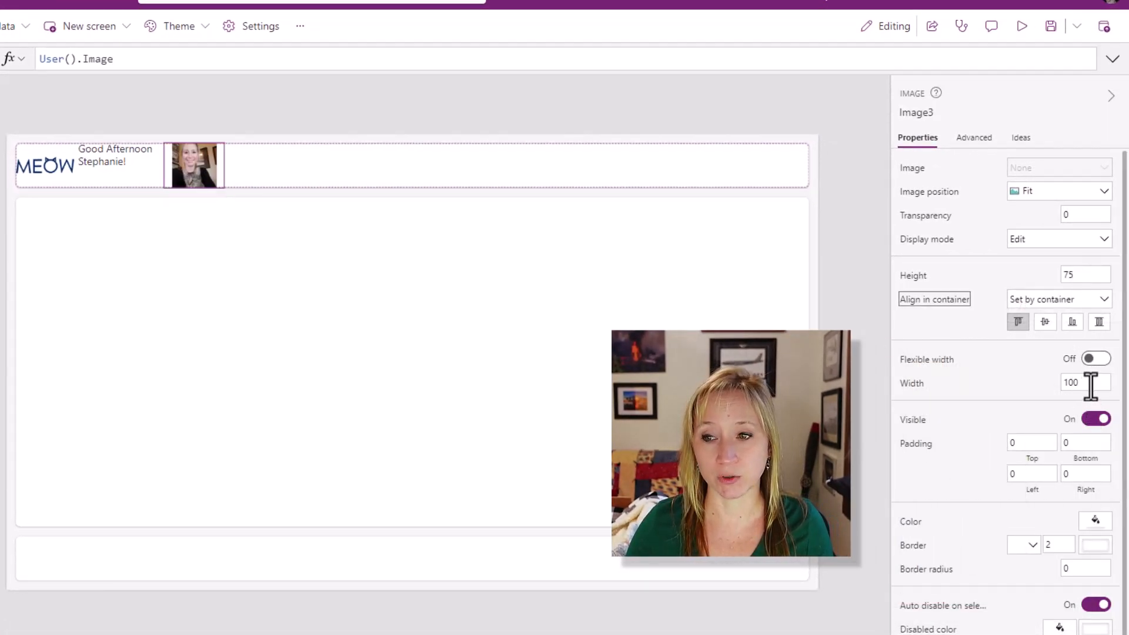
{"action": "type", "text": "75"}
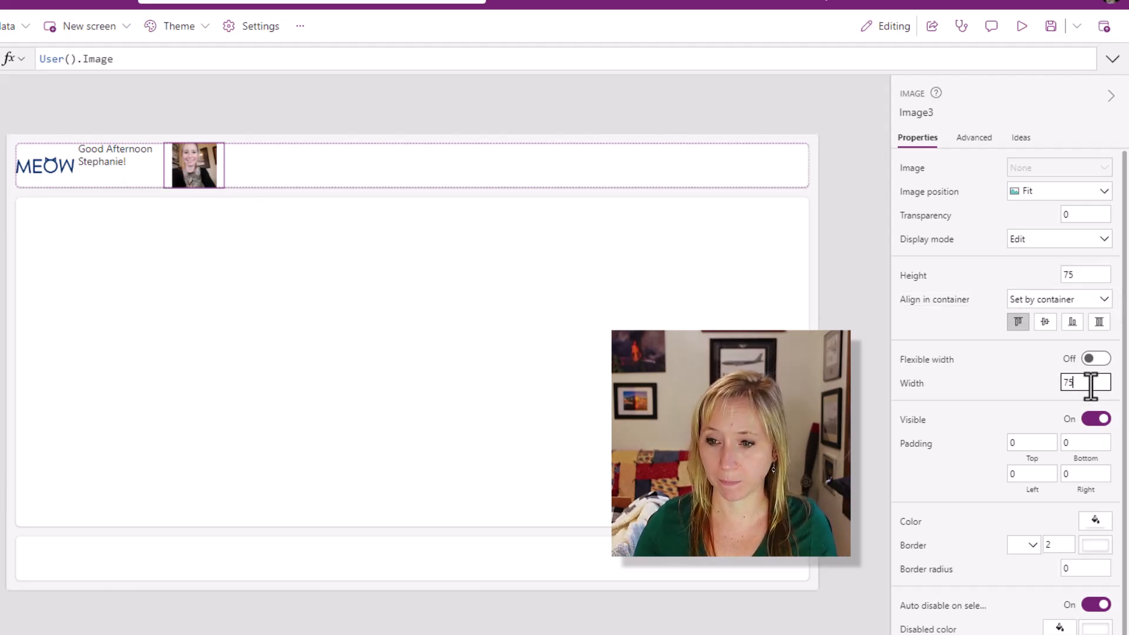
{"action": "scroll", "scroll_direction": "down", "scroll_amount": 3}
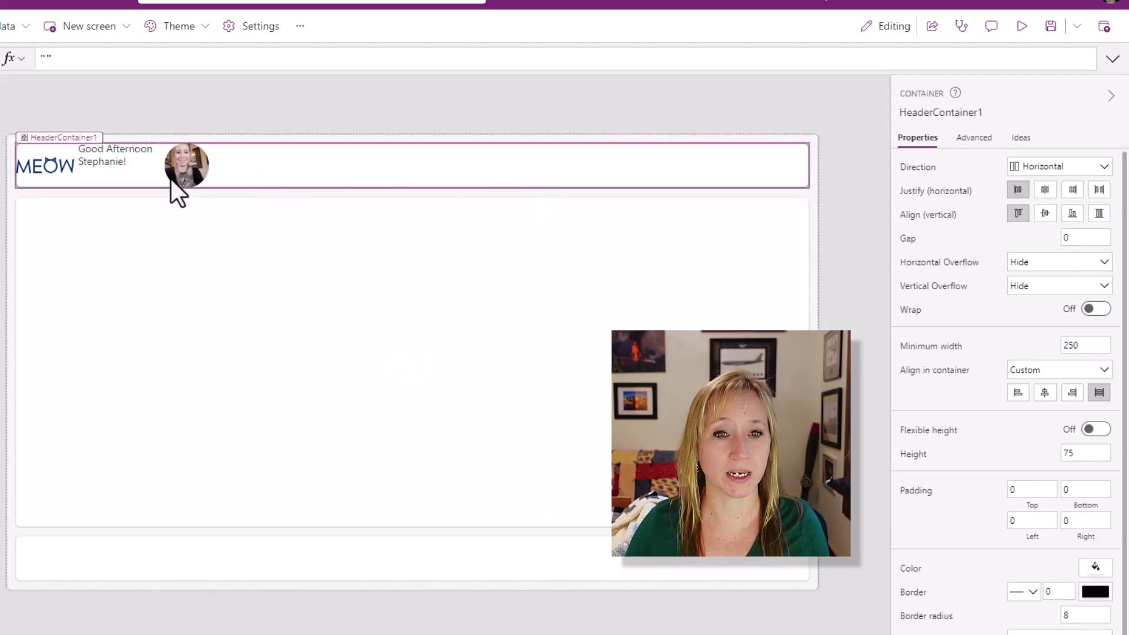
{"action": "left_click", "coordinate": [114, 155]}
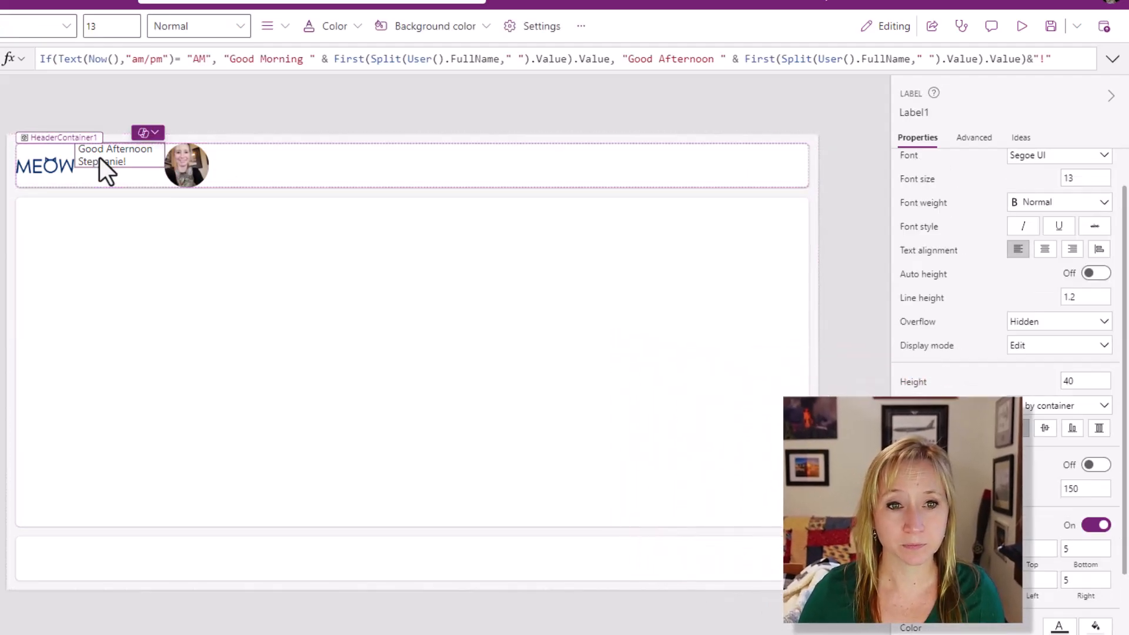
{"action": "left_click", "coordinate": [1020, 26]}
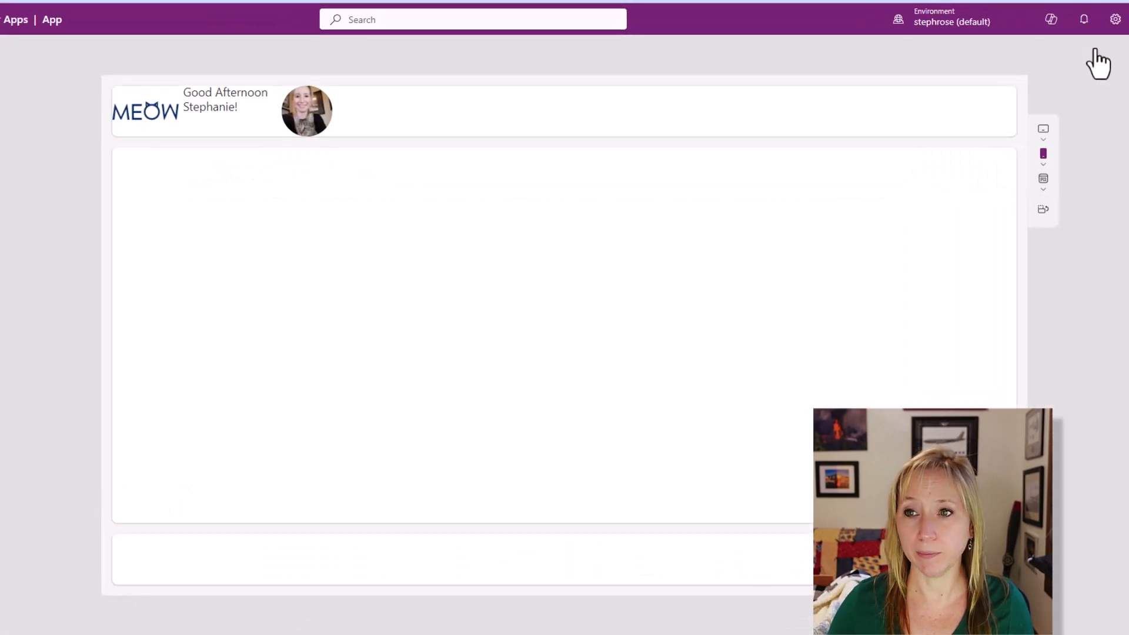
{"action": "mouse_move", "coordinate": [1042, 153]}
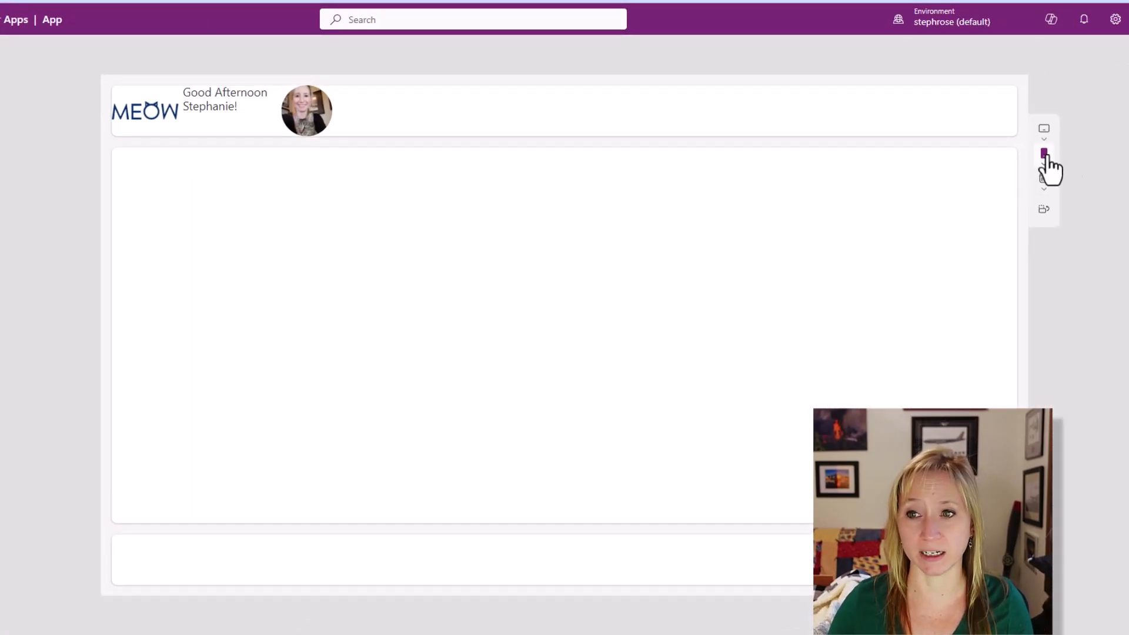
{"action": "left_click", "coordinate": [1043, 152]}
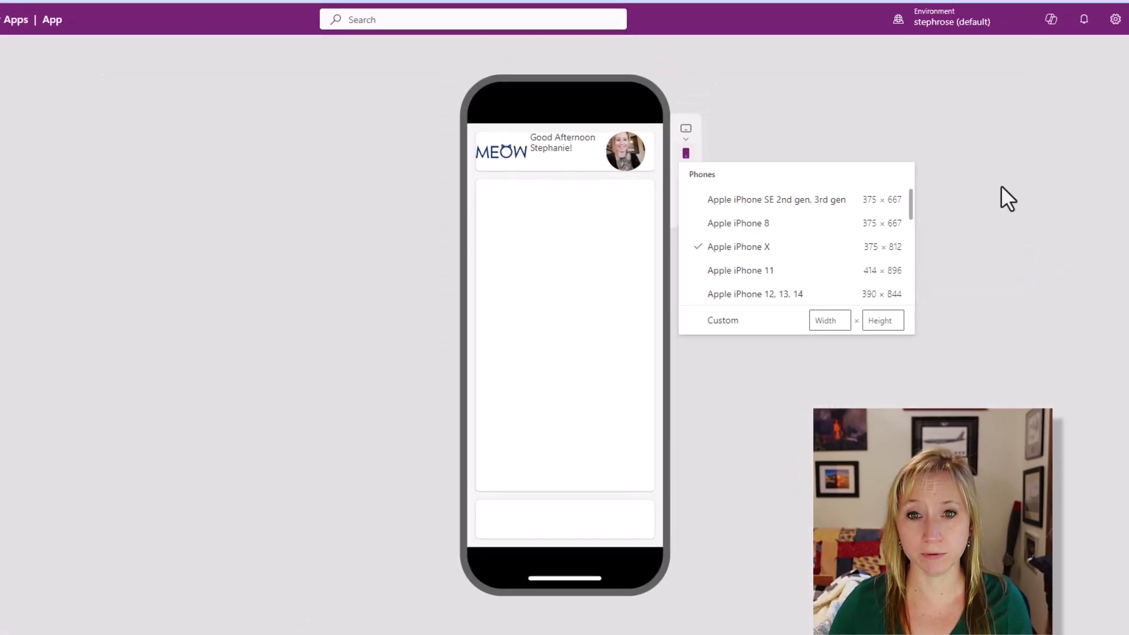
{"action": "left_click", "coordinate": [684, 153]}
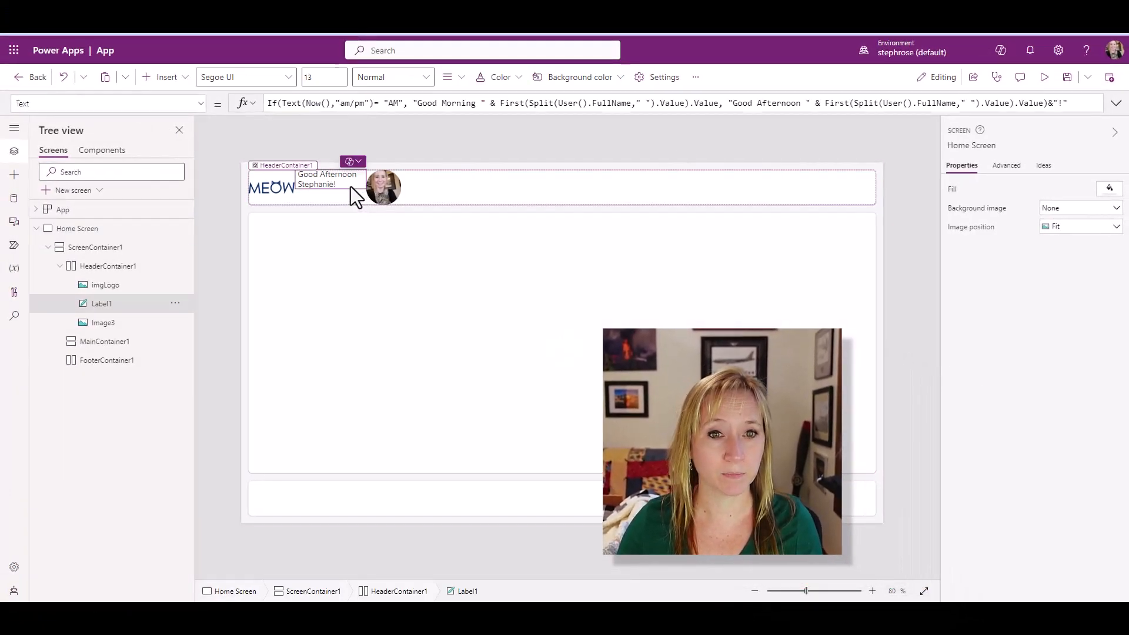
Give Label1 flexible width and container alignment so the greeting spans one line
{"action": "left_click", "coordinate": [326, 179]}
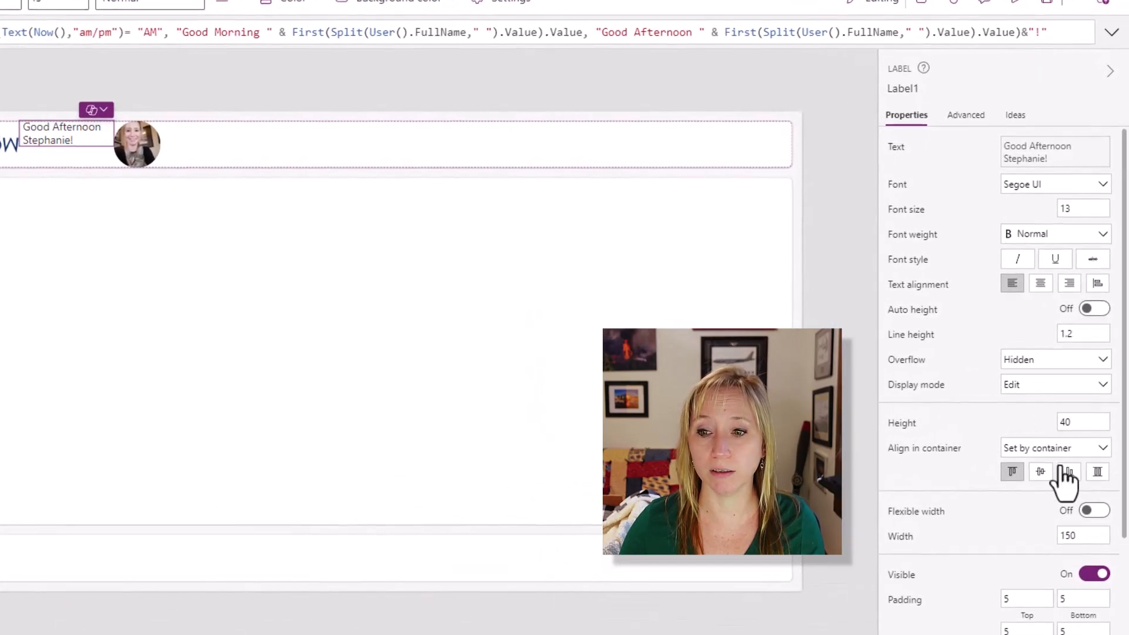
{"action": "left_click", "coordinate": [1094, 510]}
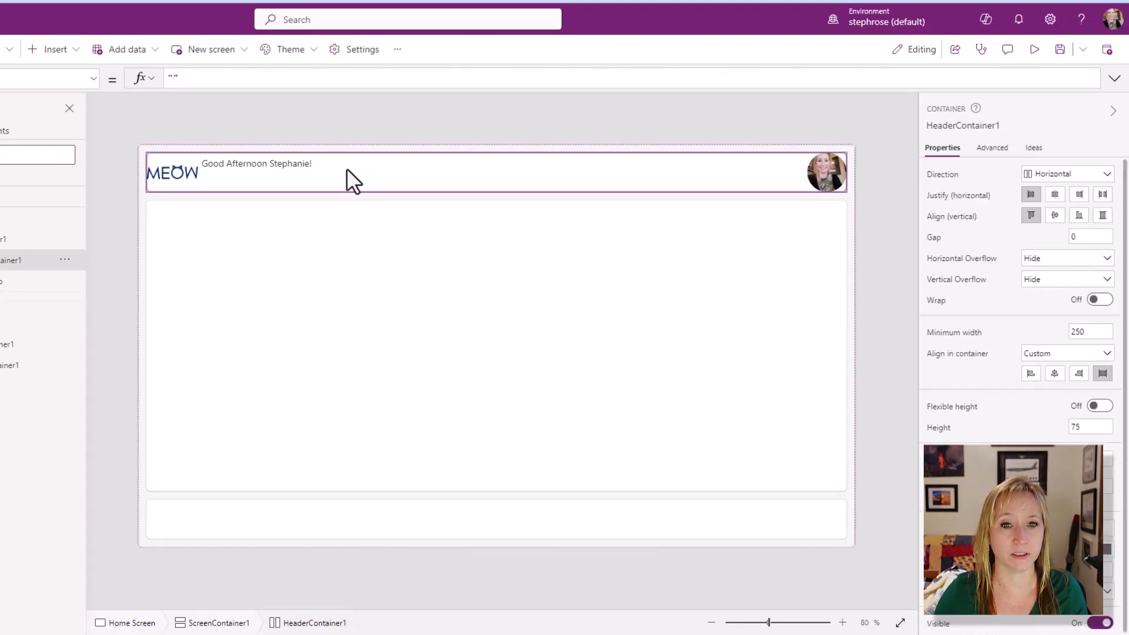
{"action": "mouse_move", "coordinate": [1044, 220]}
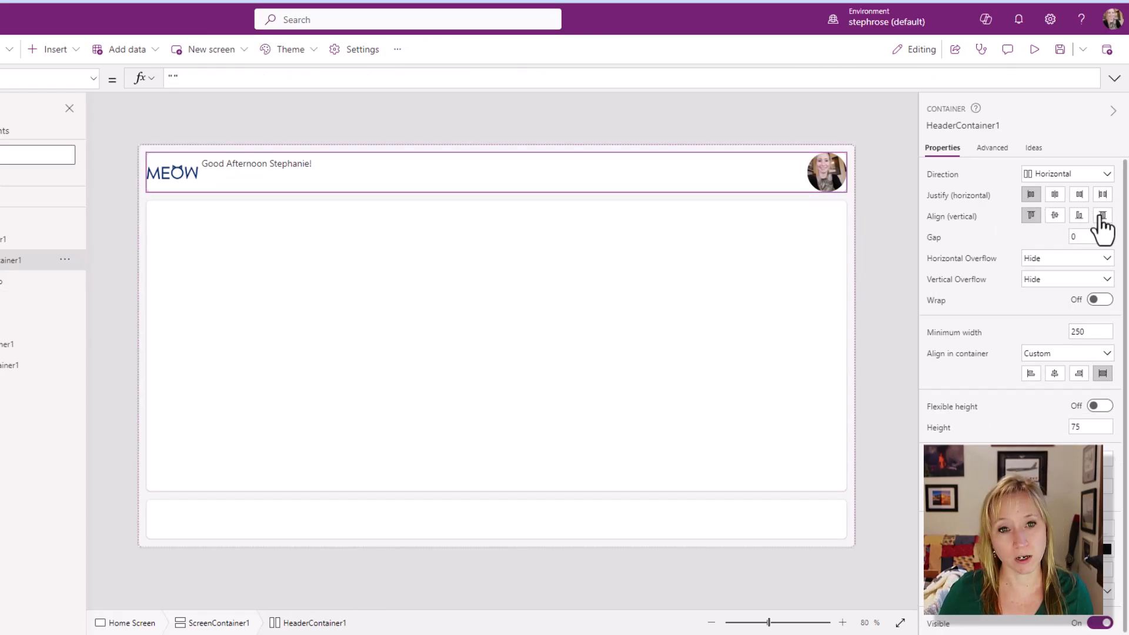
Set HeaderContainer1's vertical alignment to Center
{"action": "left_click", "coordinate": [1030, 215]}
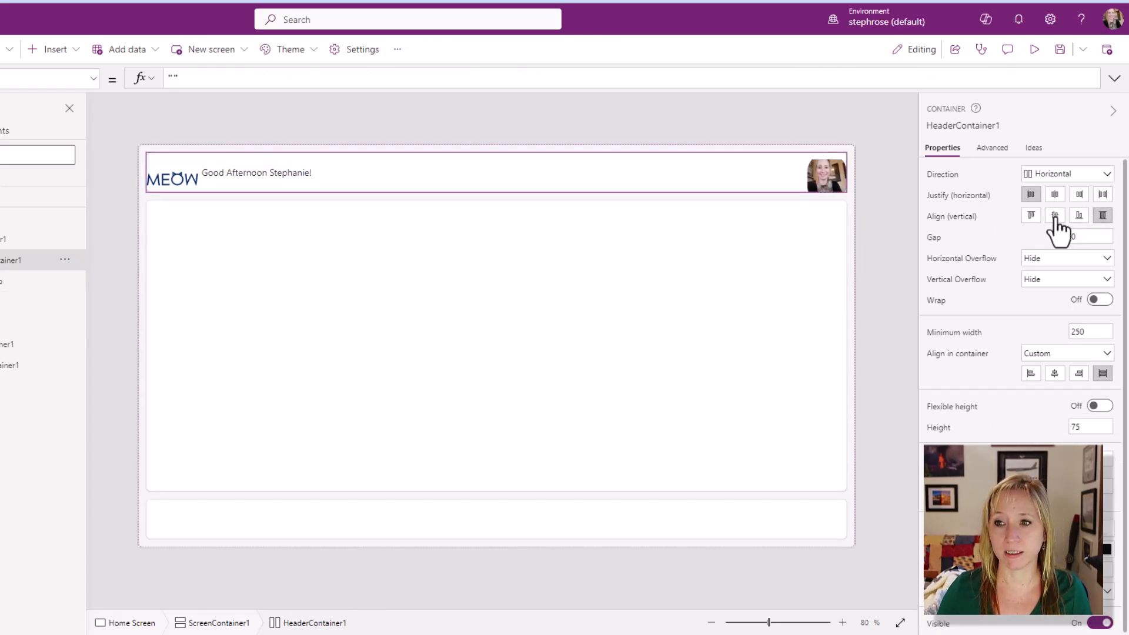
{"action": "left_click", "coordinate": [1054, 215]}
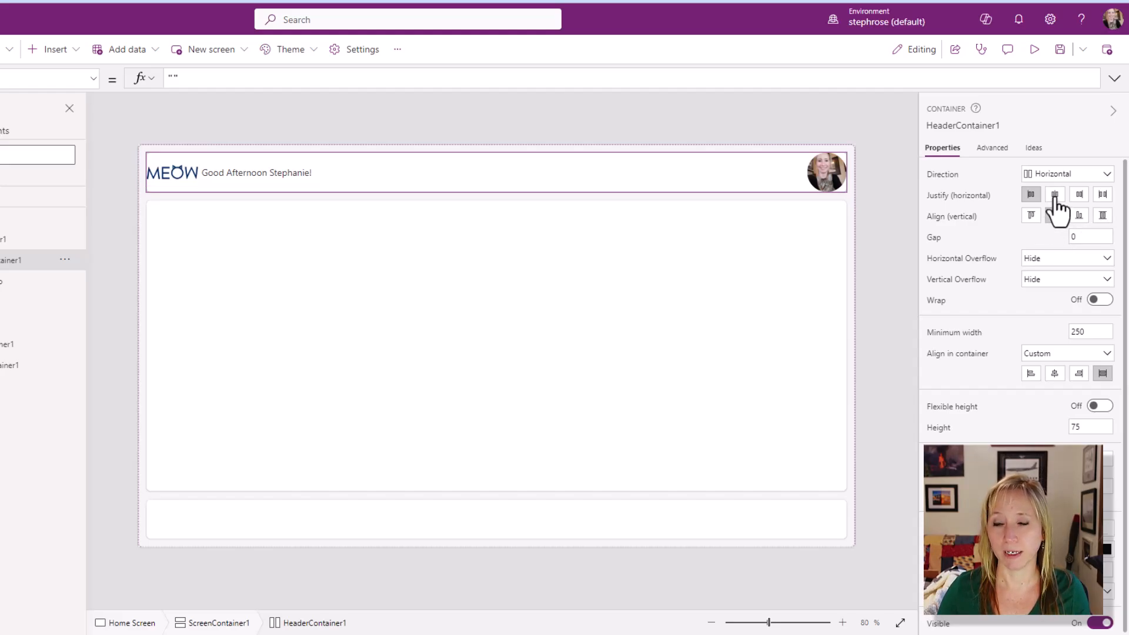
Set Label1 to Stretch in container with centered text alignment, then preview the app
{"action": "left_click", "coordinate": [255, 172]}
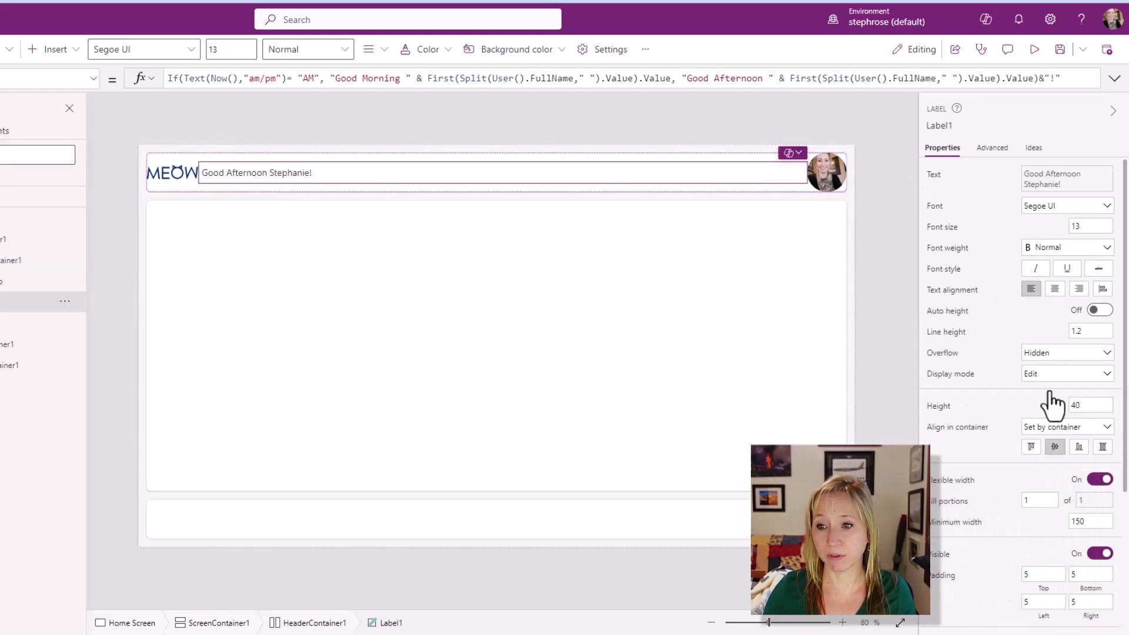
{"action": "left_click", "coordinate": [1101, 446]}
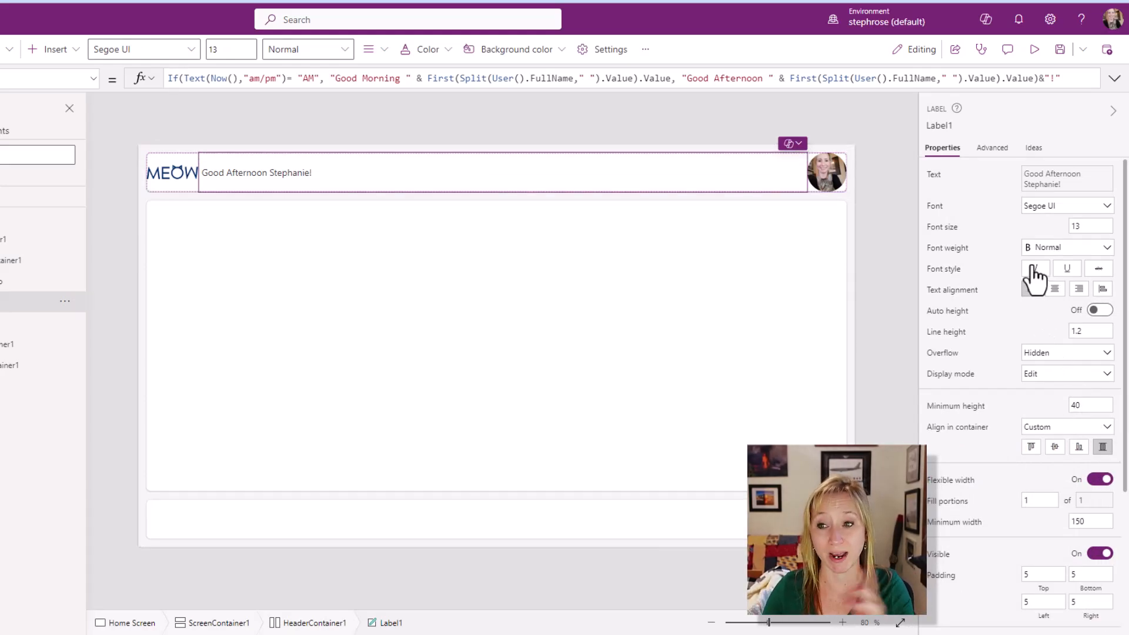
{"action": "left_click", "coordinate": [1055, 289]}
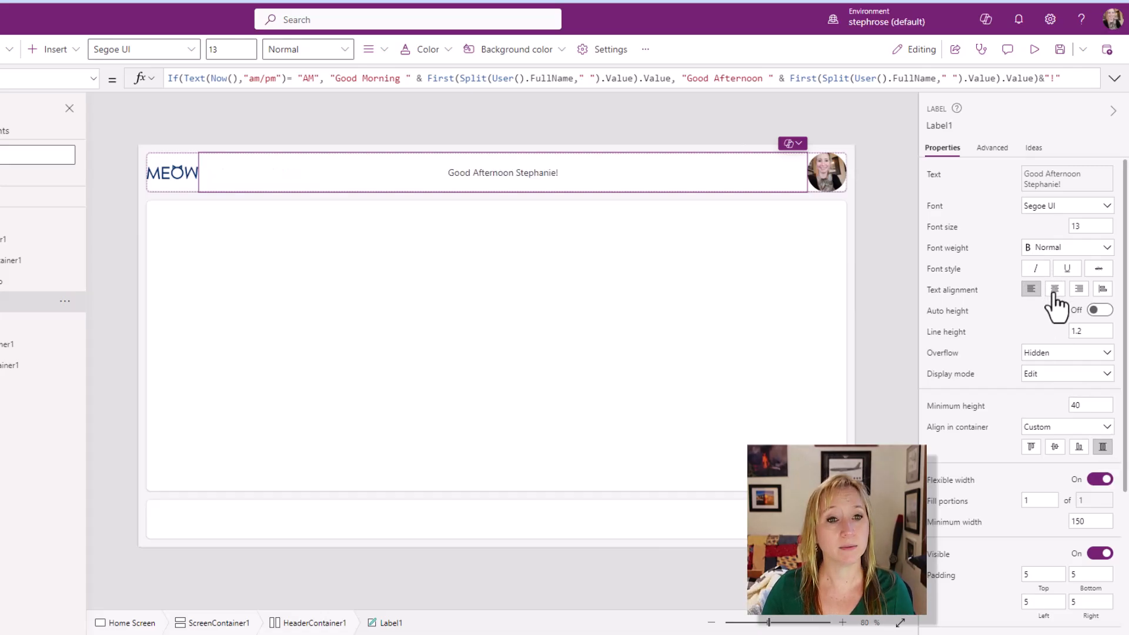
{"action": "left_click", "coordinate": [1055, 289]}
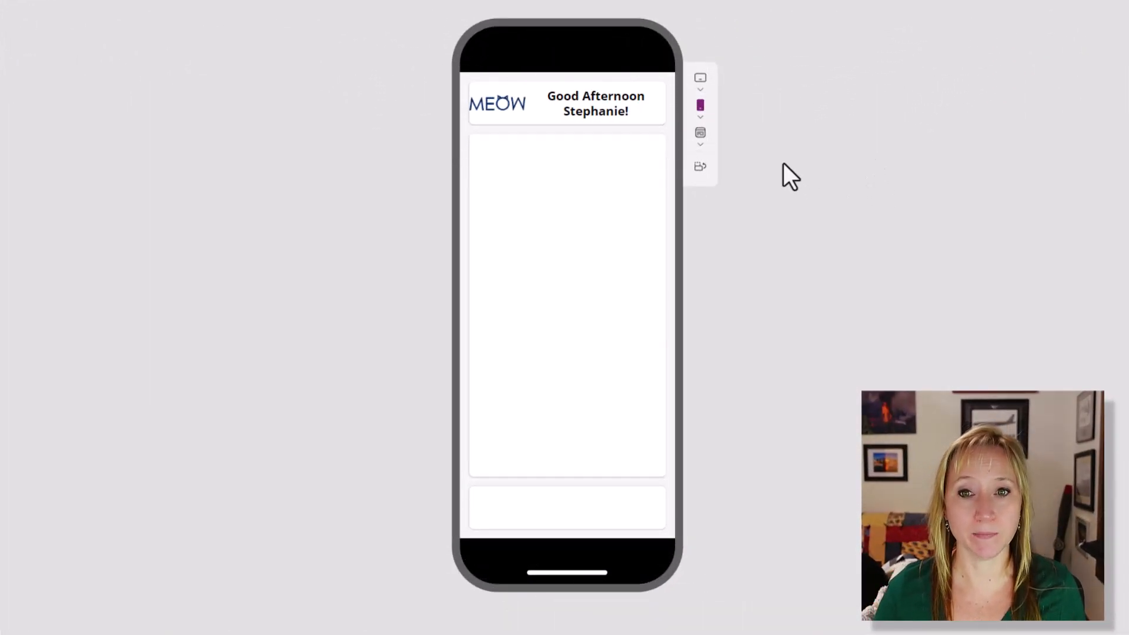
Preview the header on a tablet layout and an iPad model
{"action": "left_click", "coordinate": [699, 103]}
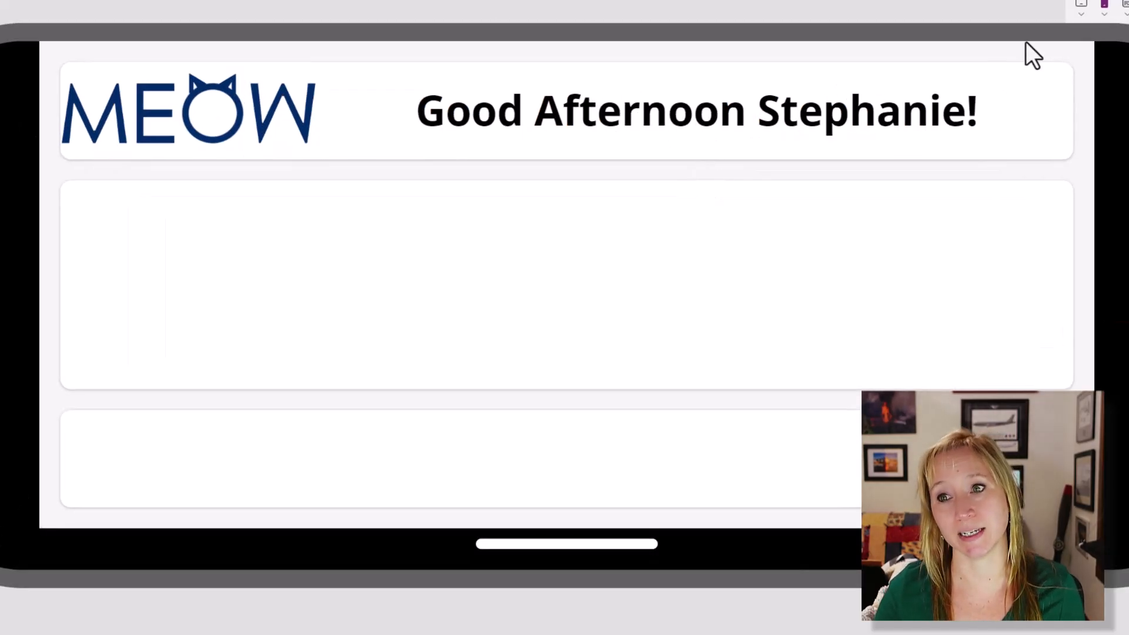
{"action": "left_click", "coordinate": [1080, 6]}
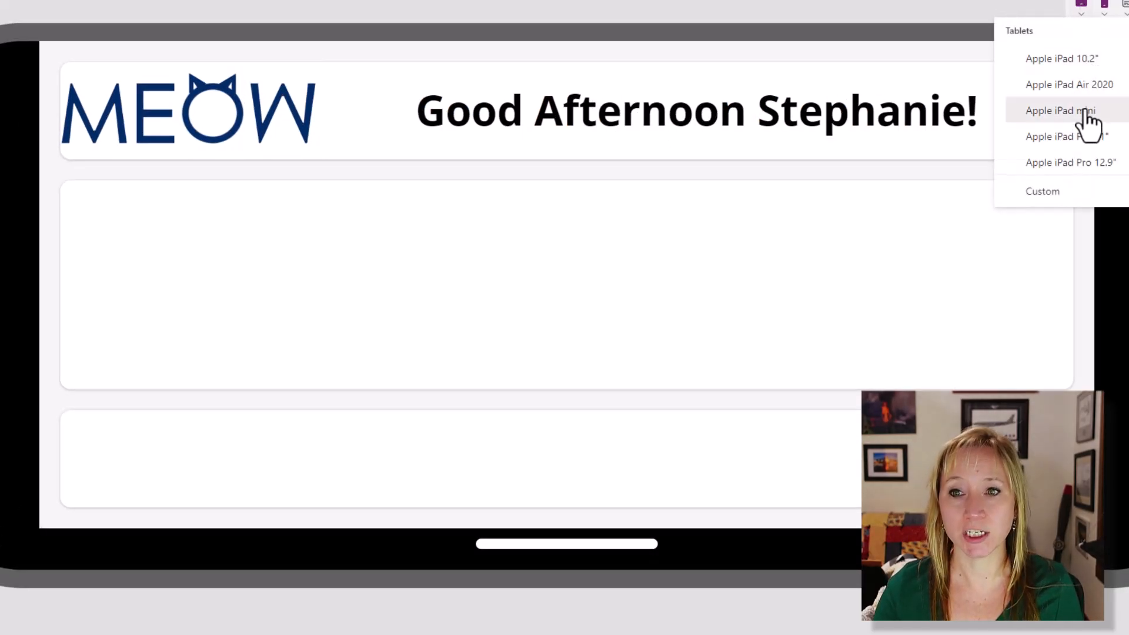
{"action": "left_click", "coordinate": [1059, 111]}
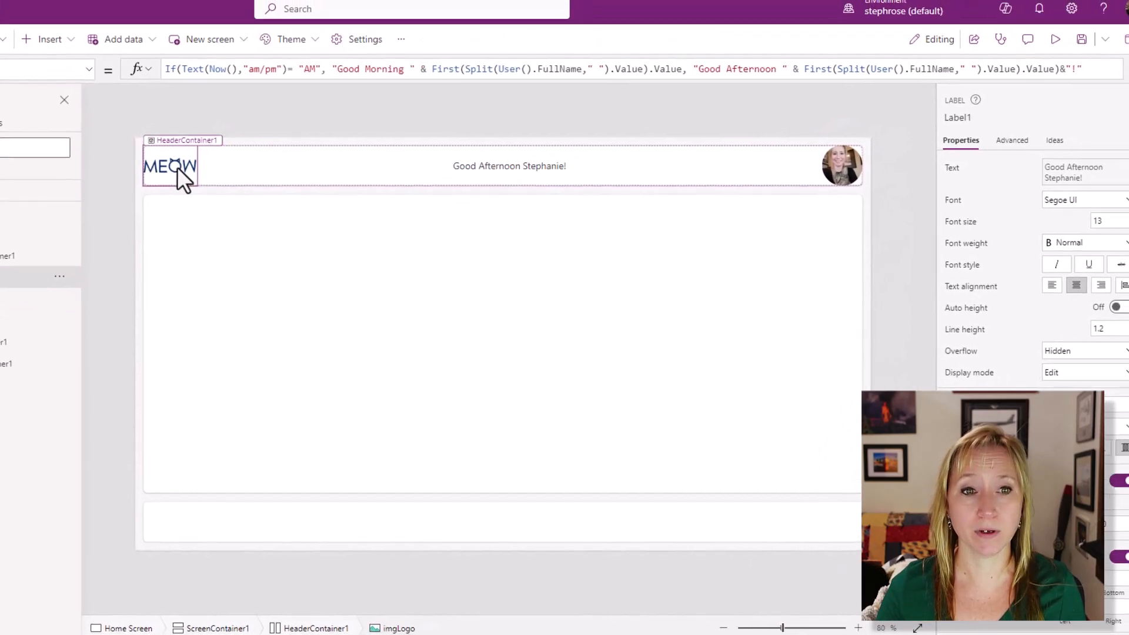
Set imgLogo Width to Switch('Home Screen'.Size, Small 100, Medium 200, 300)
{"action": "left_click", "coordinate": [170, 165]}
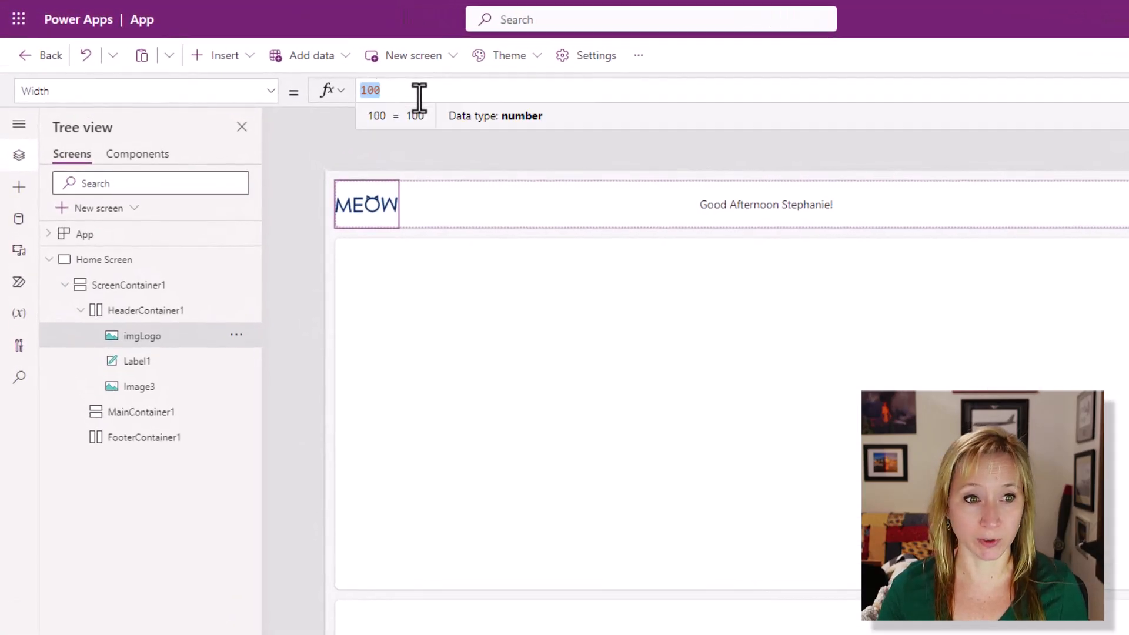
{"action": "type", "text": "Switch('Home Screen'.Size ,ScreenSize.Small,100,ScreenSize.Medium,200,300)"}
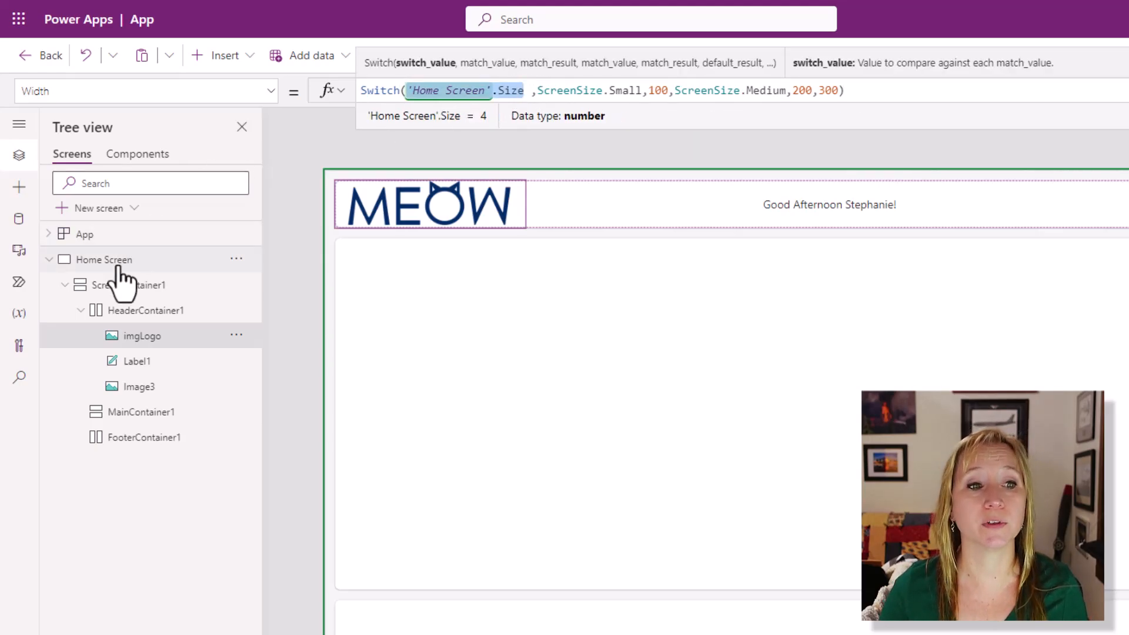
{"action": "mouse_move", "coordinate": [143, 270]}
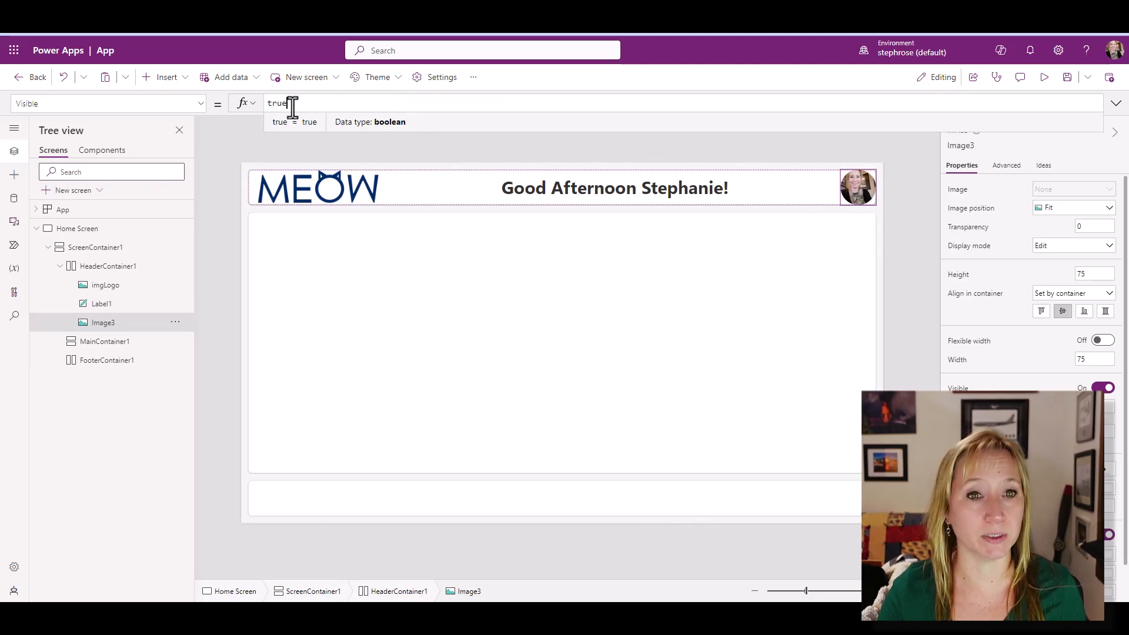
Set Image3 Visible to 'Home Screen'.Size<>ScreenSize.Small && 'Home Screen'.Size<>ScreenSize.Medium
{"action": "type", "text": "'Home Screen'.Size<>ScreenSize.Small && 'Home Screen'.Size<>ScreenSize.Medium"}
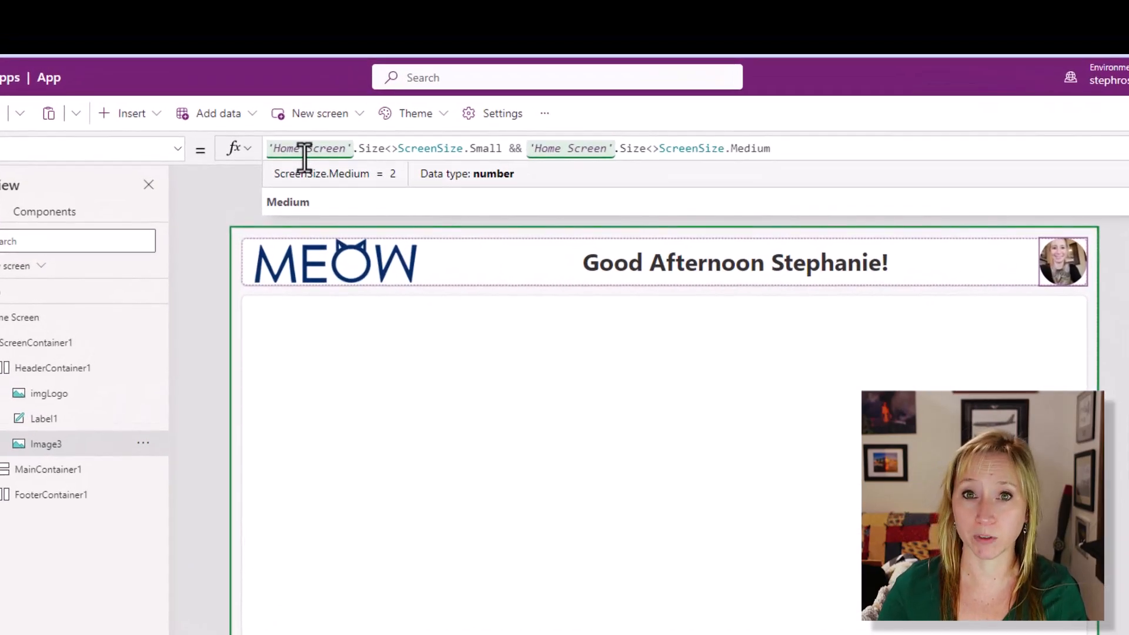
{"action": "left_click", "coordinate": [540, 331]}
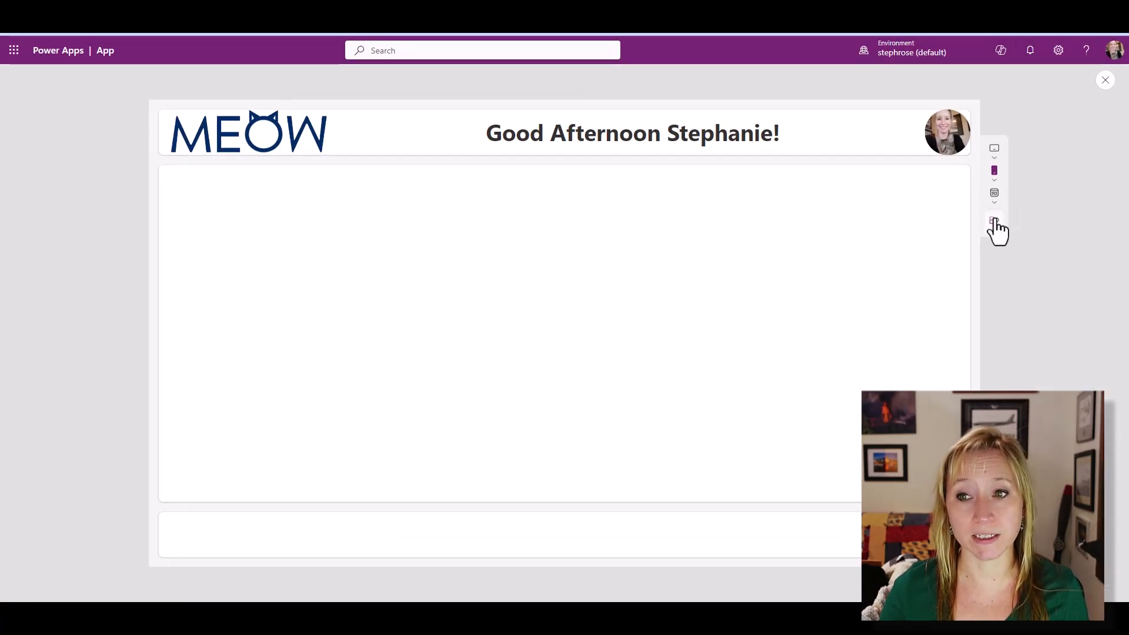
Preview the app at tablet size to check the header adapts without the photo
{"action": "left_click", "coordinate": [1001, 86]}
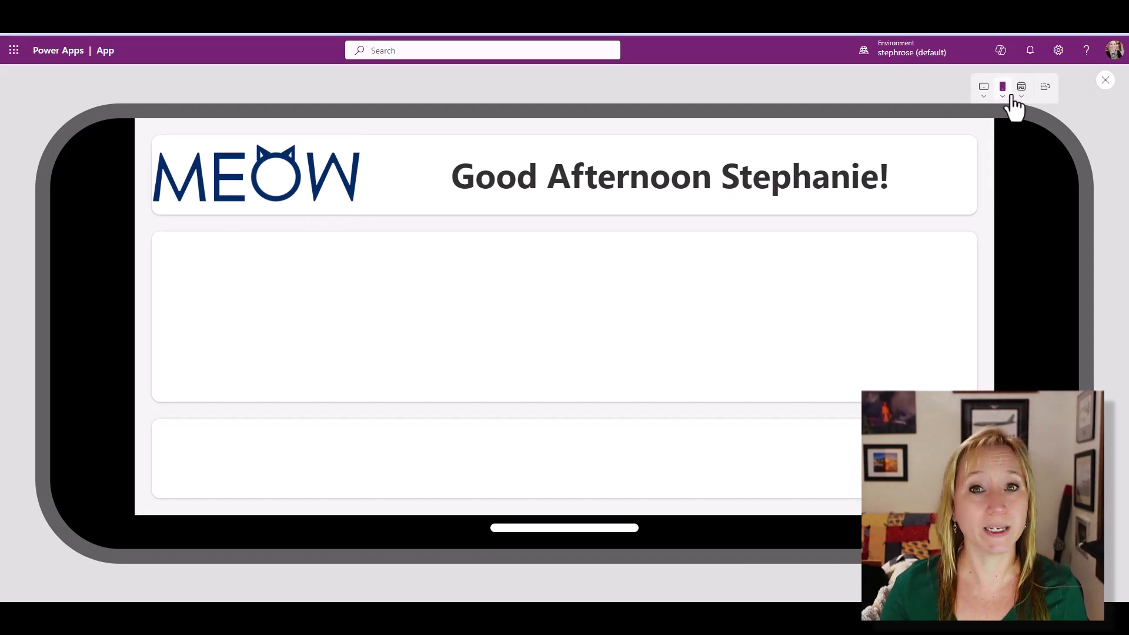